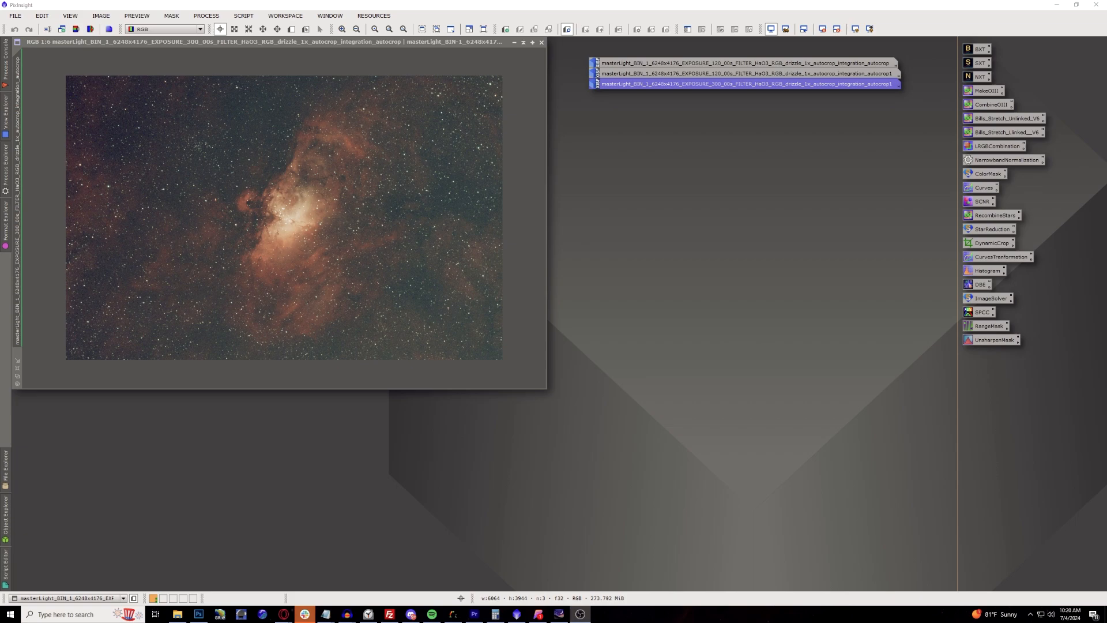
pyautogui.moveTo(29, 462)
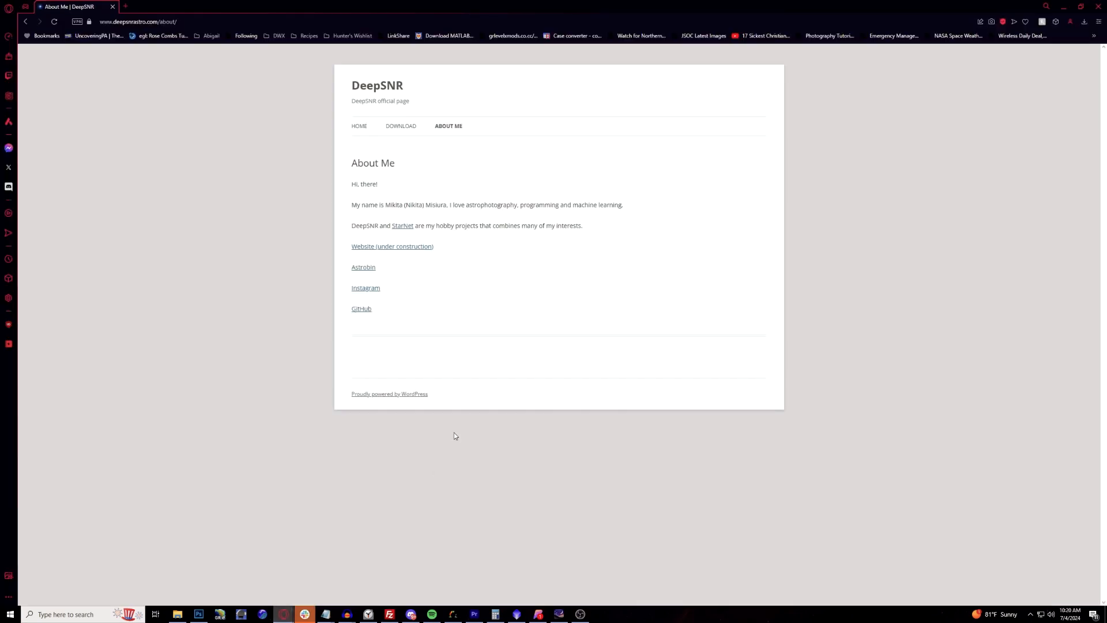
# Browse the DeepSNR site's About Me page, then go back to Home.
pyautogui.click(360, 126)
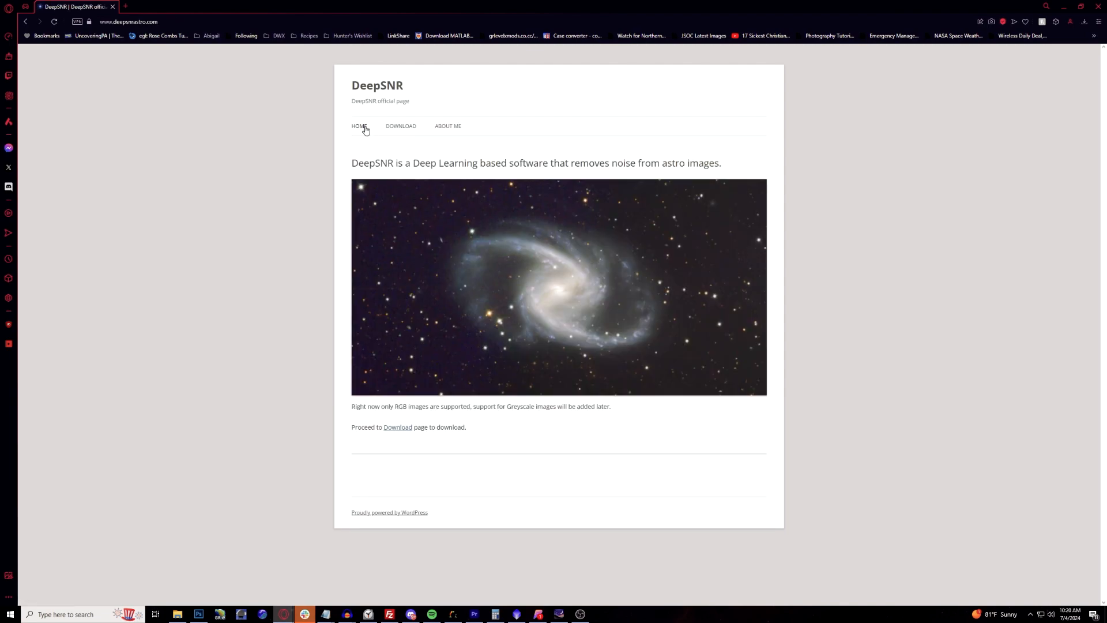
pyautogui.click(448, 125)
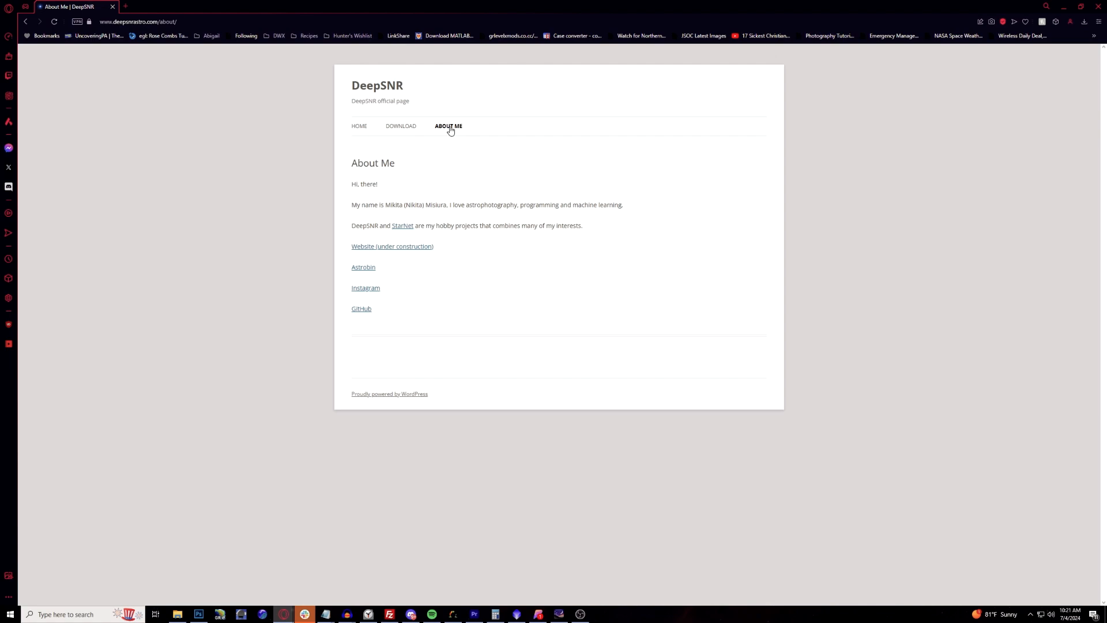
pyautogui.click(359, 125)
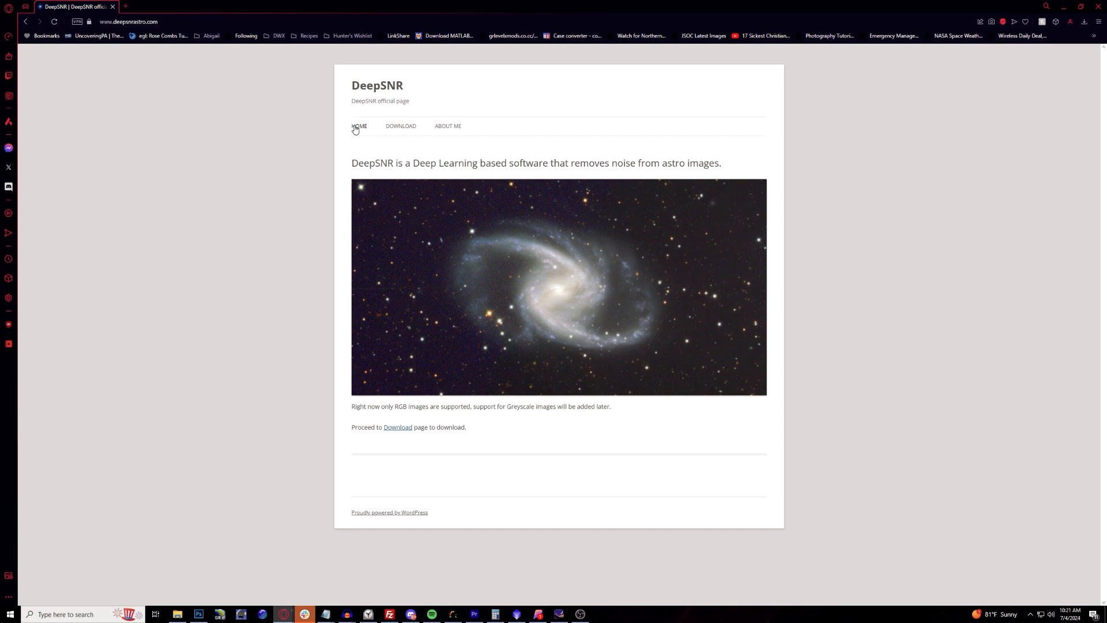
pyautogui.moveTo(400, 129)
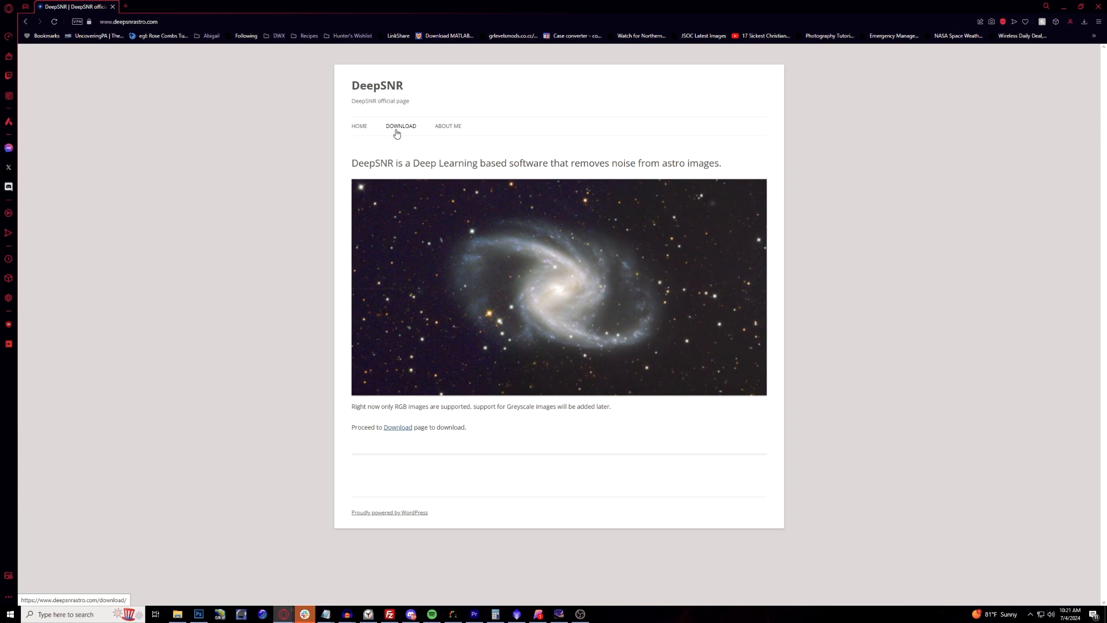
# Download DeepSNR_win_0.9.1-0023_TF_x64_update.zip for PixInsight 1.8.9-2 and higher.
pyautogui.click(401, 125)
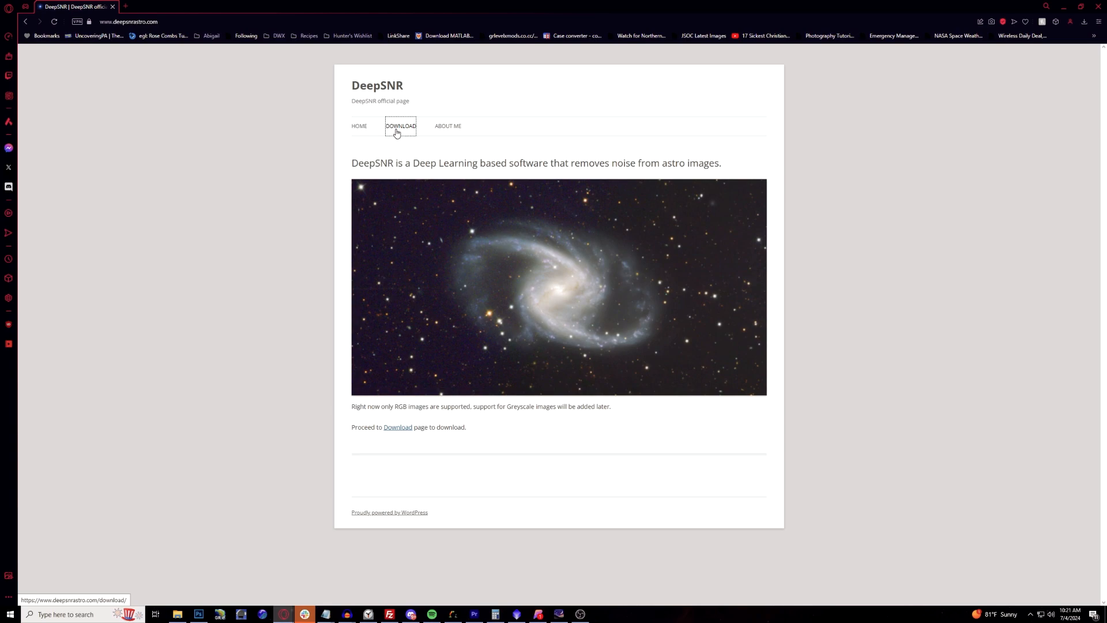
pyautogui.click(400, 125)
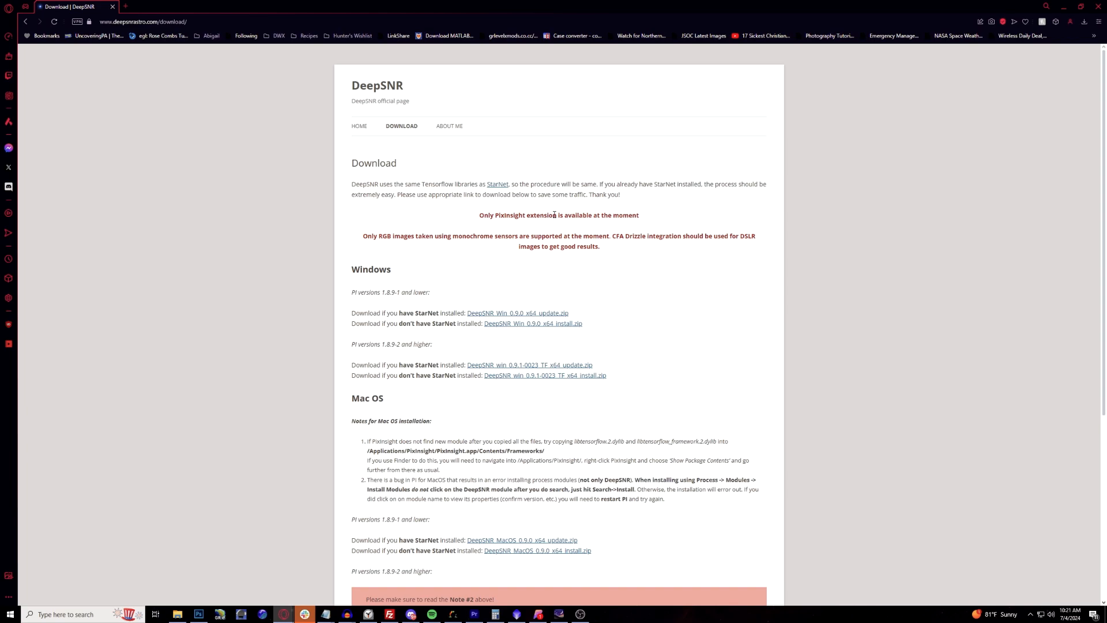
pyautogui.moveTo(389, 302)
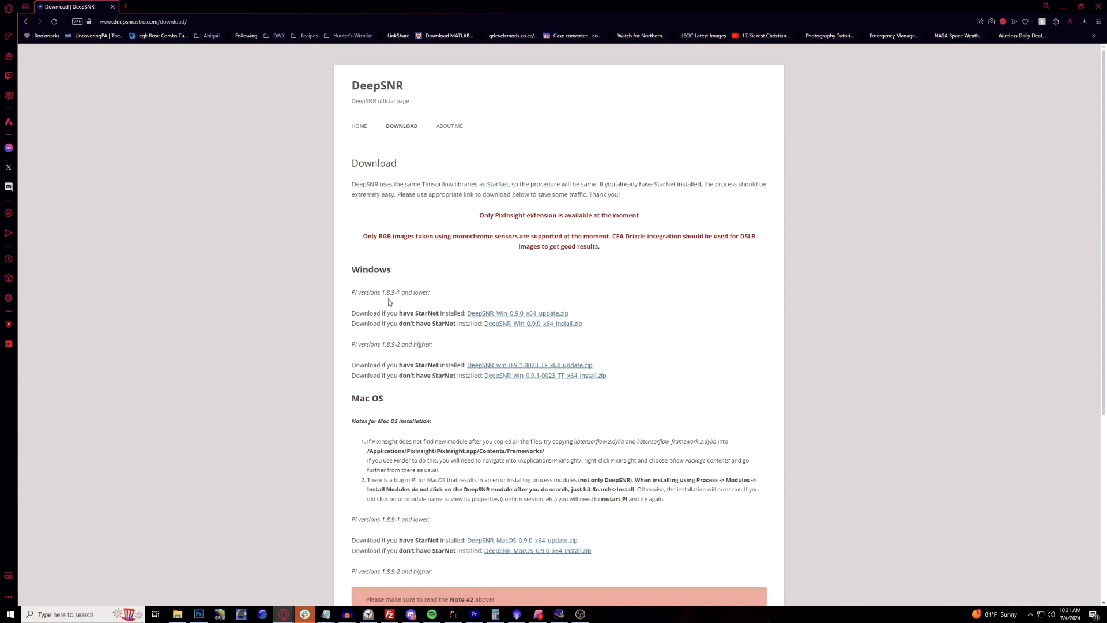
pyautogui.moveTo(393, 302)
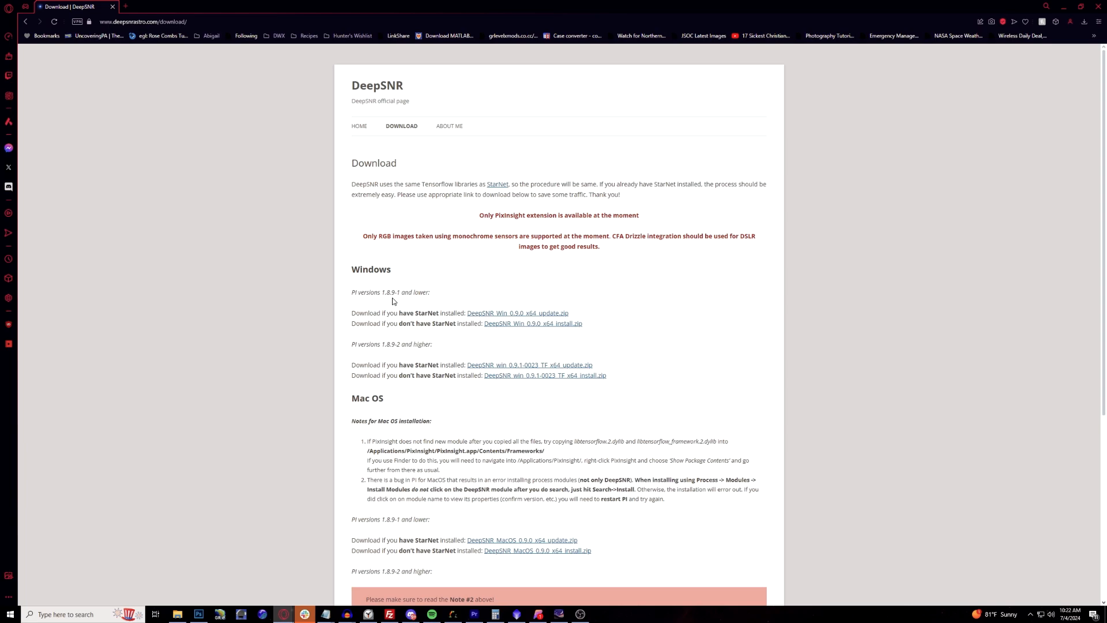
pyautogui.moveTo(385, 339)
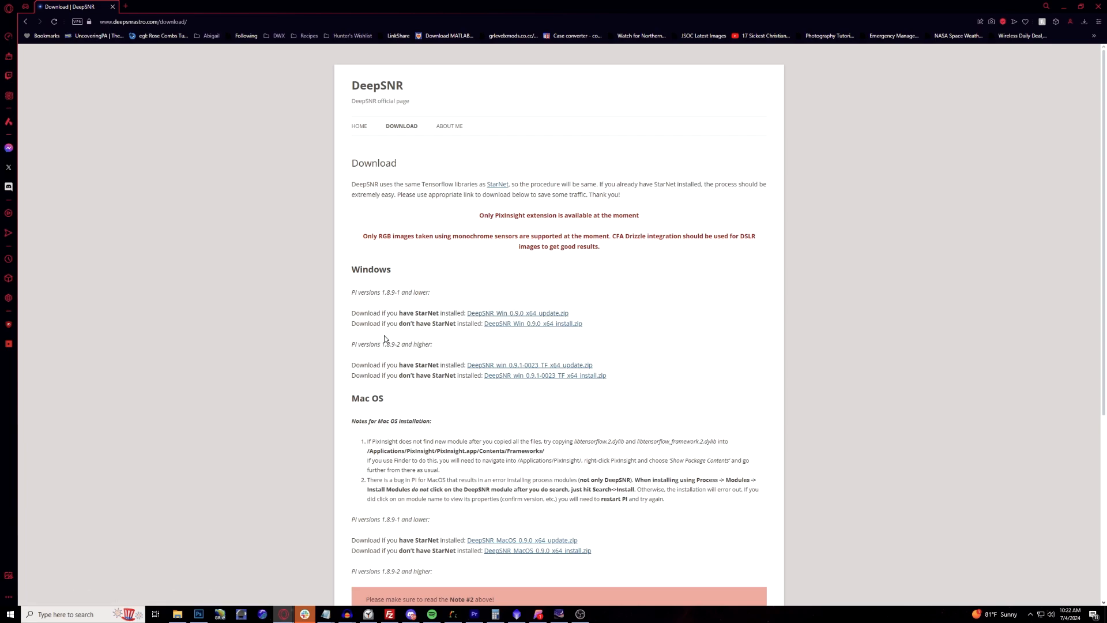
pyautogui.moveTo(557, 373)
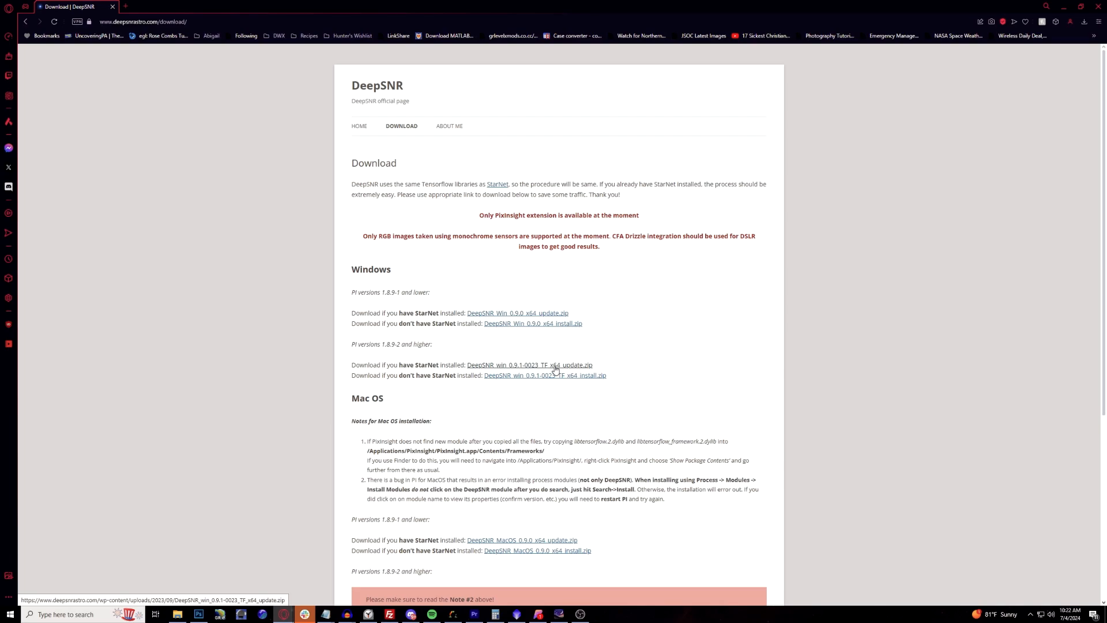
pyautogui.click(529, 365)
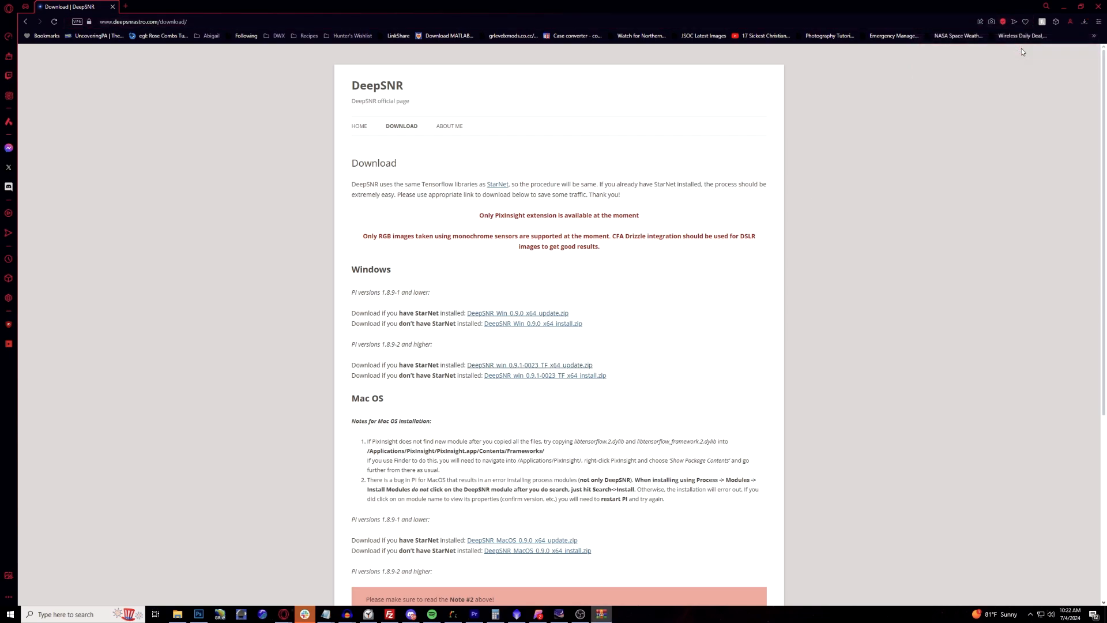
pyautogui.moveTo(700, 139)
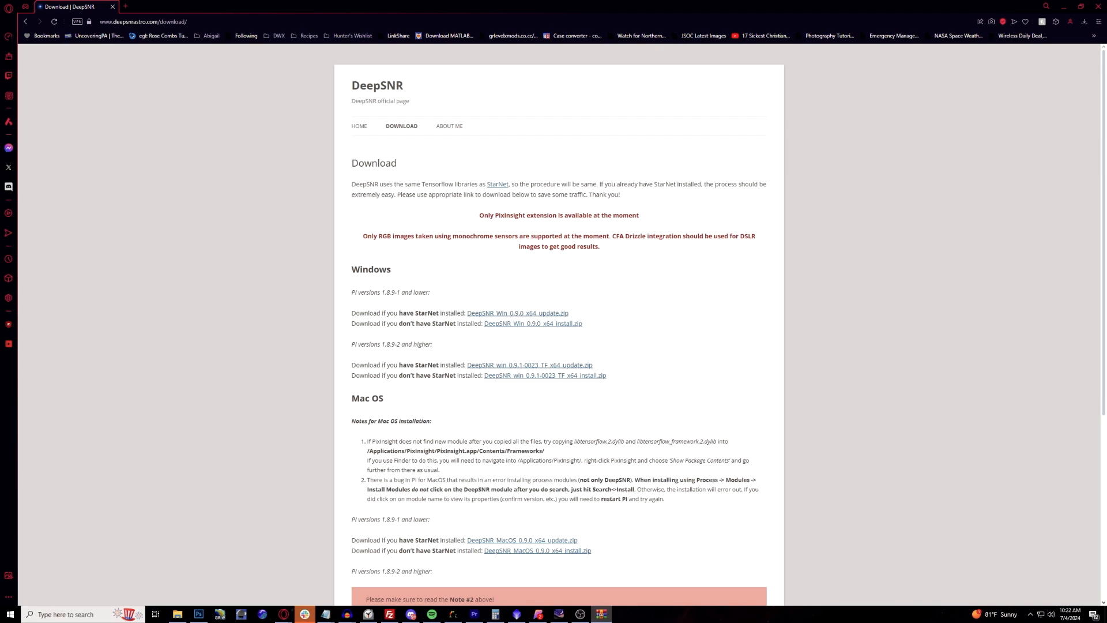
# Open the update archive and copy DeepSNR_weights.pb and DeepSNR-pxm.dll to the clipboard.
pyautogui.click(528, 365)
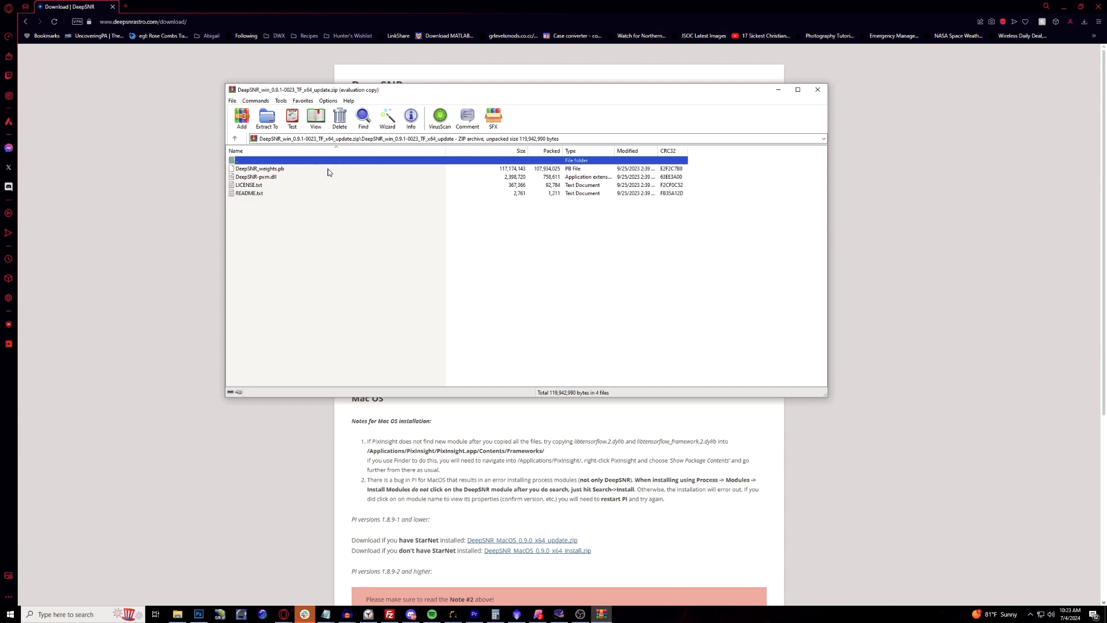
pyautogui.moveTo(280, 173)
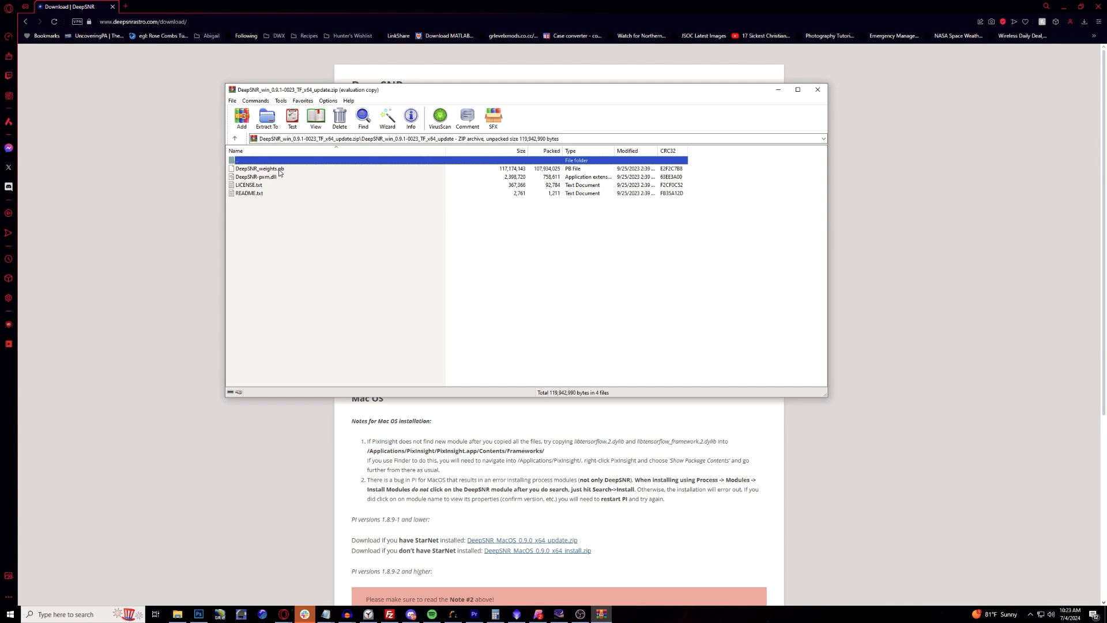
pyautogui.click(254, 177)
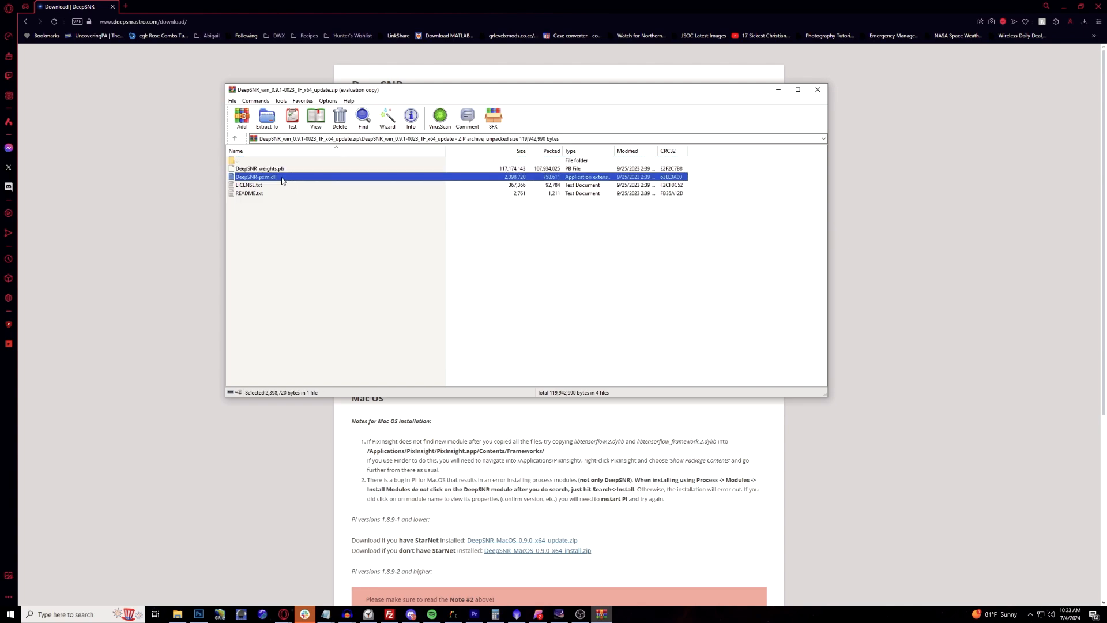
pyautogui.click(261, 168)
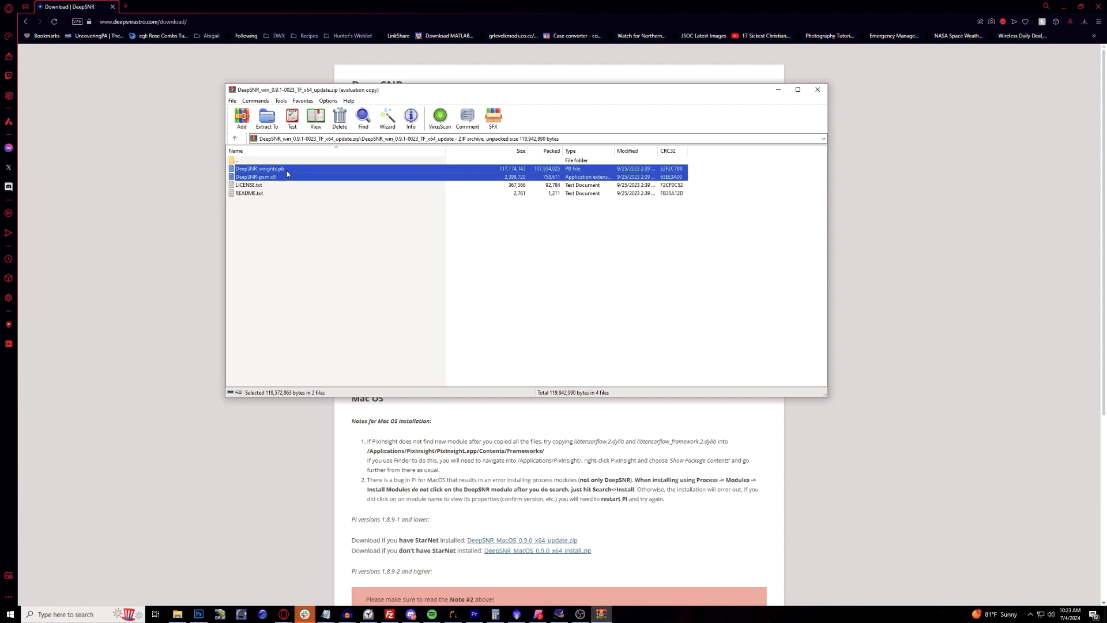
pyautogui.rightClick(286, 173)
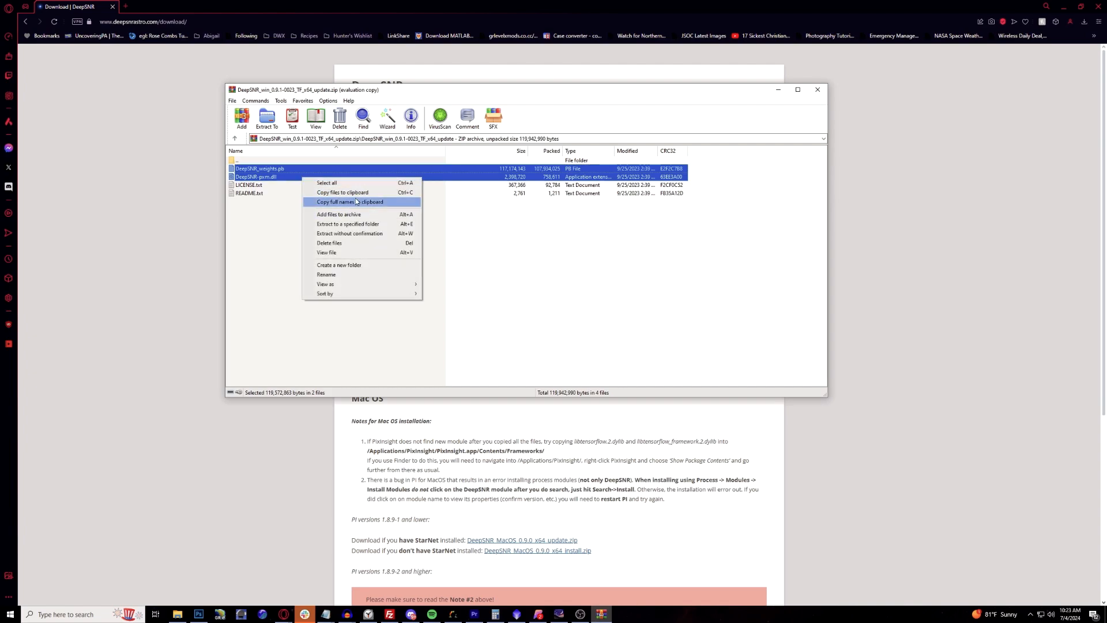
pyautogui.click(347, 202)
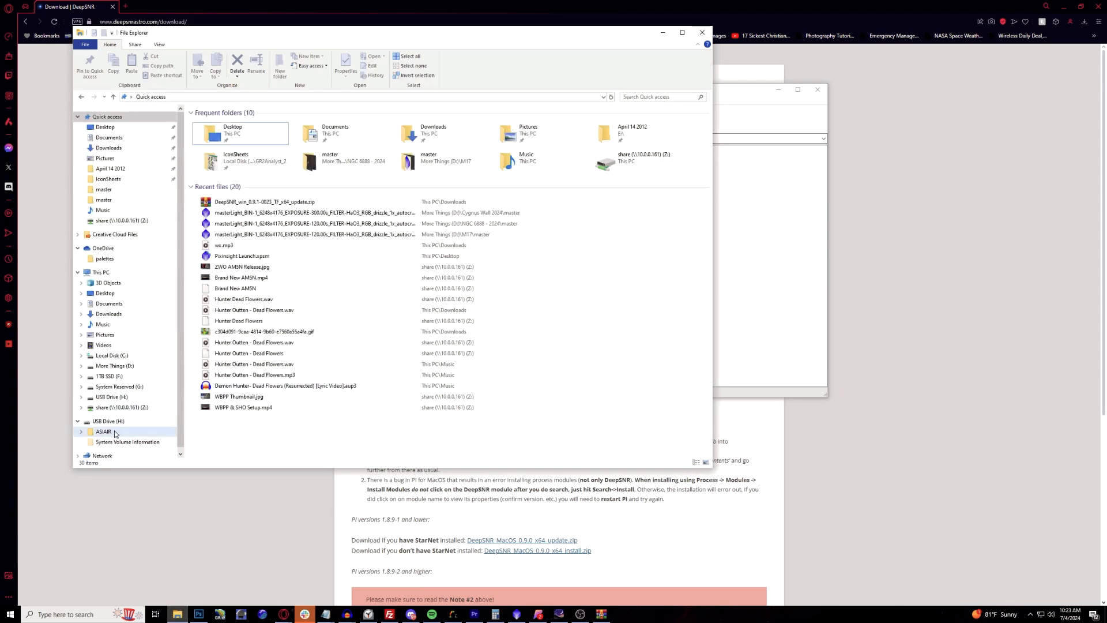
# Paste both DeepSNR files into C:\Program Files\PixInsight\bin, granting administrator permission.
pyautogui.click(111, 355)
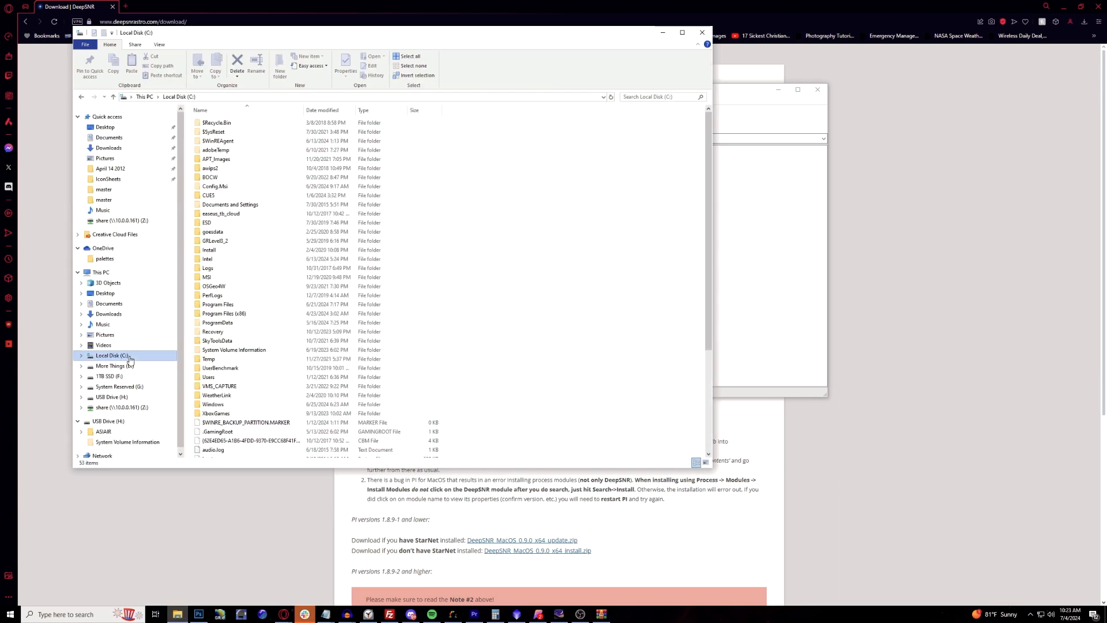
pyautogui.click(224, 314)
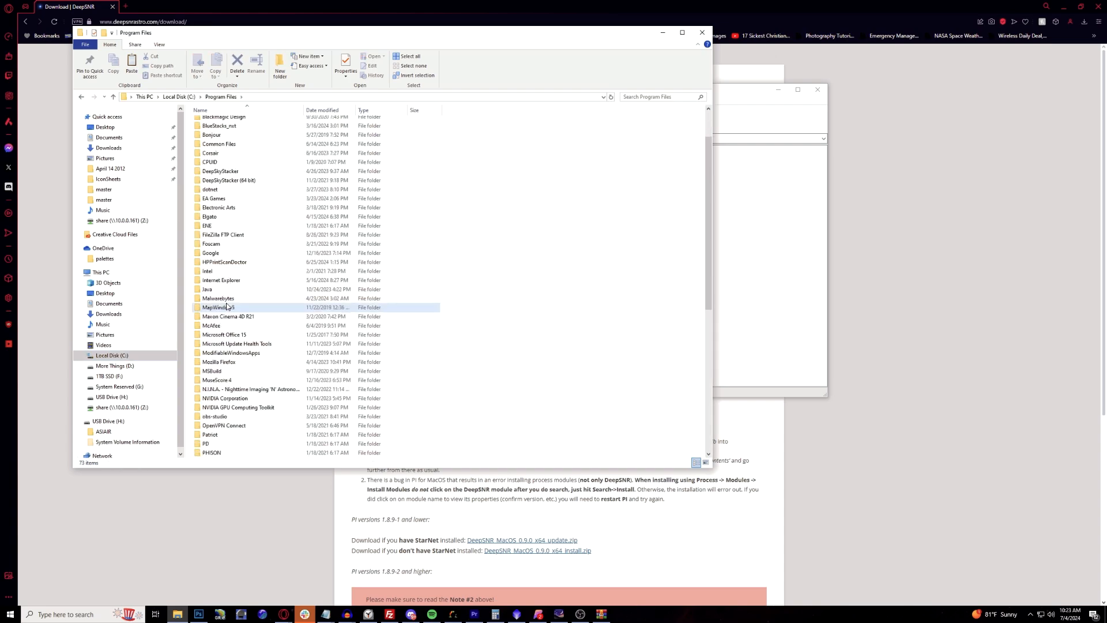
pyautogui.scroll(-3)
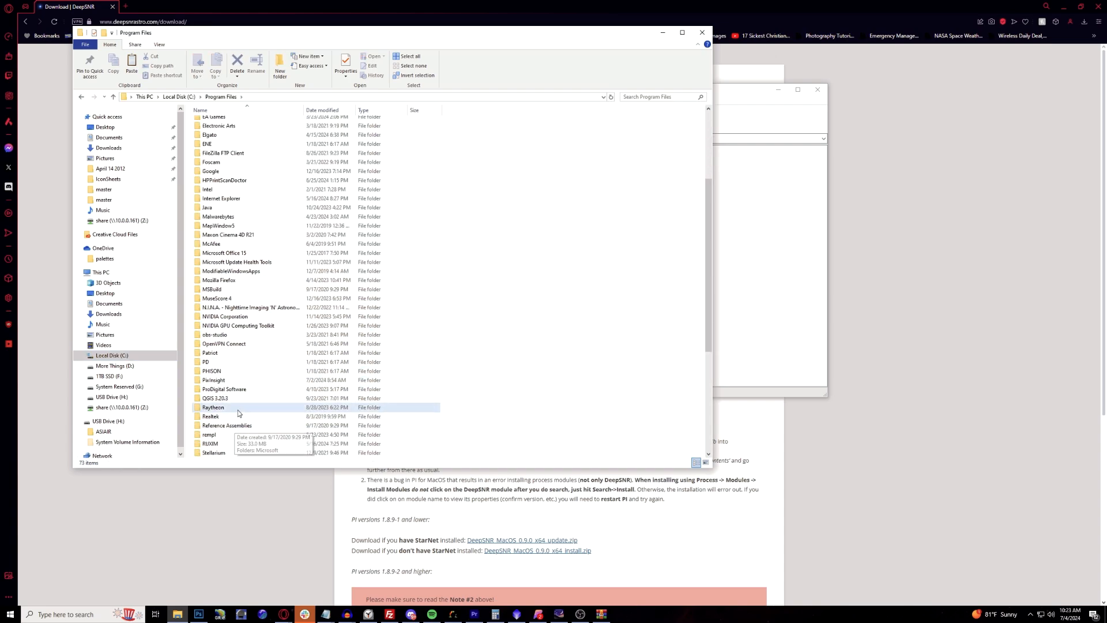
pyautogui.doubleClick(213, 380)
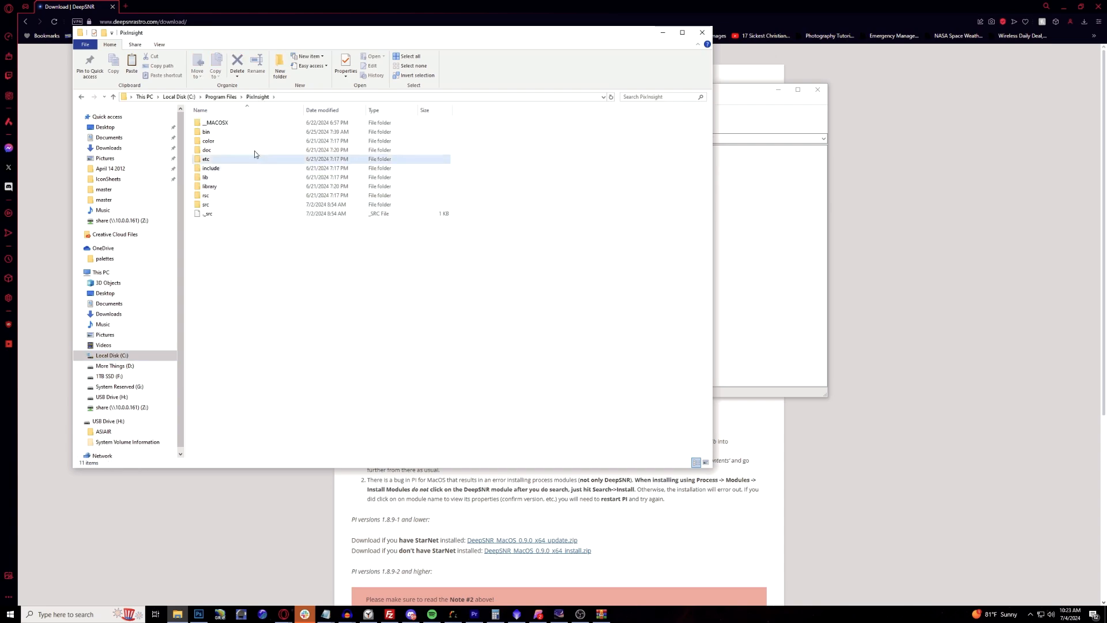
pyautogui.doubleClick(206, 132)
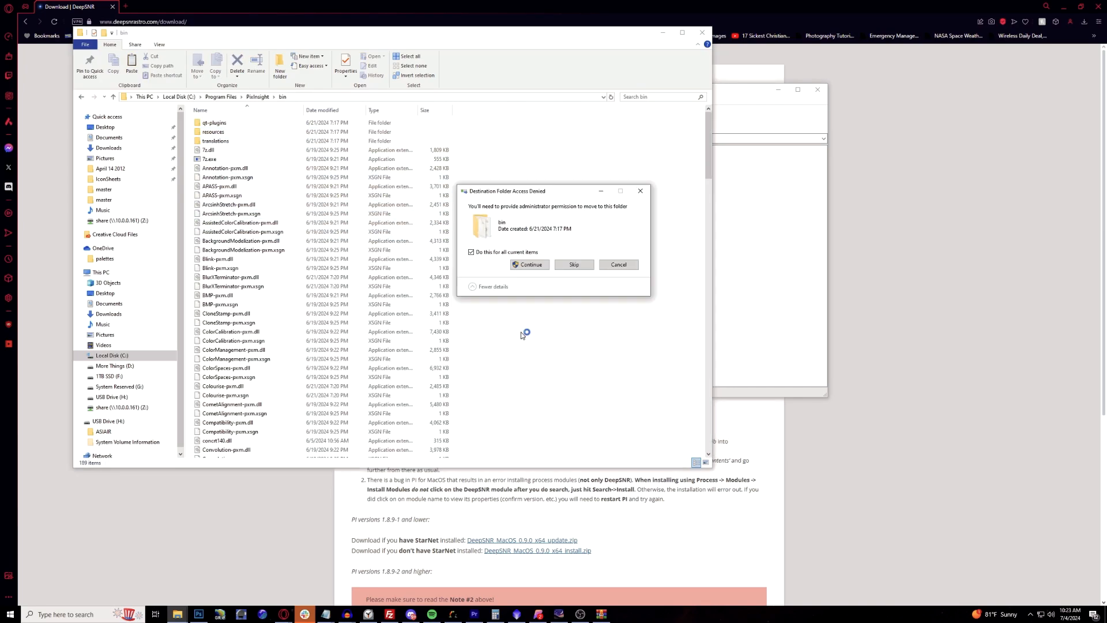
pyautogui.click(528, 264)
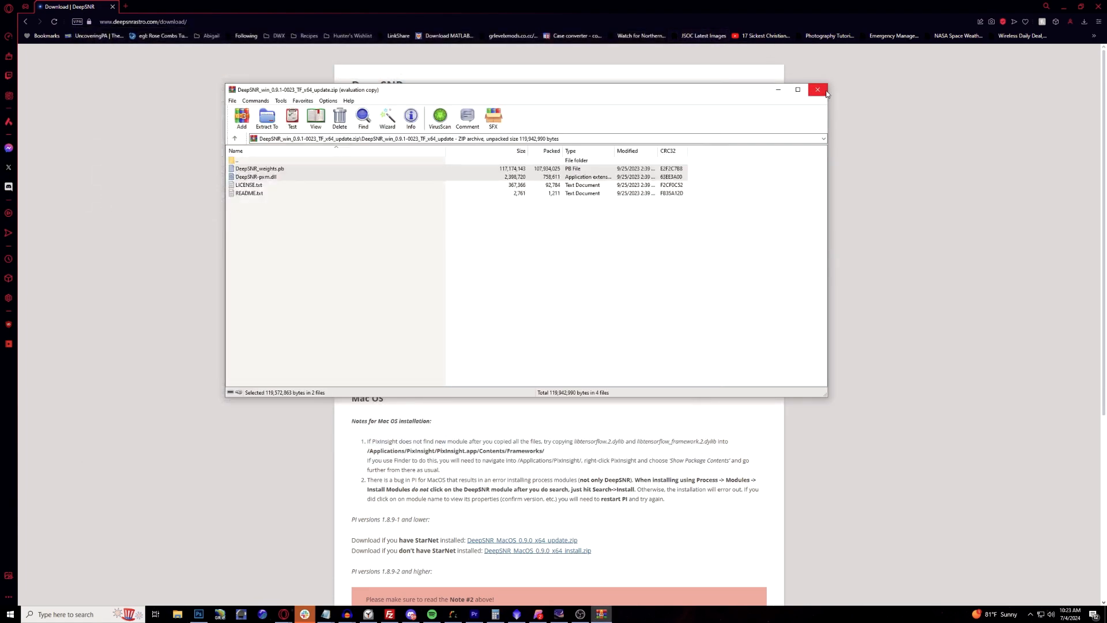
# Close the archive and install DeepSNR-pxm.dll through Install Modules search.
pyautogui.click(818, 90)
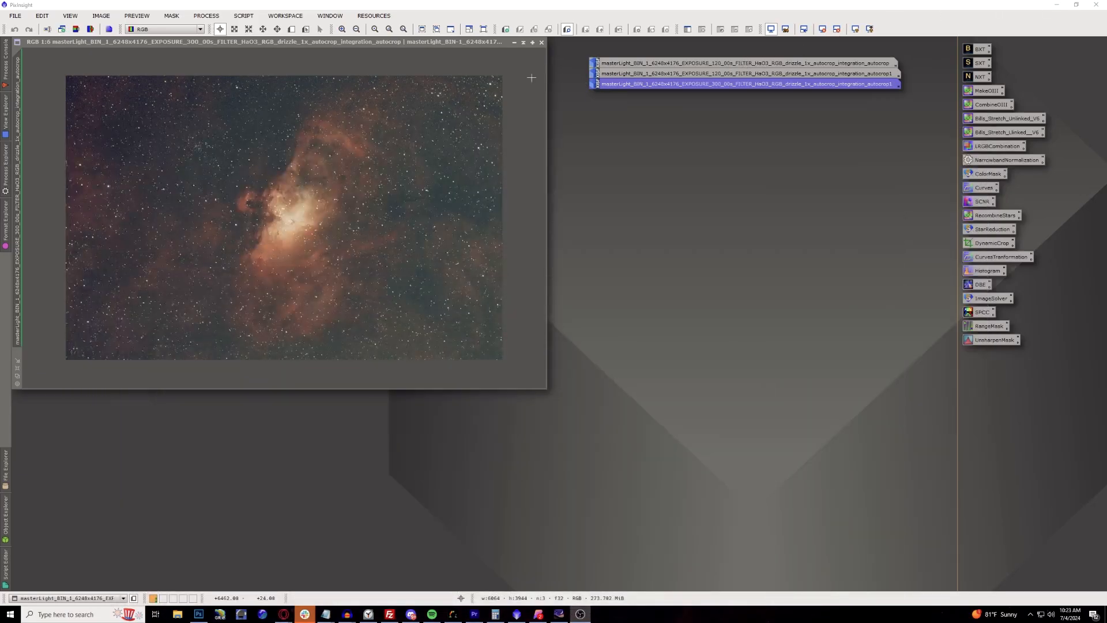
pyautogui.click(205, 16)
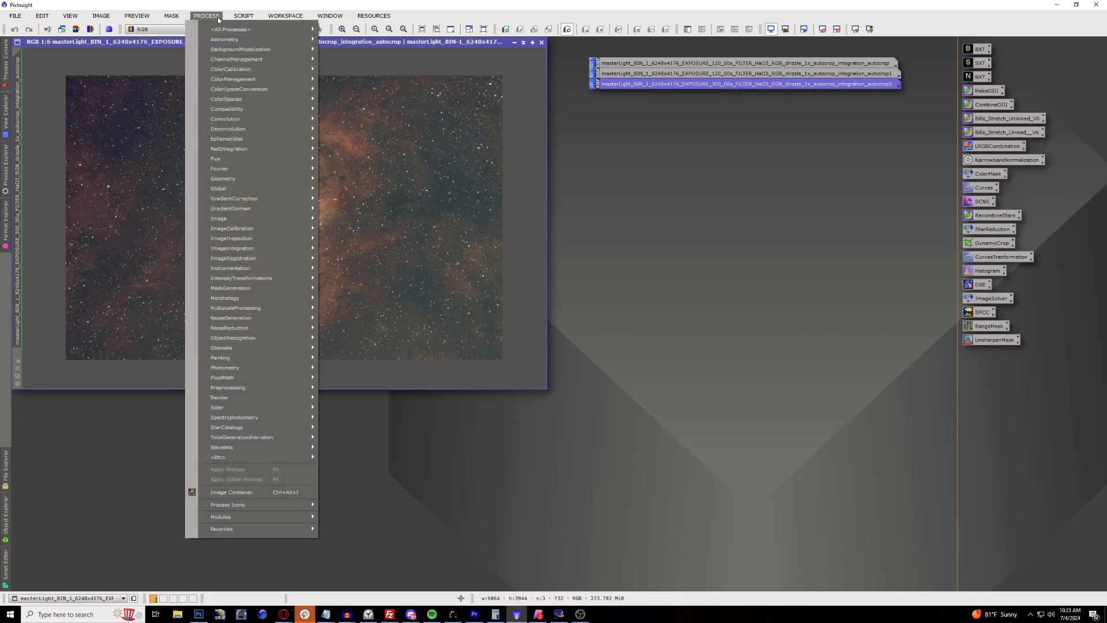
pyautogui.moveTo(221, 516)
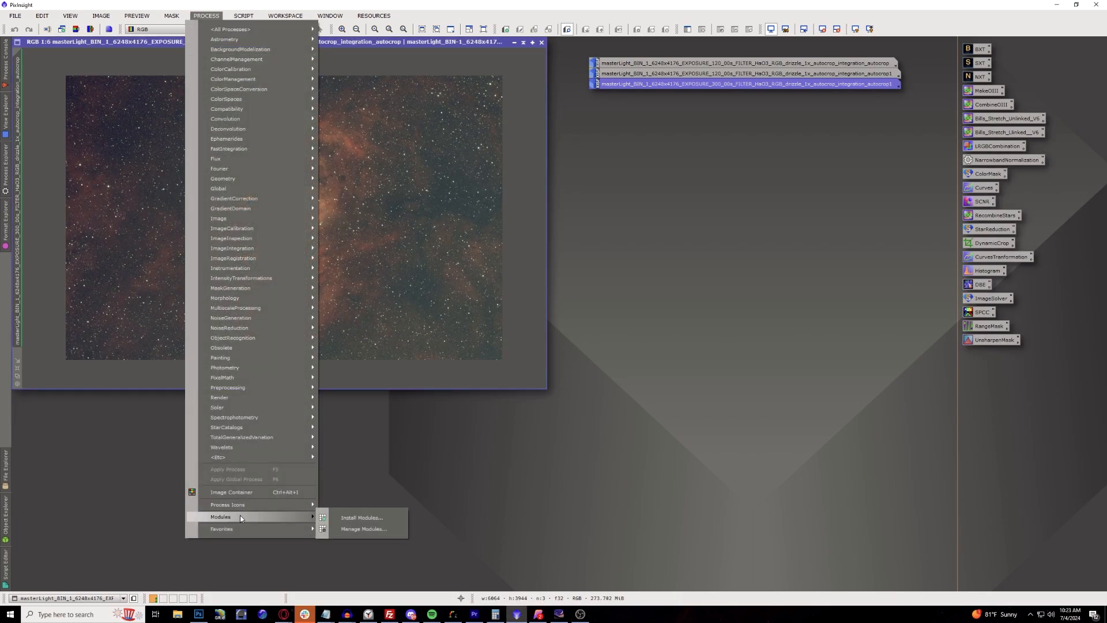
pyautogui.moveTo(361, 518)
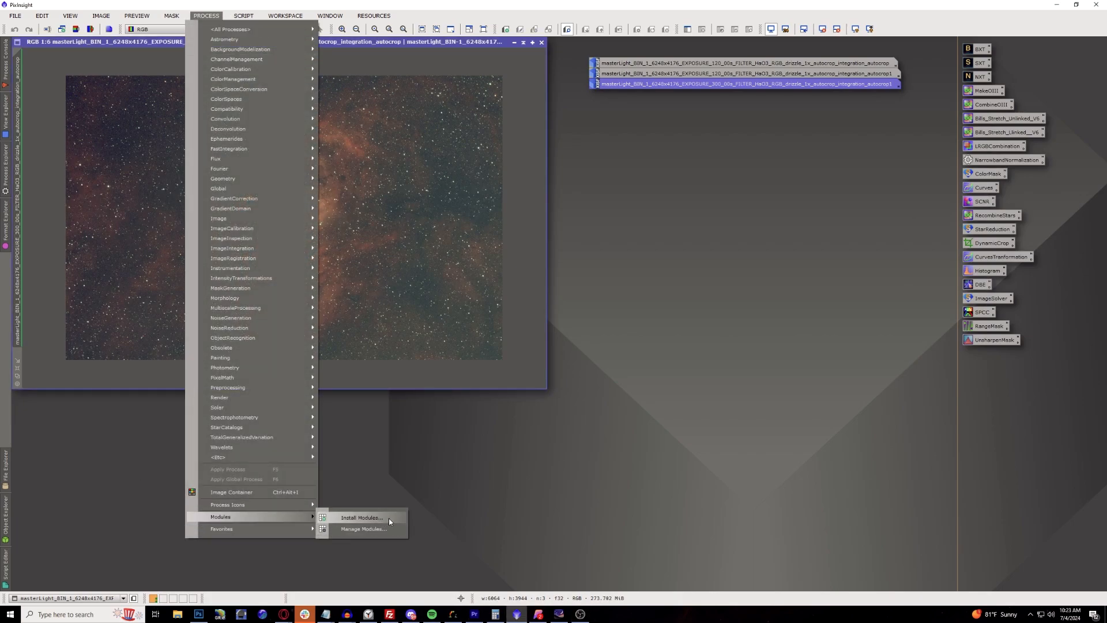
pyautogui.click(361, 518)
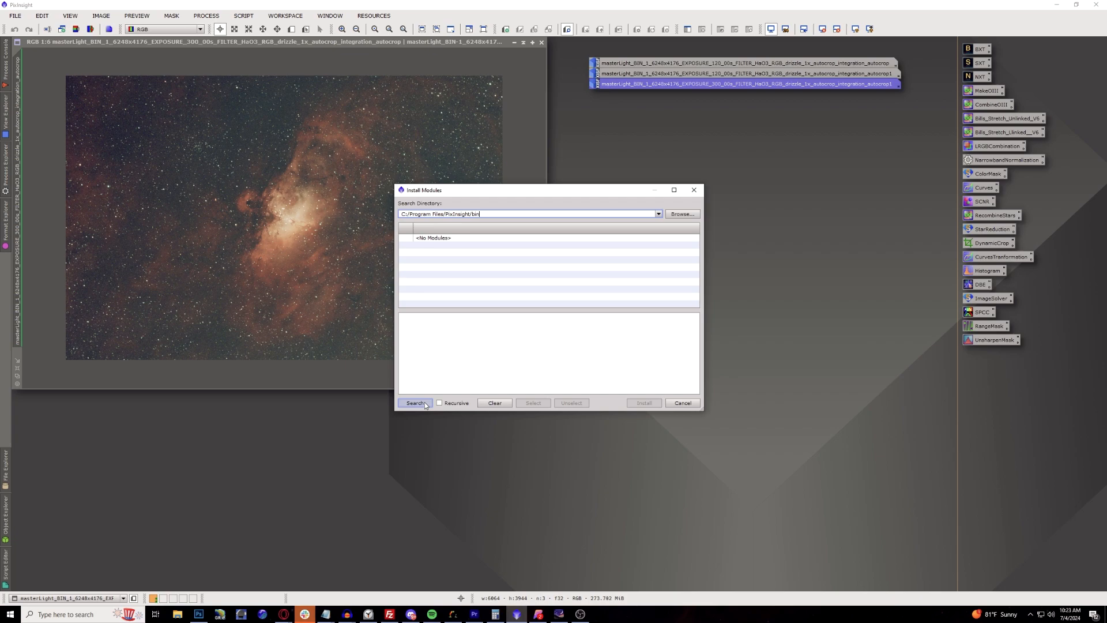
pyautogui.click(416, 402)
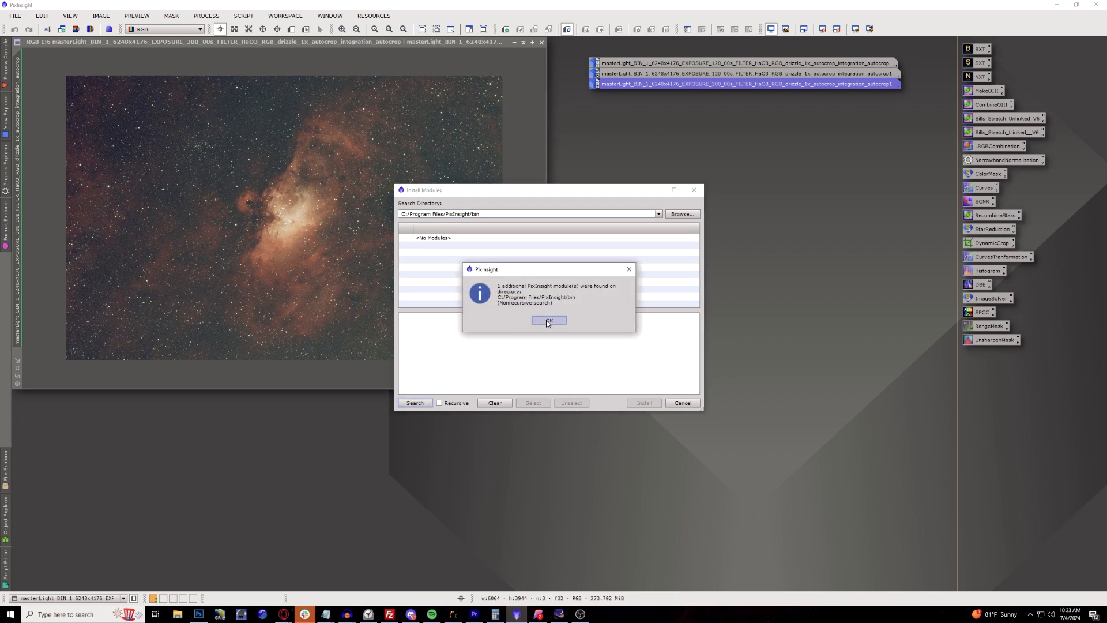
pyautogui.click(549, 321)
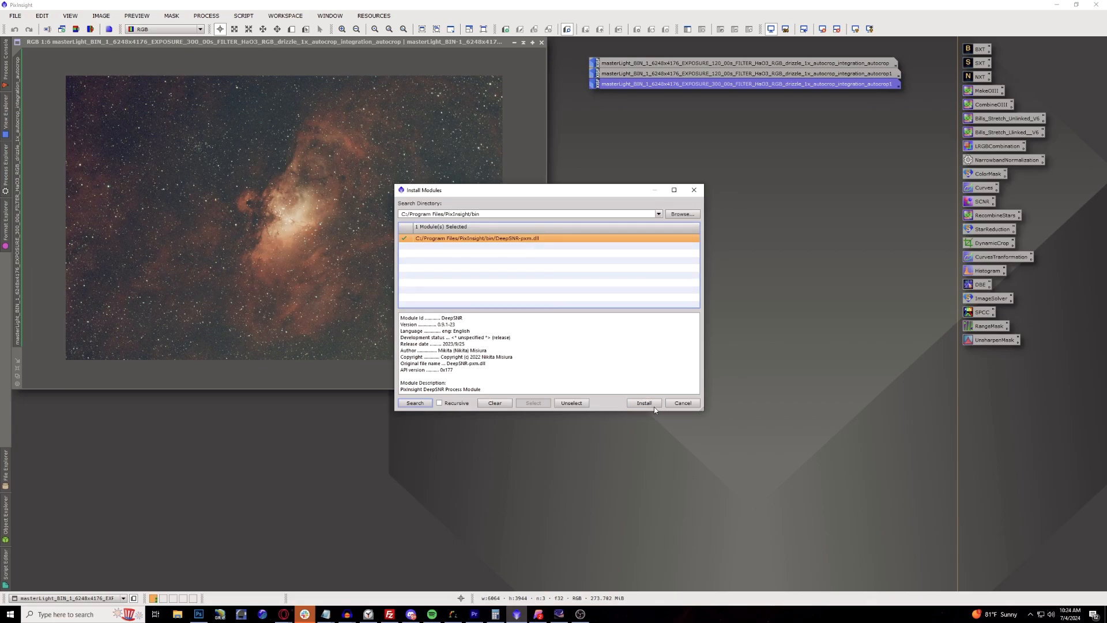
pyautogui.click(643, 403)
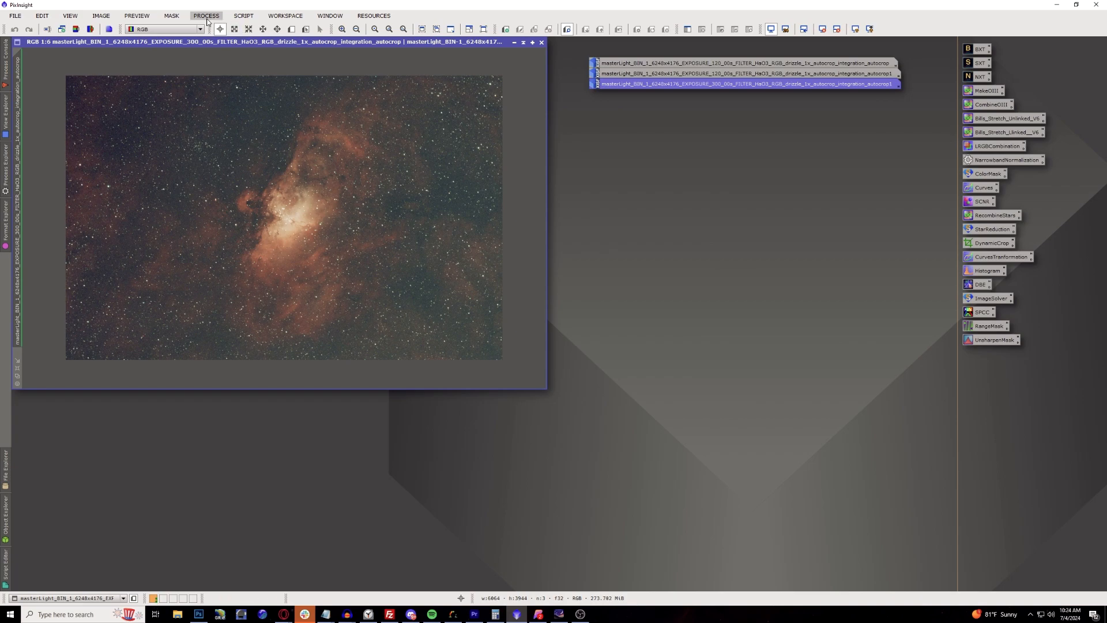
# Open the Process menu to find DeepSNR under All Processes.
pyautogui.click(206, 15)
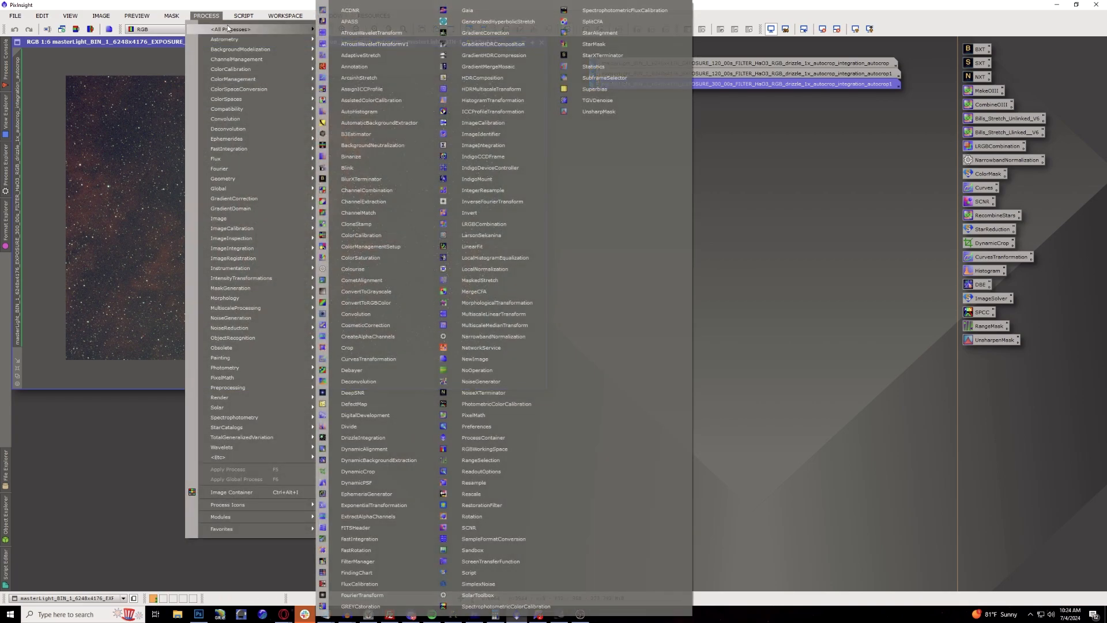
pyautogui.moveTo(392, 111)
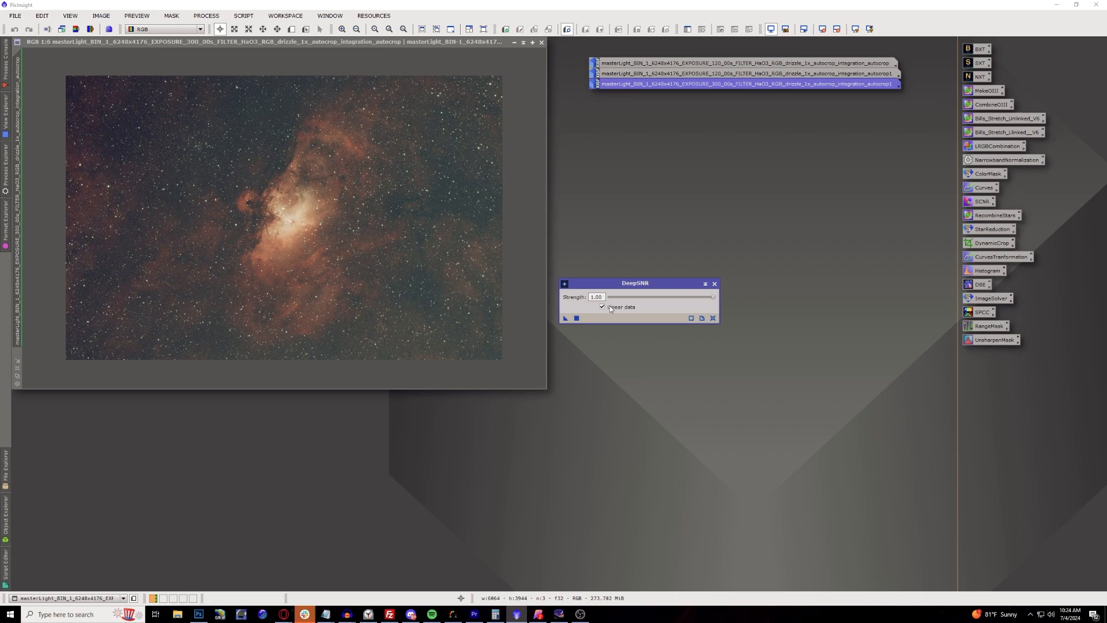
pyautogui.moveTo(620, 306)
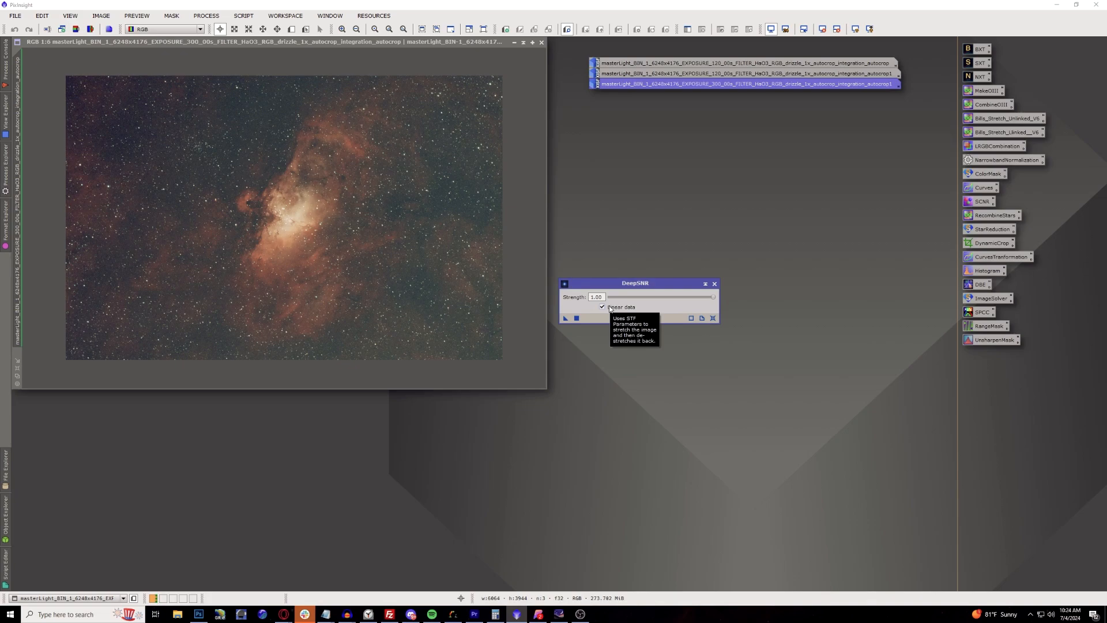
pyautogui.moveTo(272, 59)
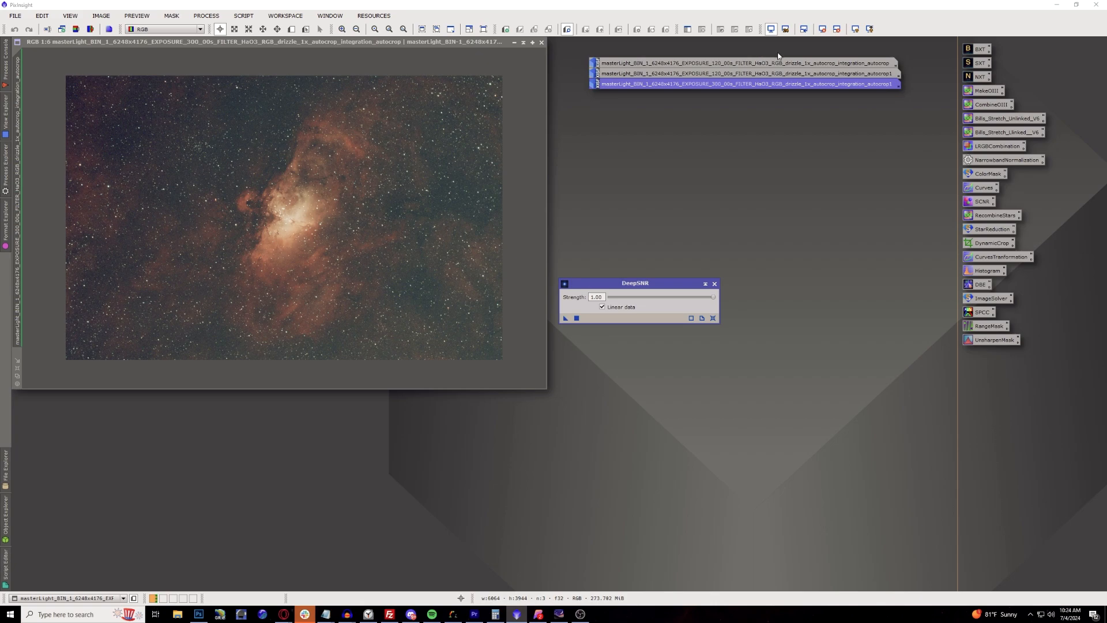
pyautogui.moveTo(396, 225)
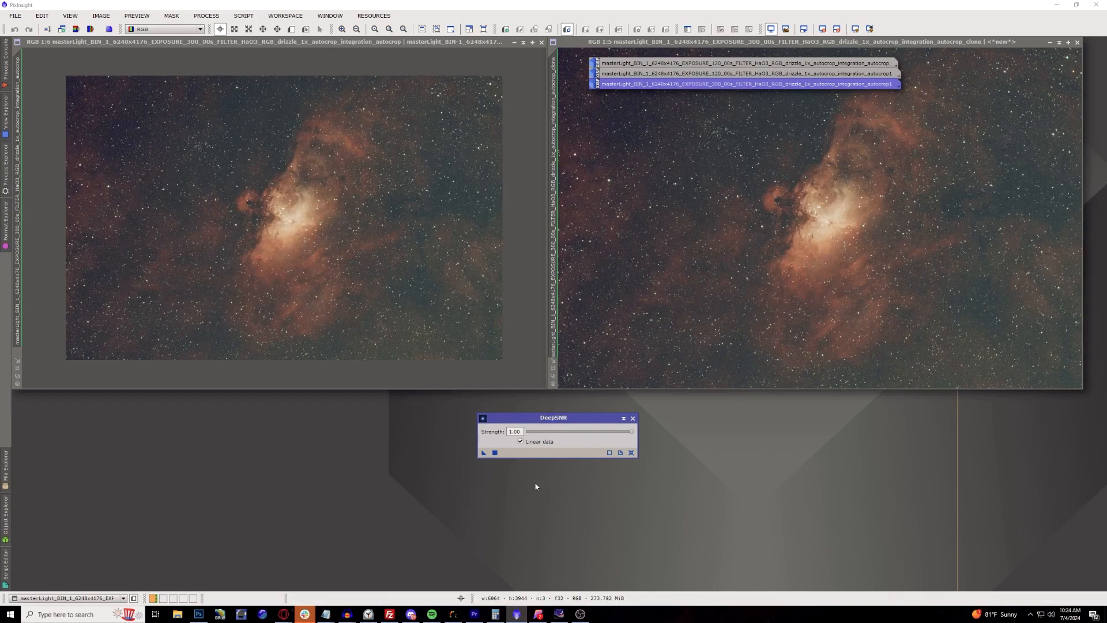
pyautogui.moveTo(484, 452)
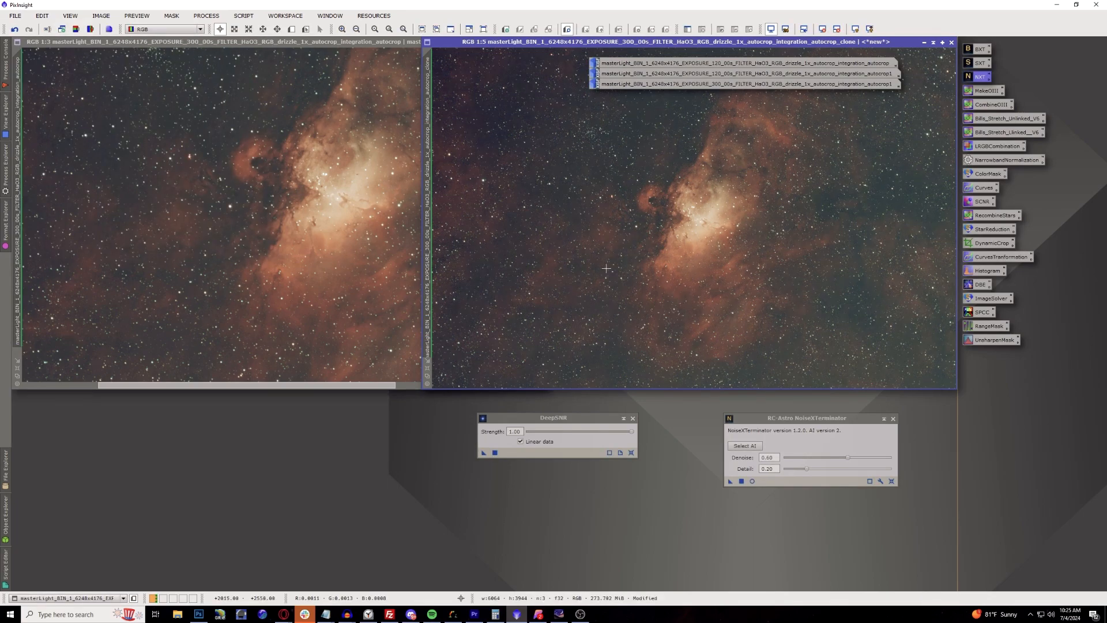
pyautogui.moveTo(653, 229)
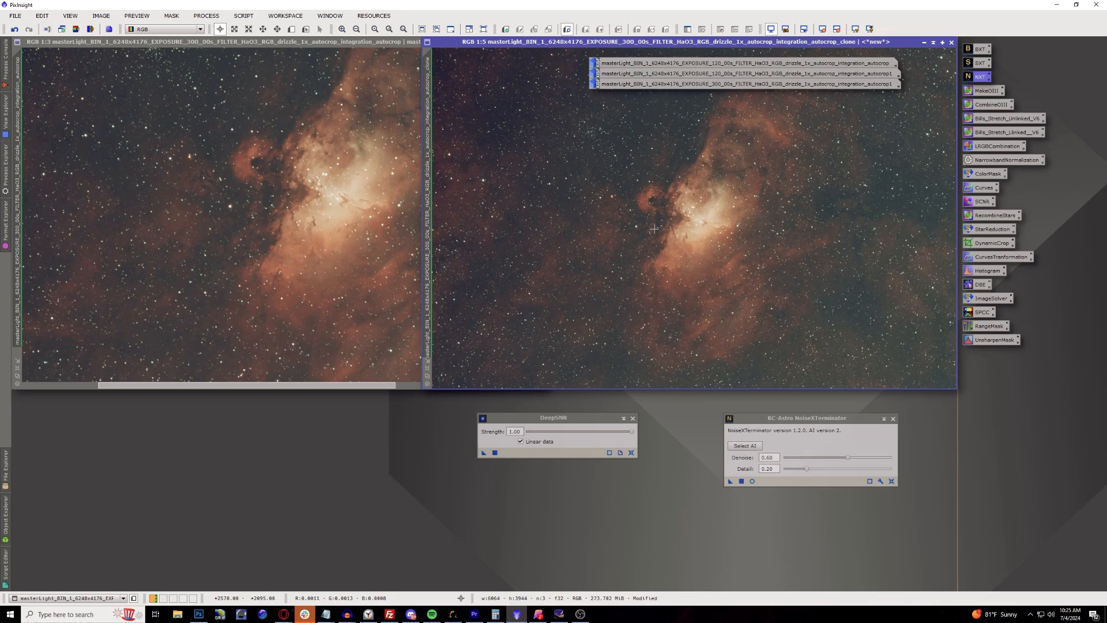
pyautogui.moveTo(679, 220)
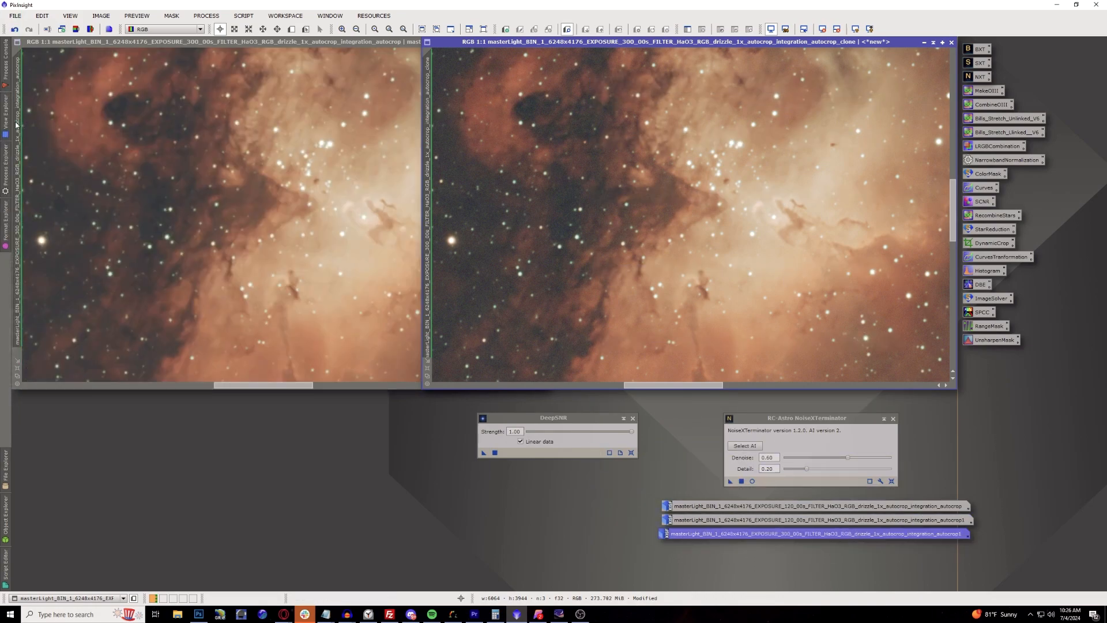
pyautogui.moveTo(377, 206)
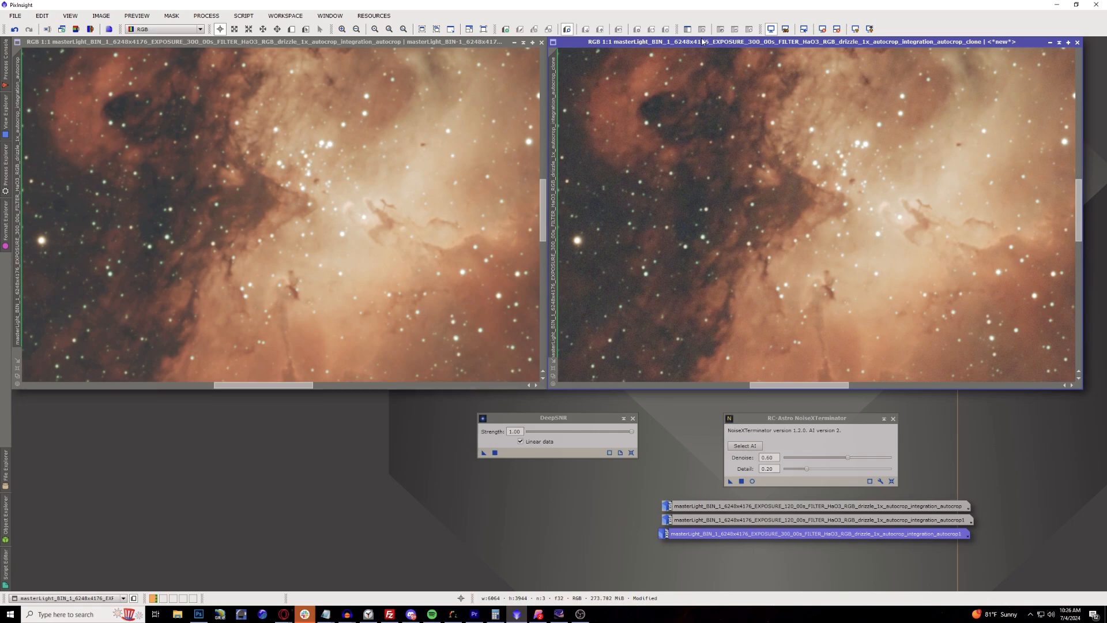
pyautogui.moveTo(165, 249)
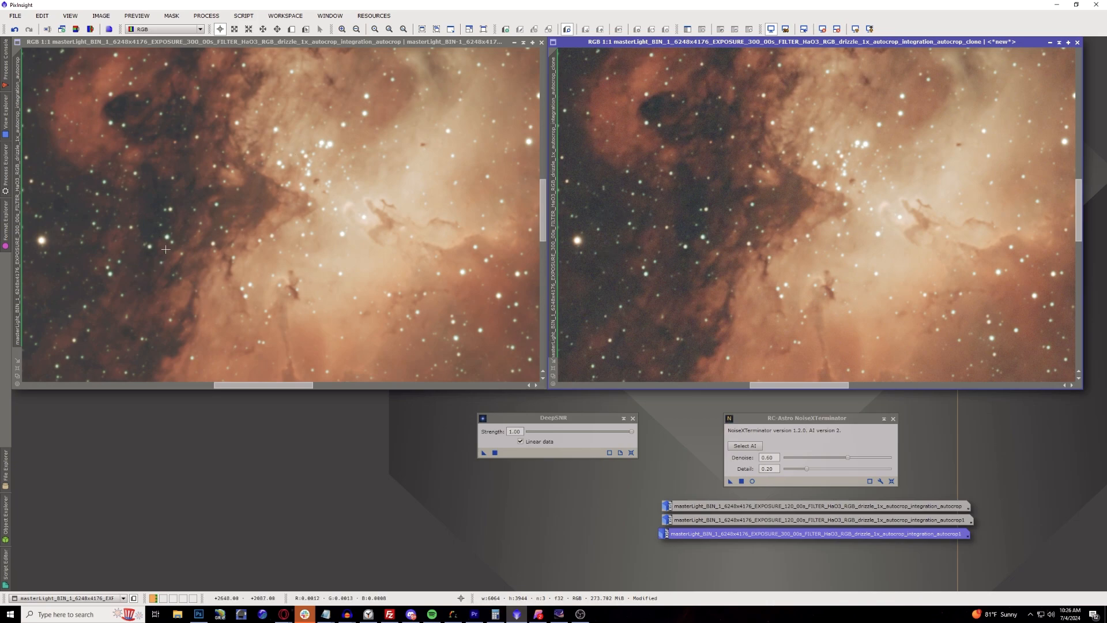
pyautogui.moveTo(170, 252)
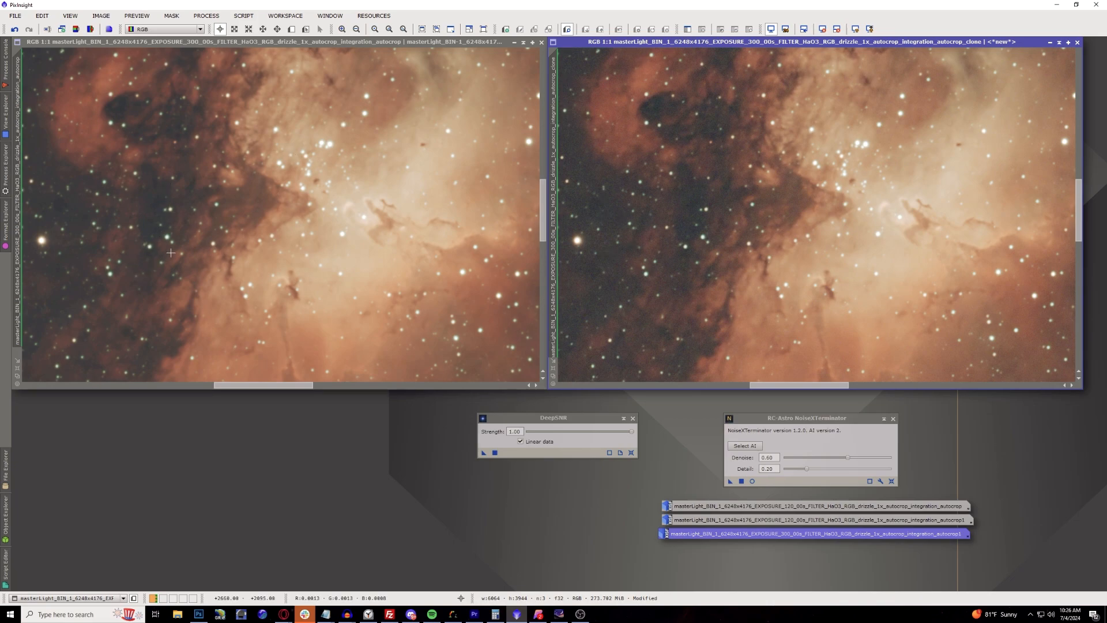
pyautogui.moveTo(168, 235)
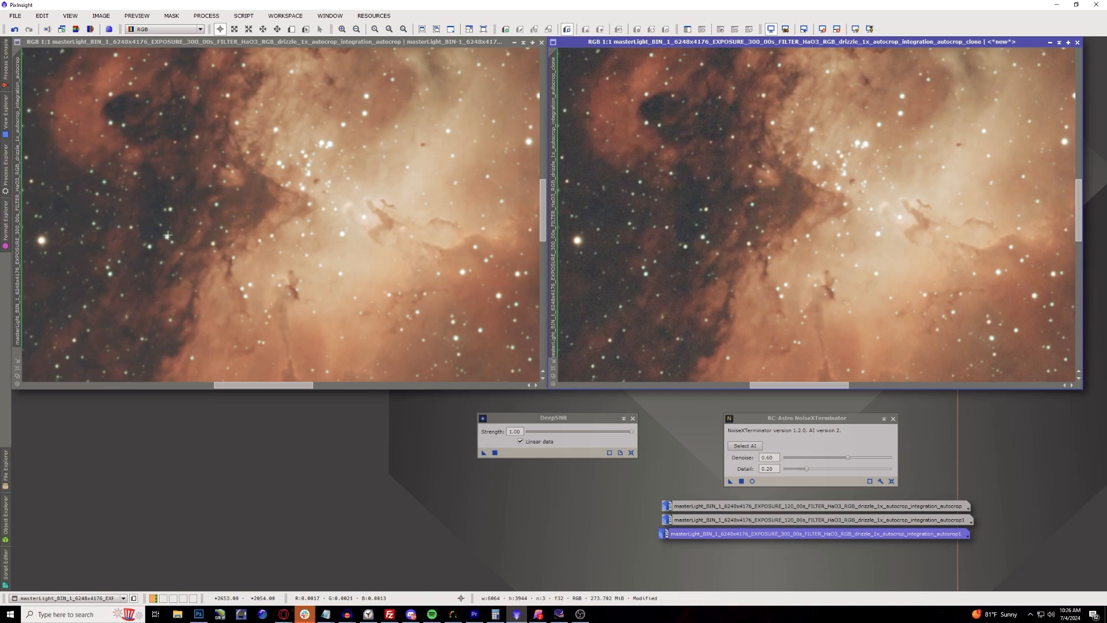
pyautogui.moveTo(601, 271)
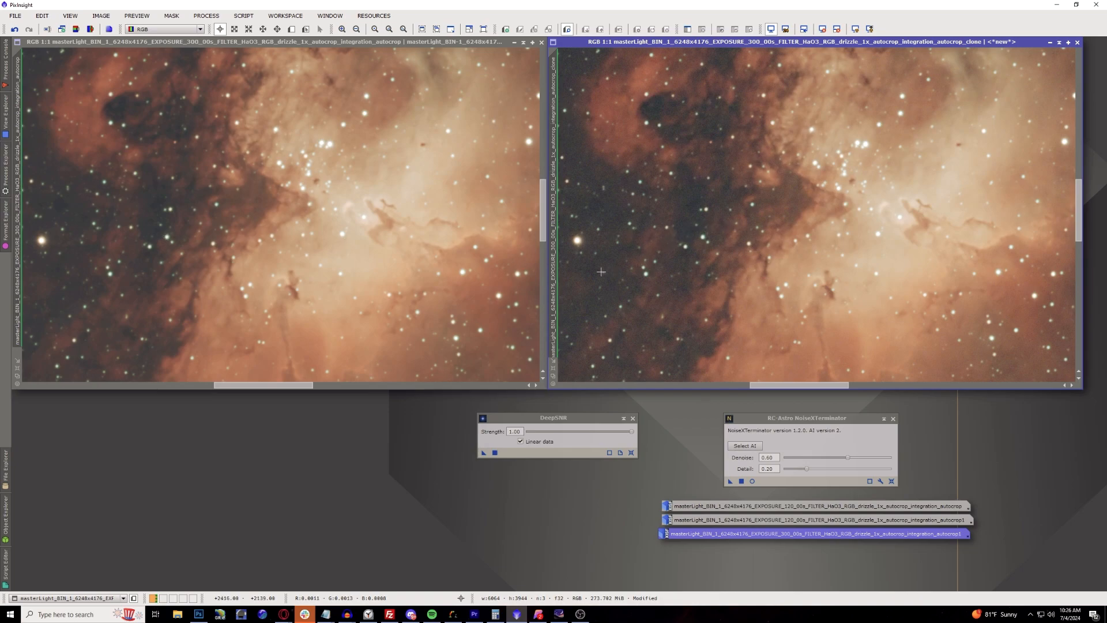
pyautogui.click(342, 29)
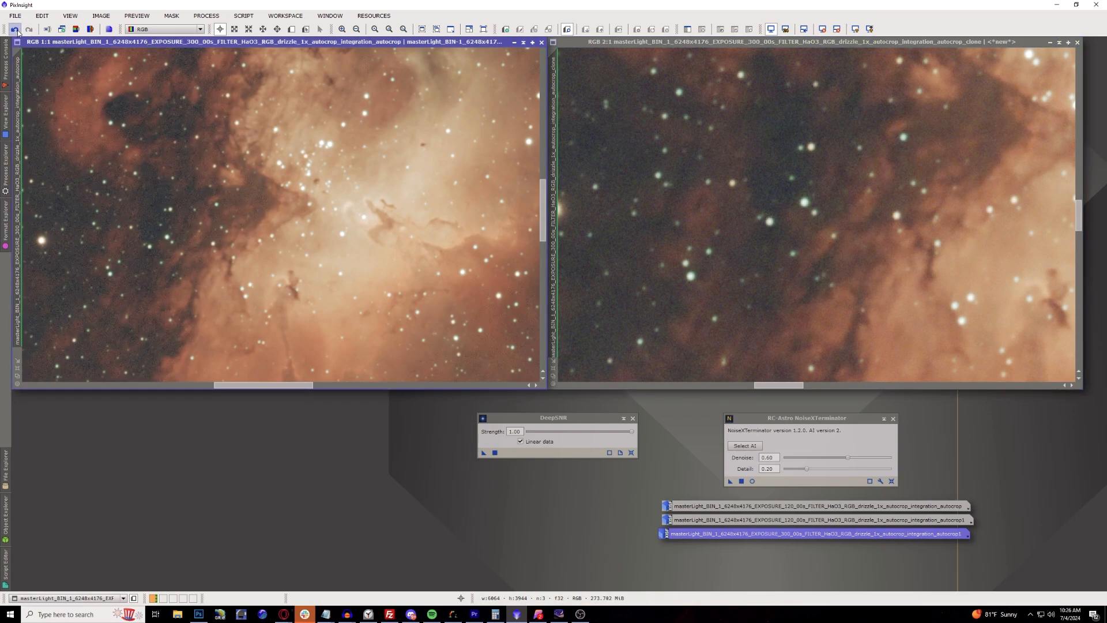
pyautogui.click(15, 29)
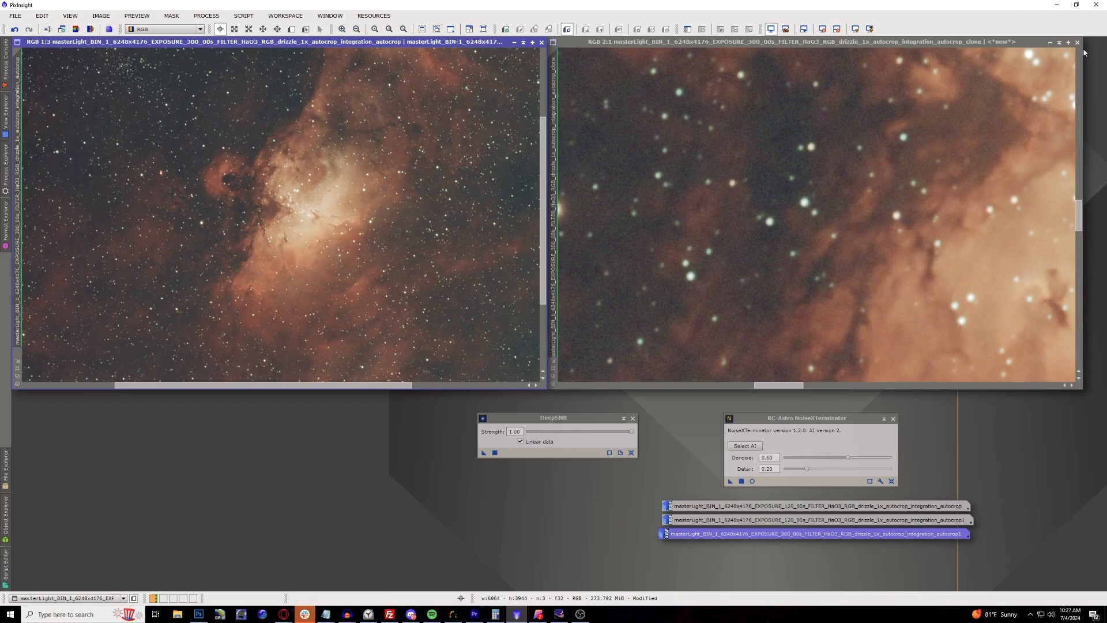
# Close the DeepSNR Eagle copy without saving, then the original Eagle image.
pyautogui.click(1078, 42)
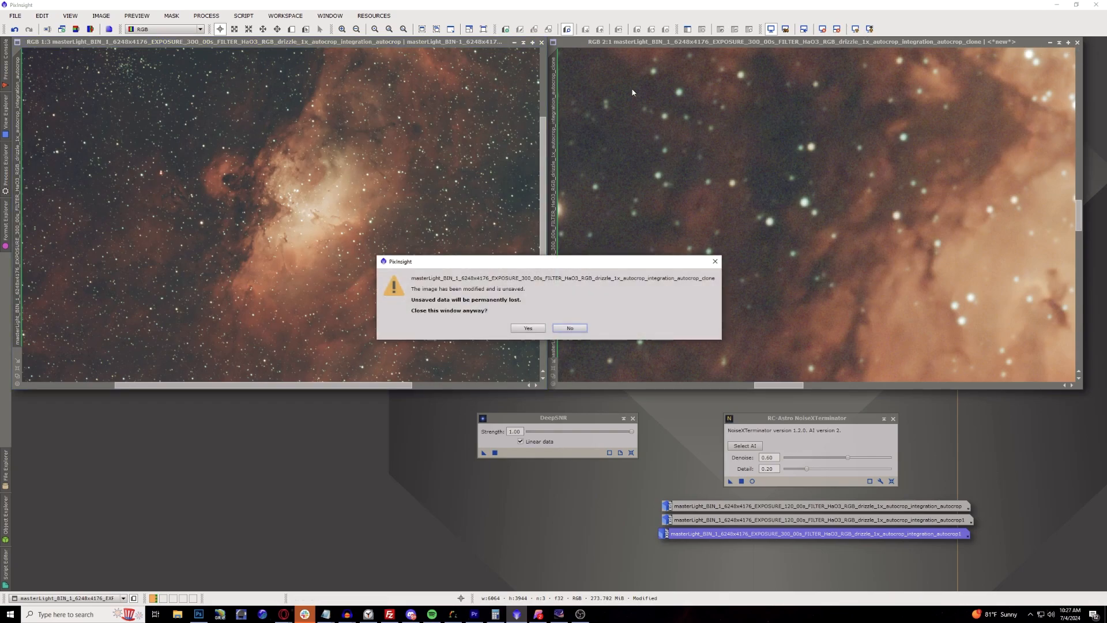
pyautogui.click(527, 328)
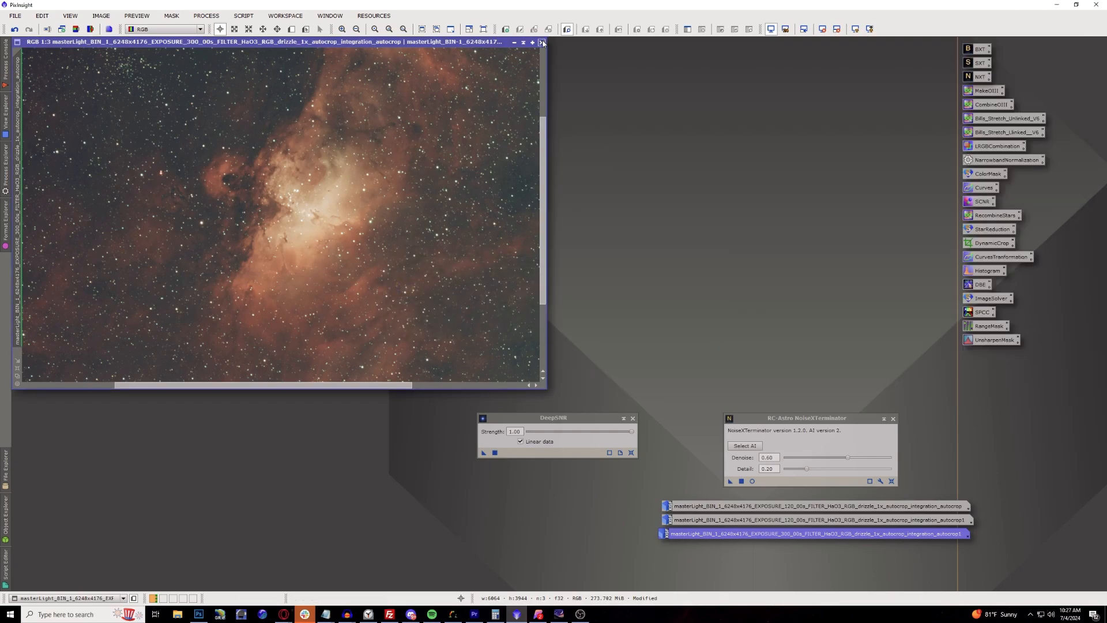
pyautogui.click(542, 41)
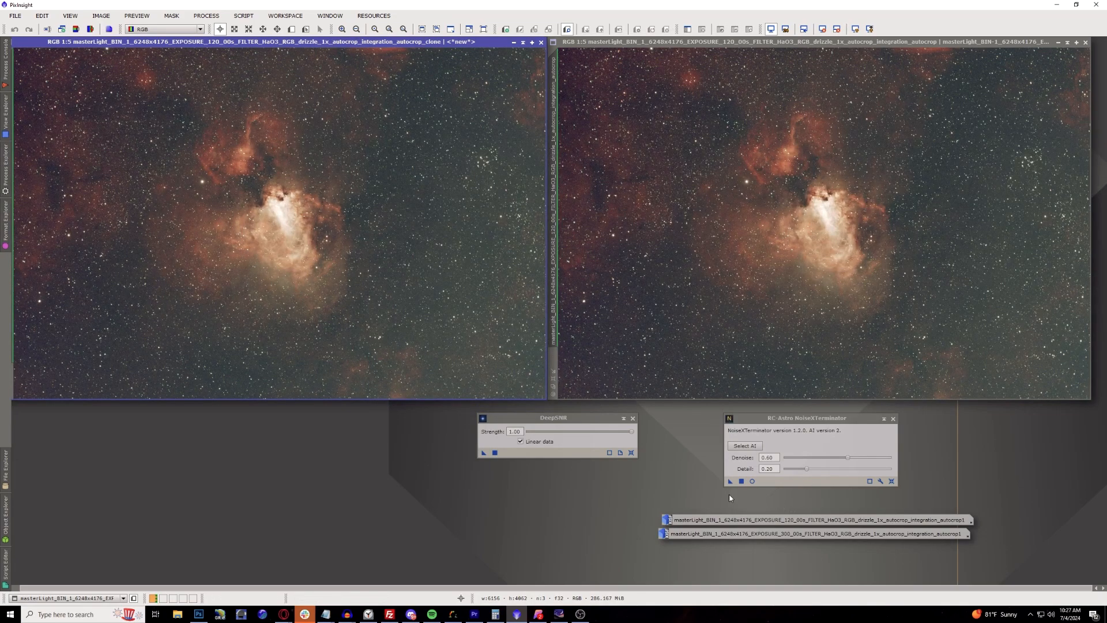
pyautogui.moveTo(29, 192)
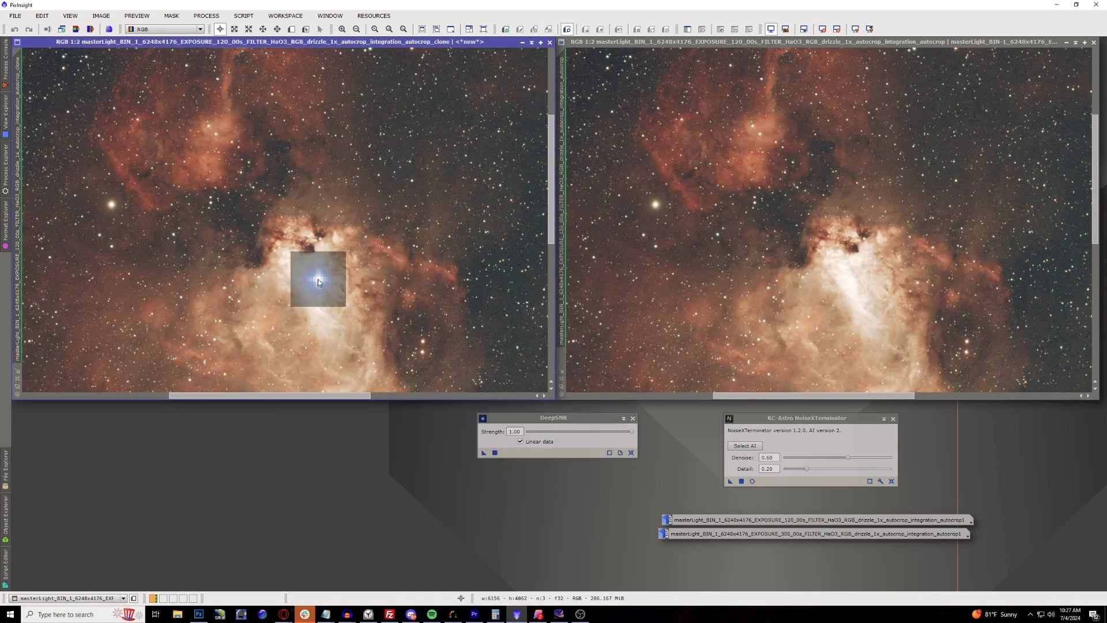
# Apply DeepSNR denoising to the Omega nebula clone.
pyautogui.click(494, 453)
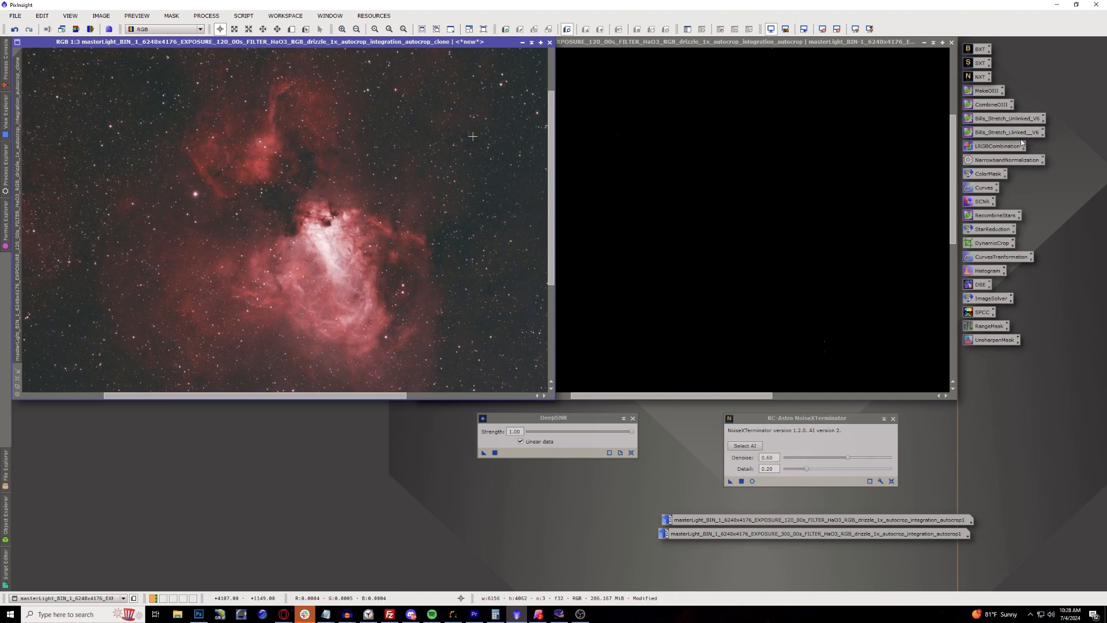
# Adjust the Omega nebula views for an up-close noise comparison.
pyautogui.click(994, 145)
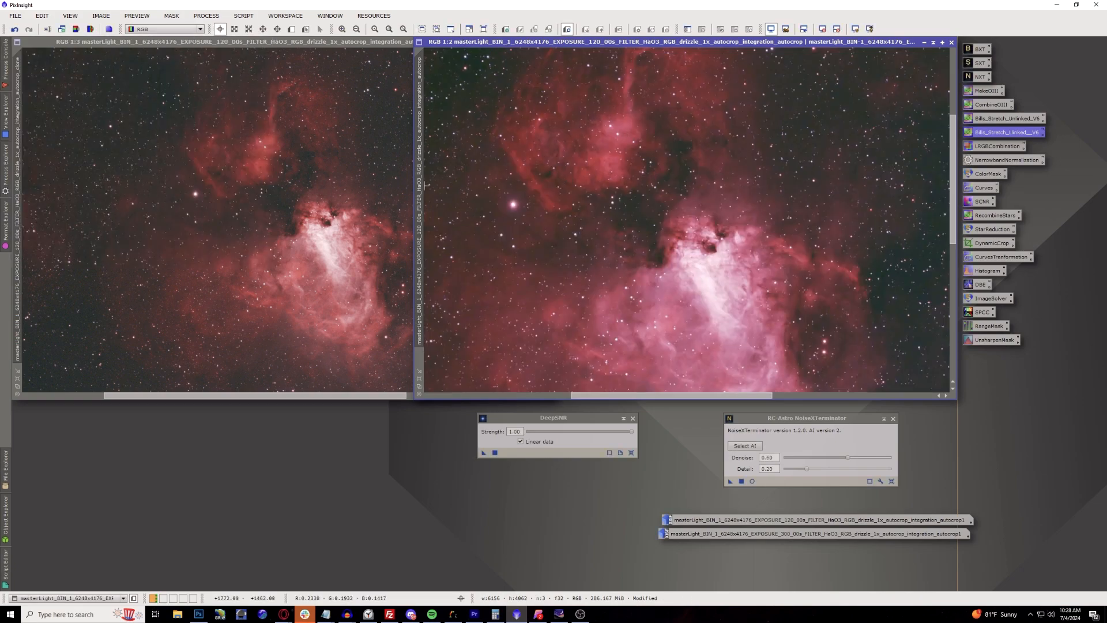
pyautogui.moveTo(16, 139)
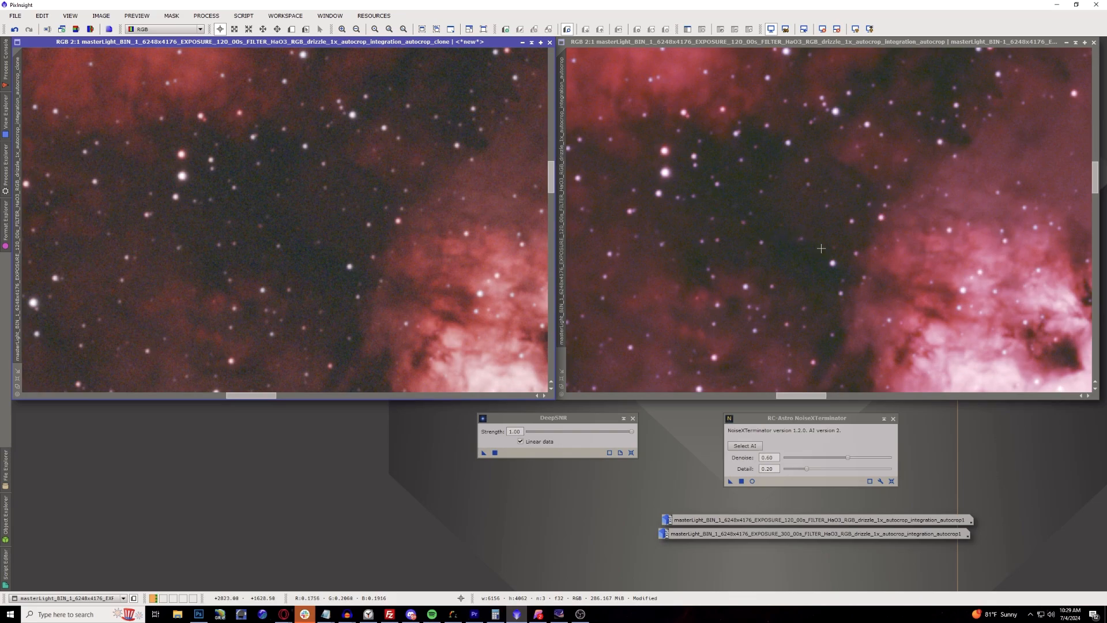
pyautogui.moveTo(451, 176)
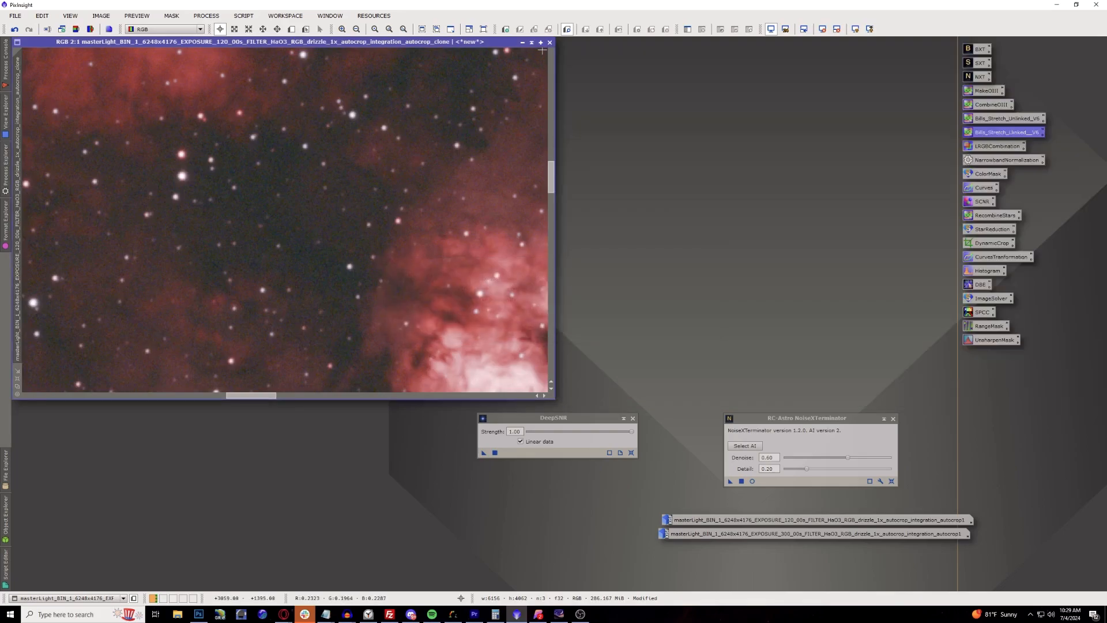
# Close the remaining Omega nebula image and open the All Processes list.
pyautogui.click(548, 42)
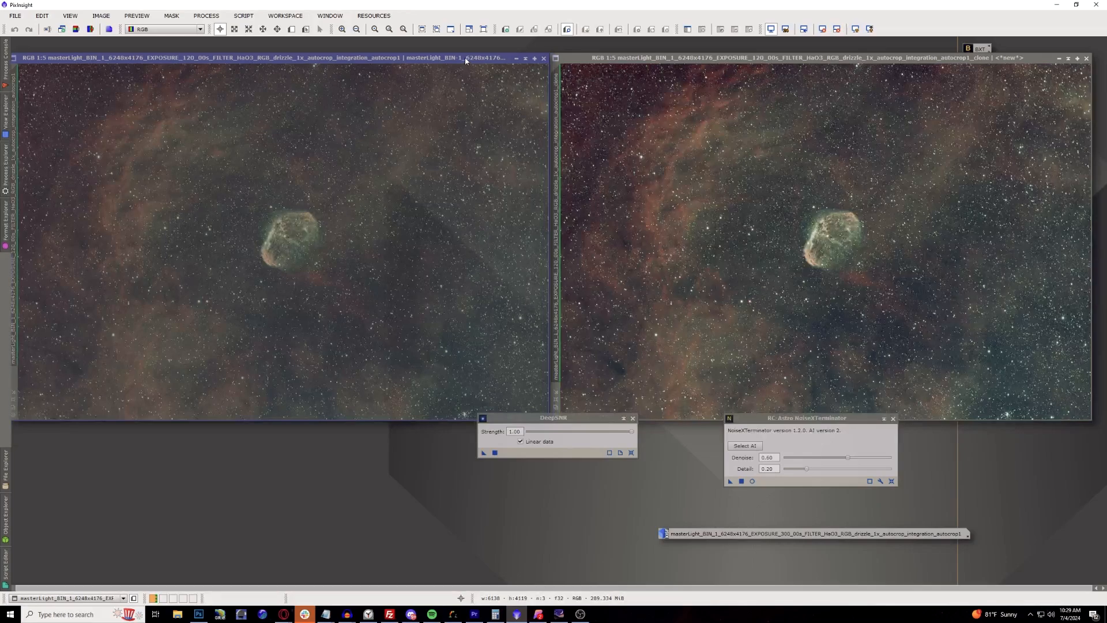
pyautogui.click(243, 15)
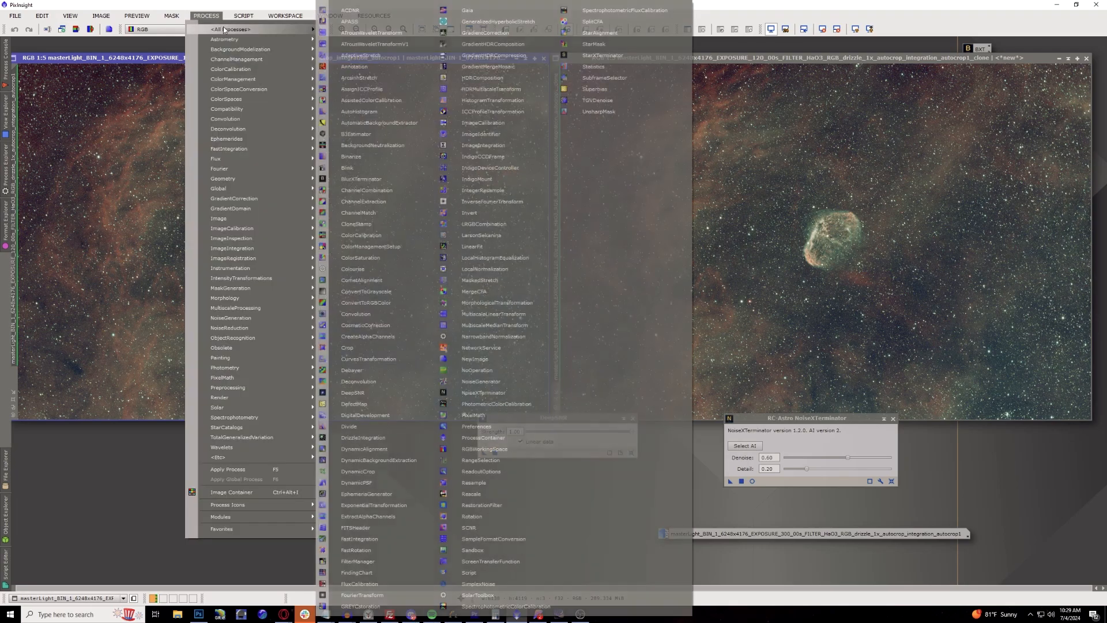
# Run AutomaticBackgroundExtractor with Subtraction correction, Normalize and Discard background model on the Crescent images.
pyautogui.click(380, 122)
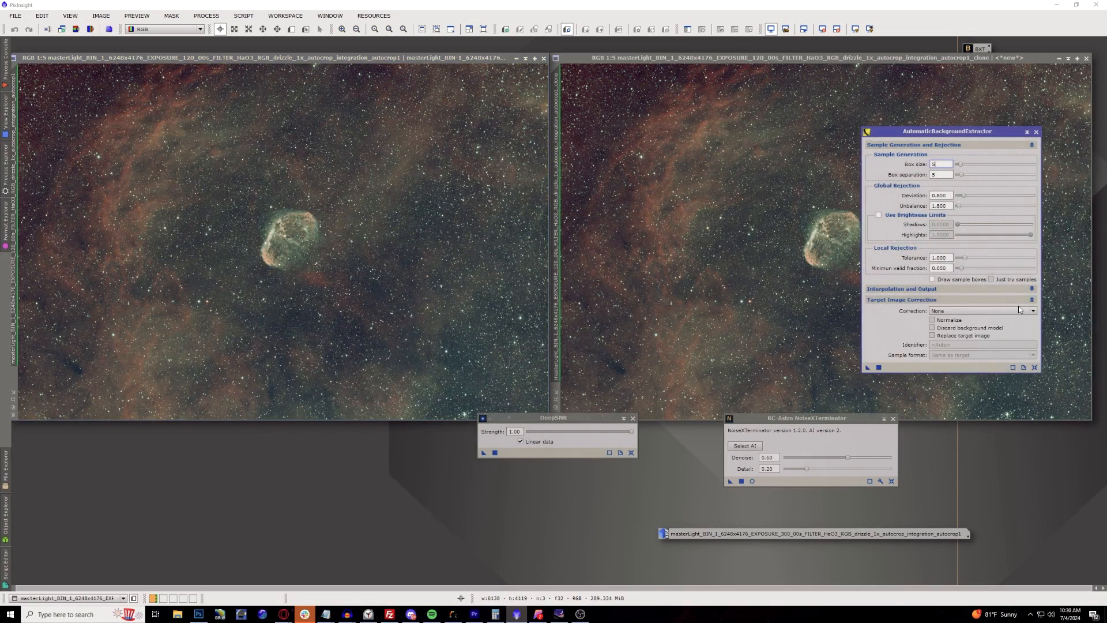
pyautogui.click(981, 311)
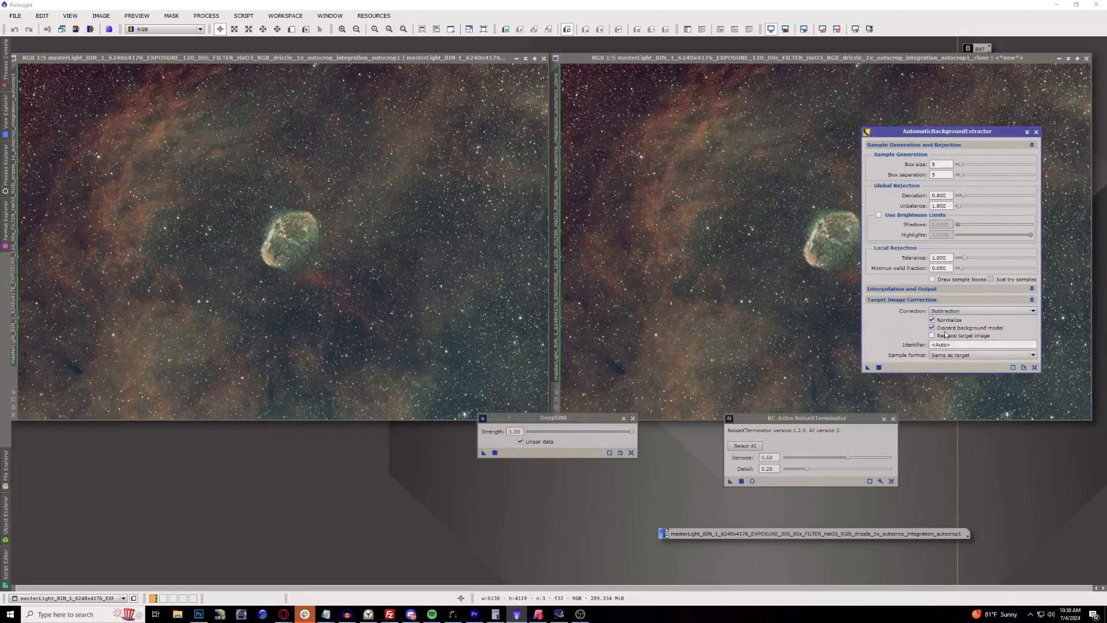
pyautogui.click(932, 335)
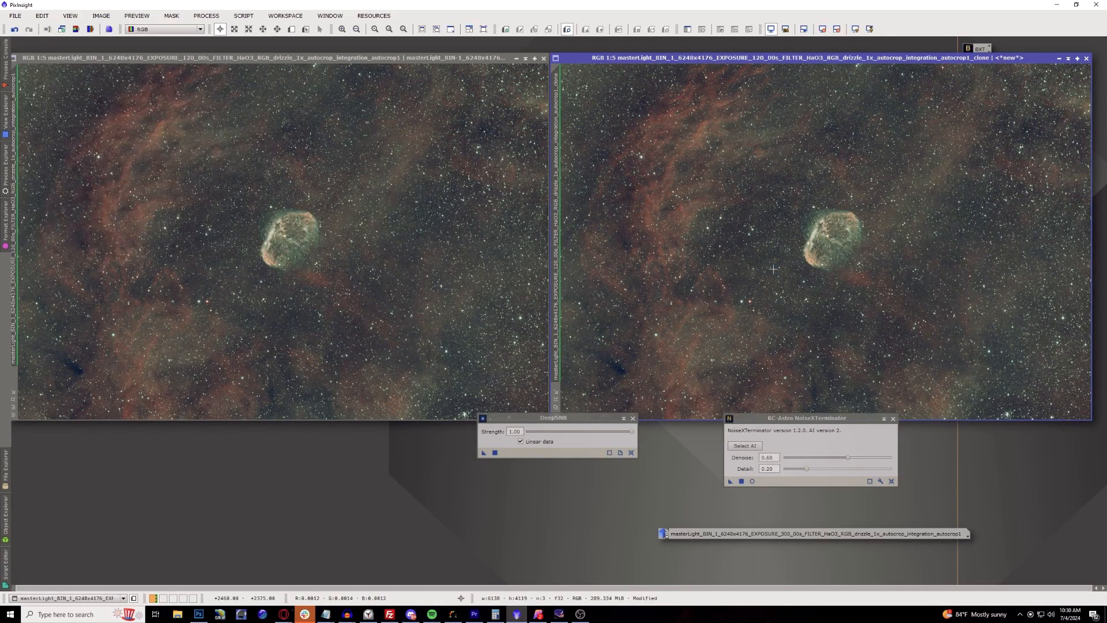
pyautogui.moveTo(485, 457)
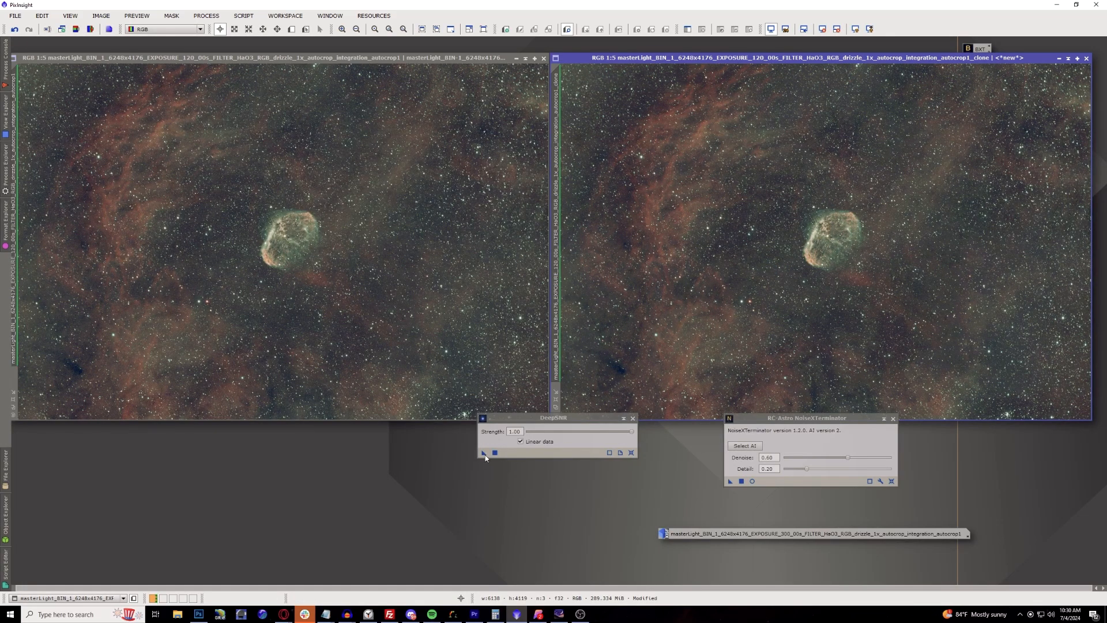
# Apply DeepSNR to the original Crescent Nebula image.
pyautogui.click(484, 452)
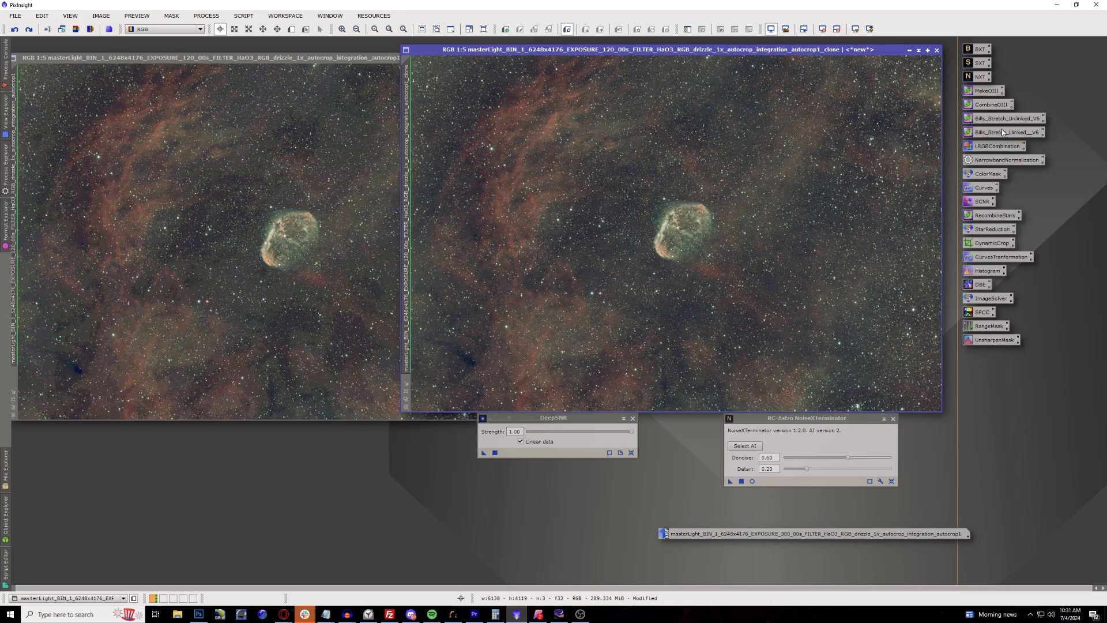
# Apply Bills_Stretch_Linked to the original Crescent image and then its clone.
pyautogui.click(823, 29)
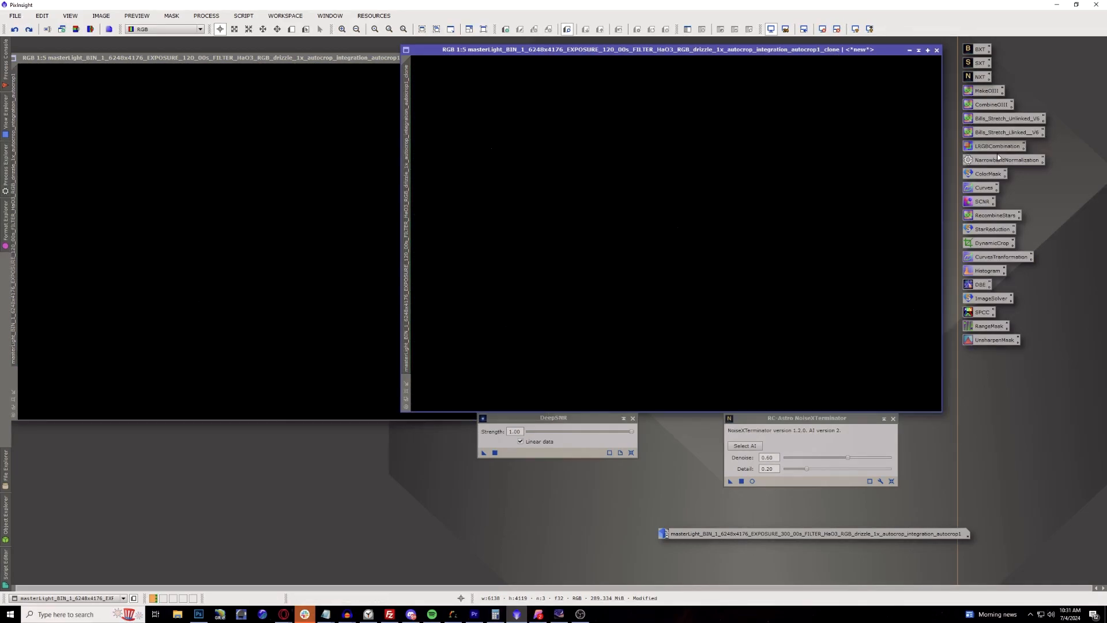
pyautogui.click(1004, 132)
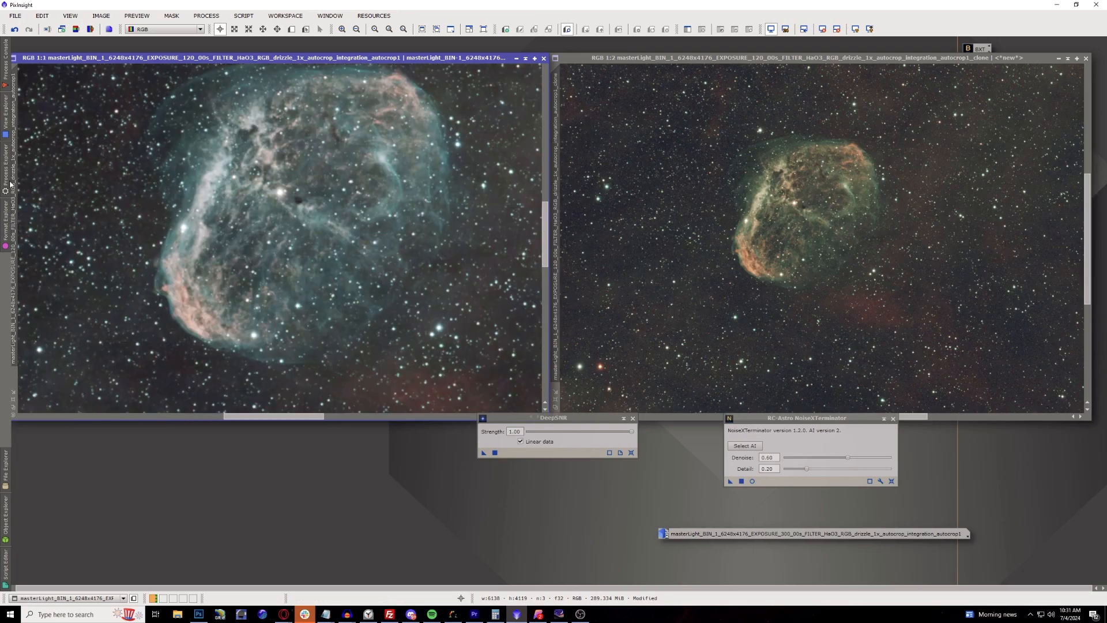
pyautogui.moveTo(713, 207)
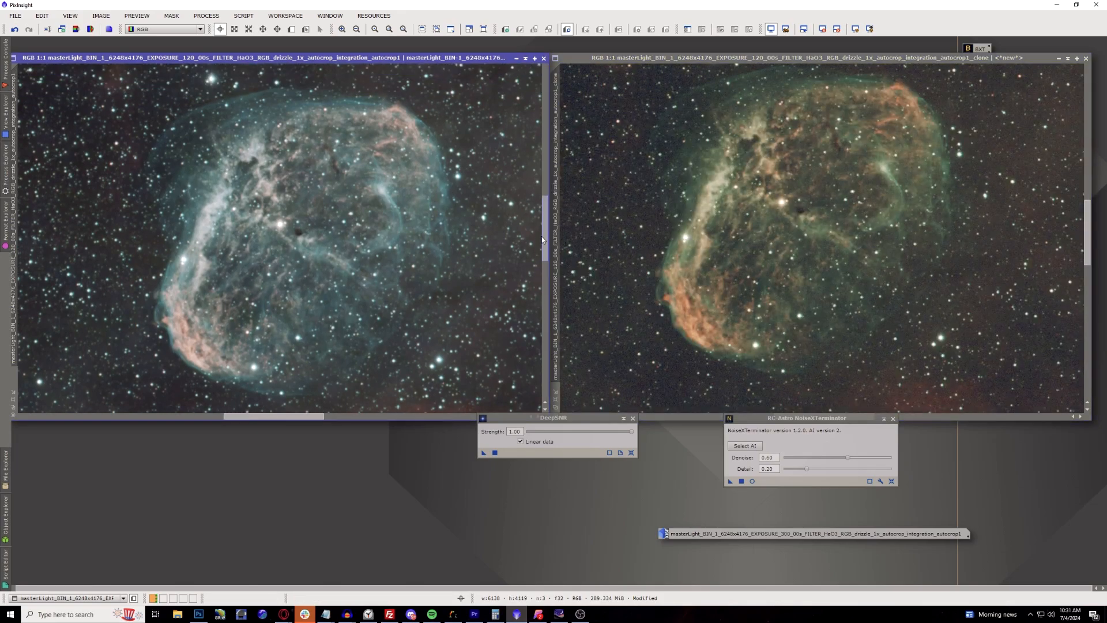
pyautogui.moveTo(634, 290)
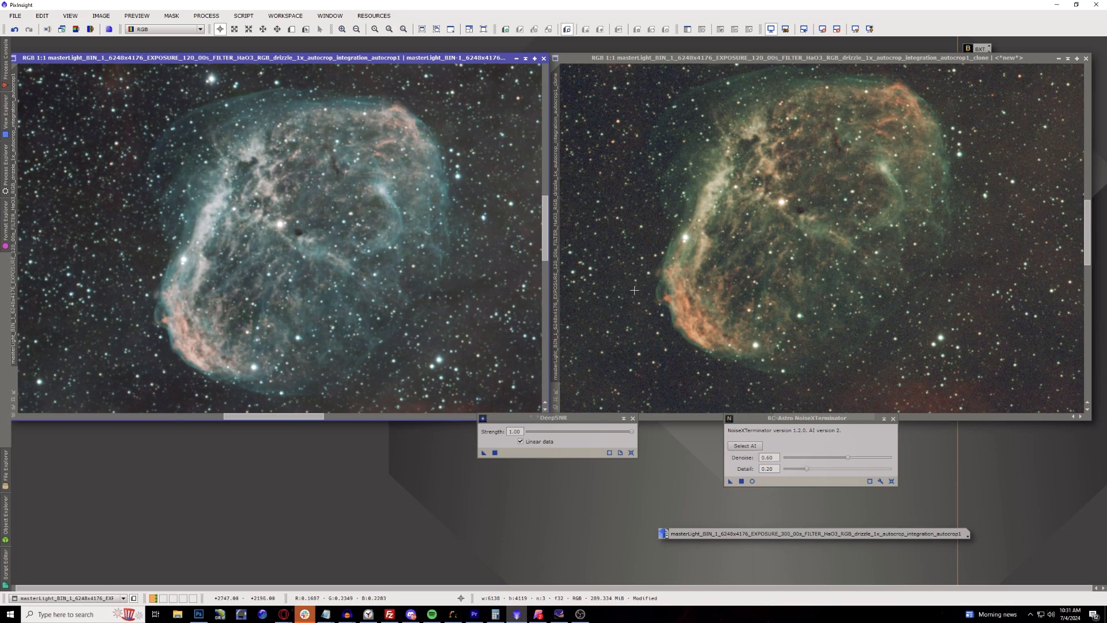
pyautogui.moveTo(828, 378)
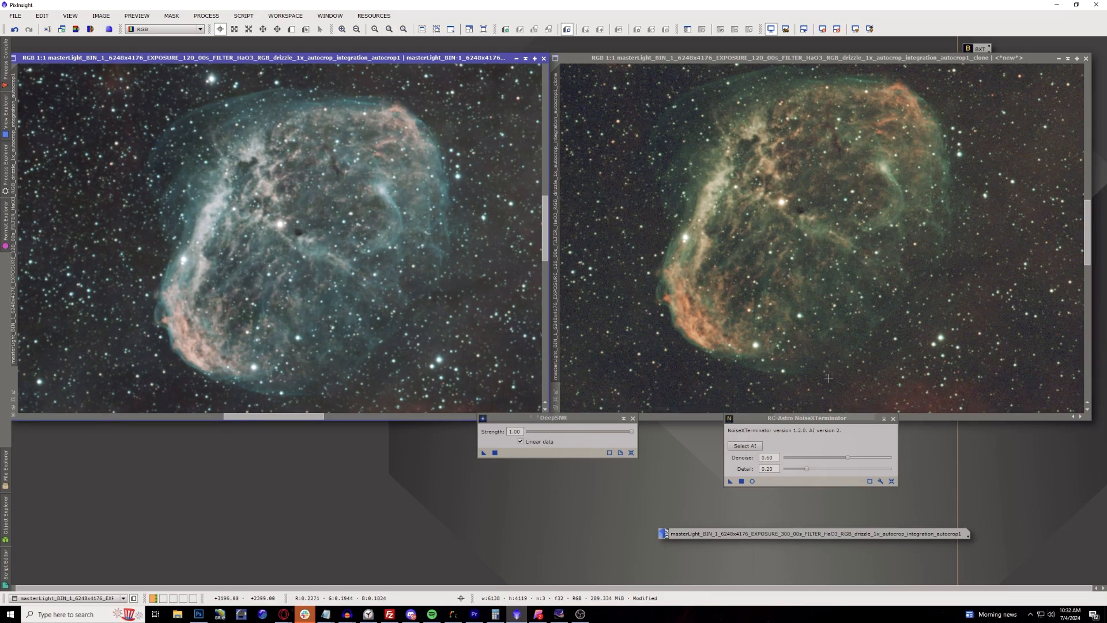
pyautogui.moveTo(500, 281)
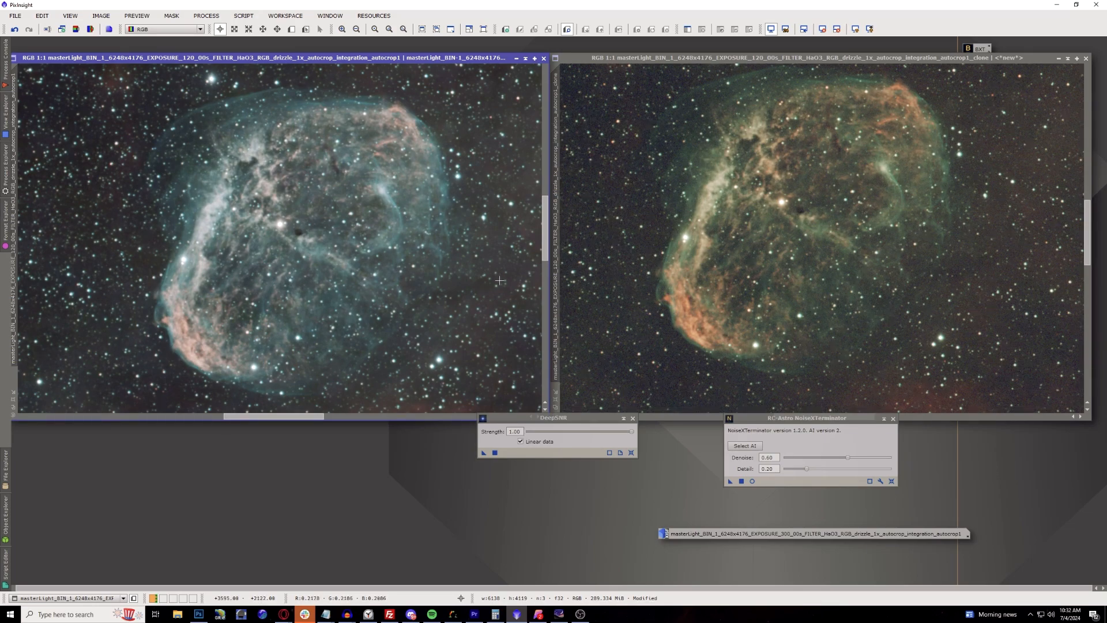
pyautogui.moveTo(116, 243)
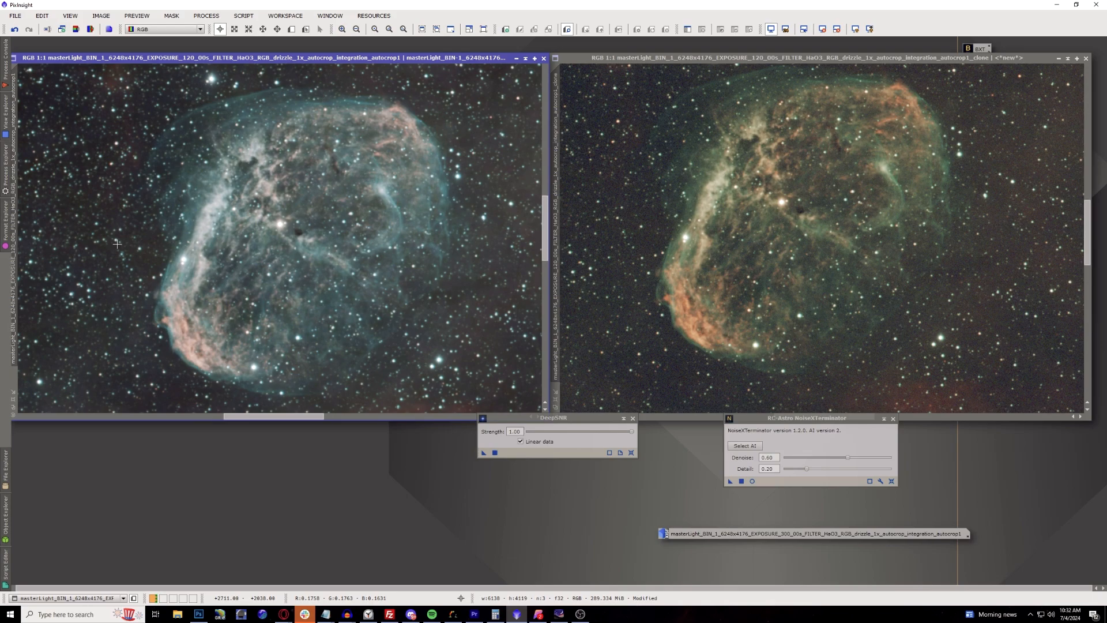
pyautogui.moveTo(153, 233)
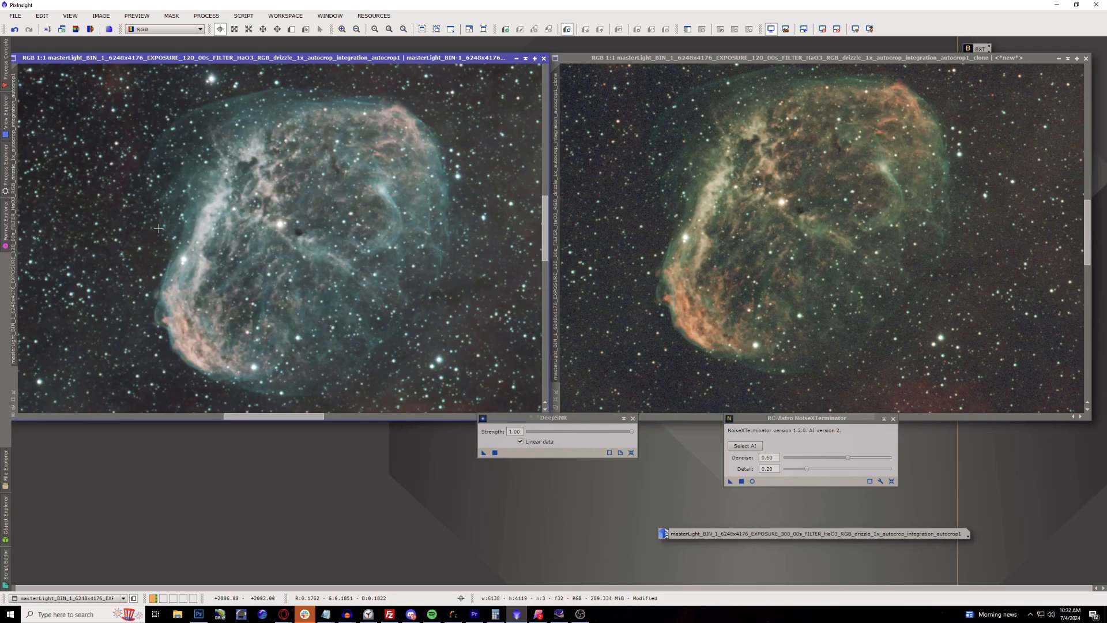
pyautogui.moveTo(146, 223)
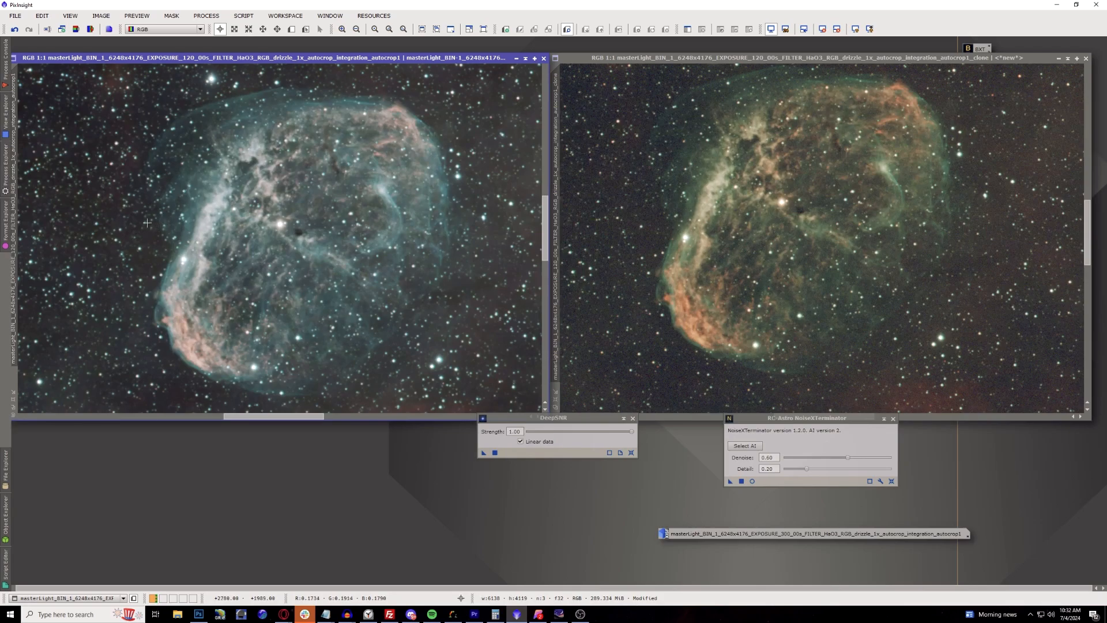
pyautogui.moveTo(252, 301)
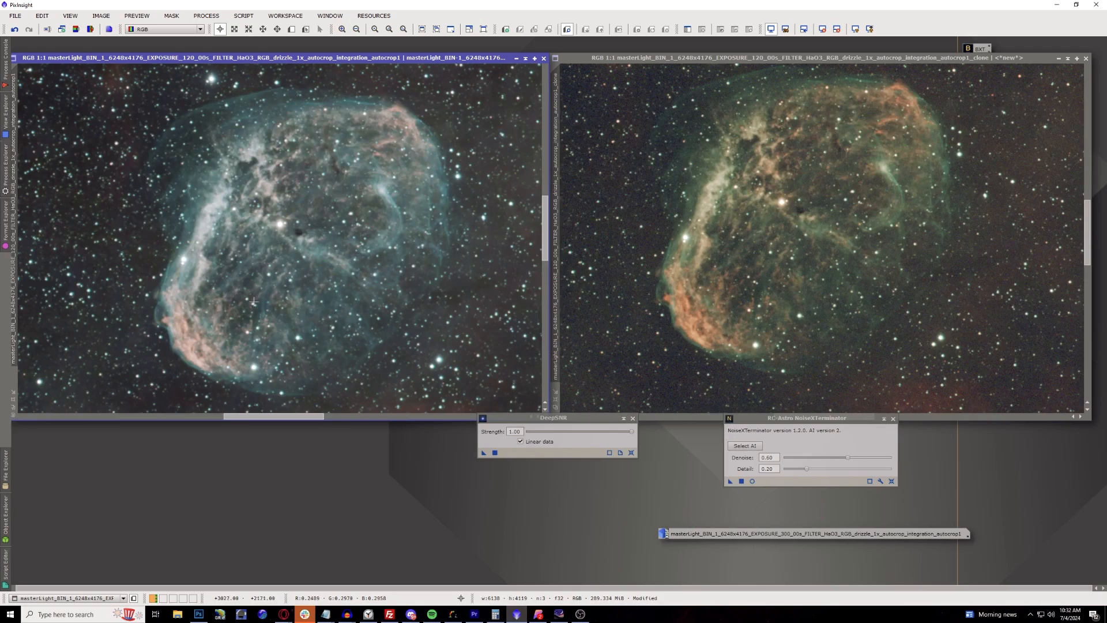
pyautogui.moveTo(322, 213)
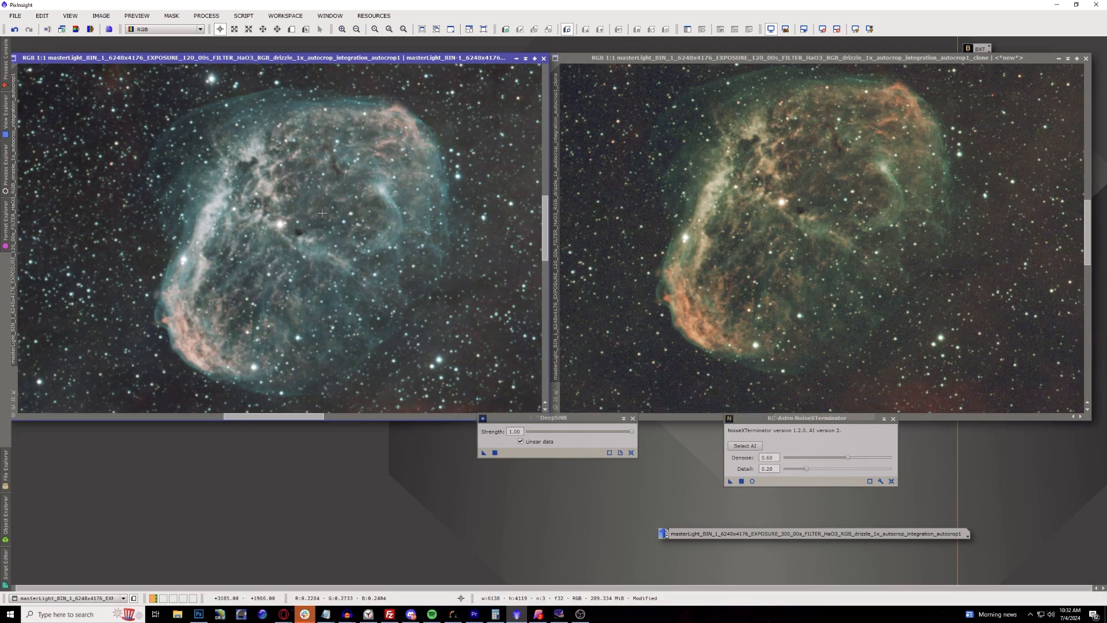
pyautogui.moveTo(220, 155)
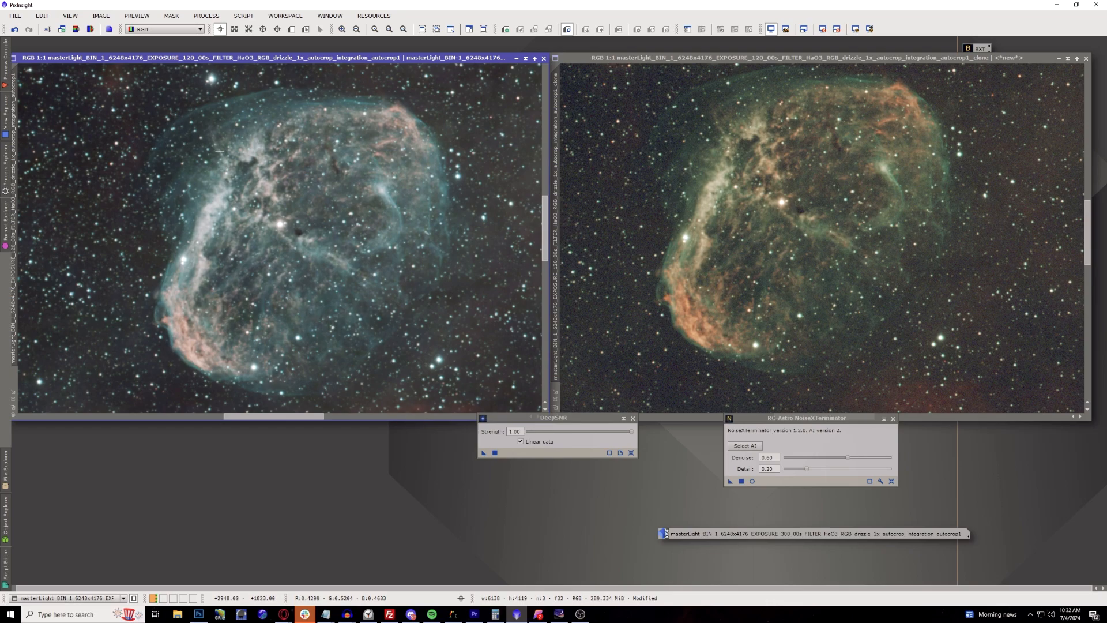
pyautogui.moveTo(208, 146)
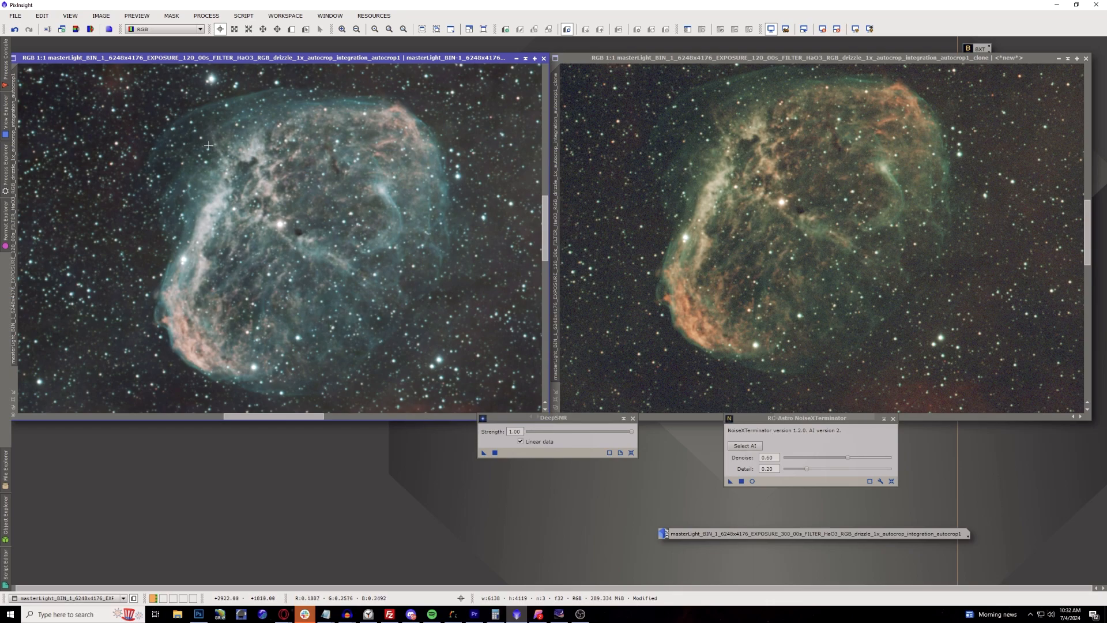
pyautogui.moveTo(203, 150)
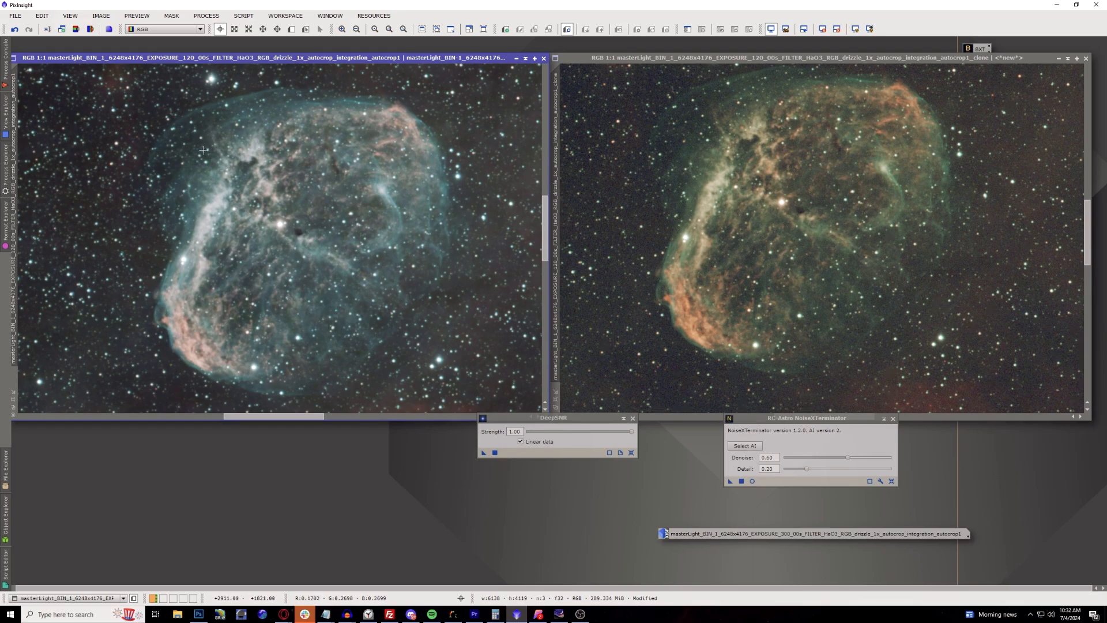
pyautogui.moveTo(284, 164)
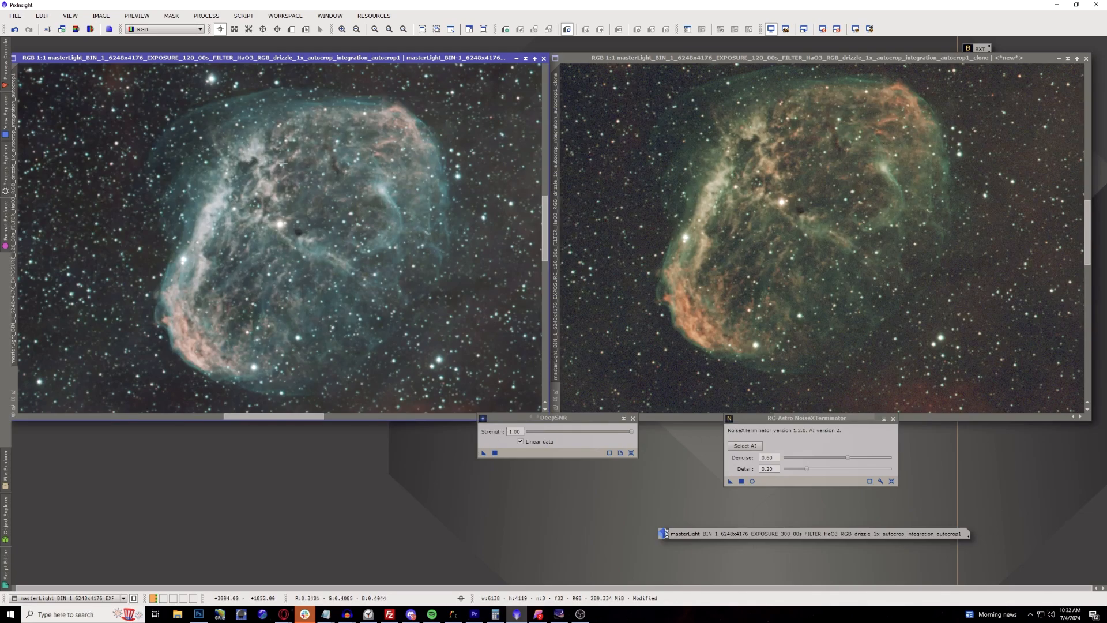
pyautogui.moveTo(455, 288)
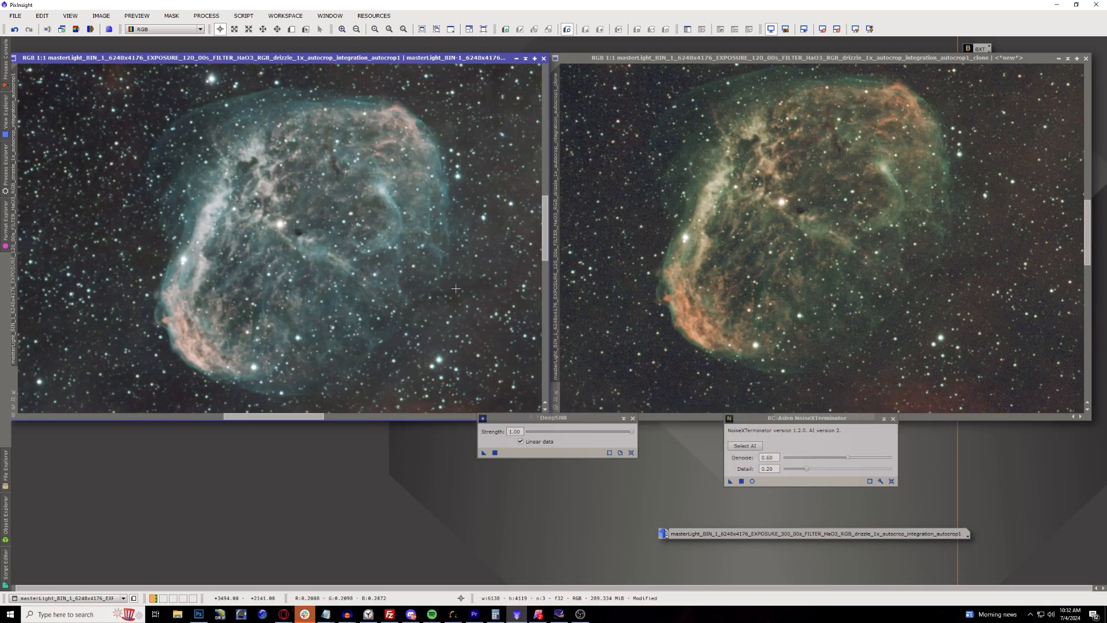
pyautogui.moveTo(452, 284)
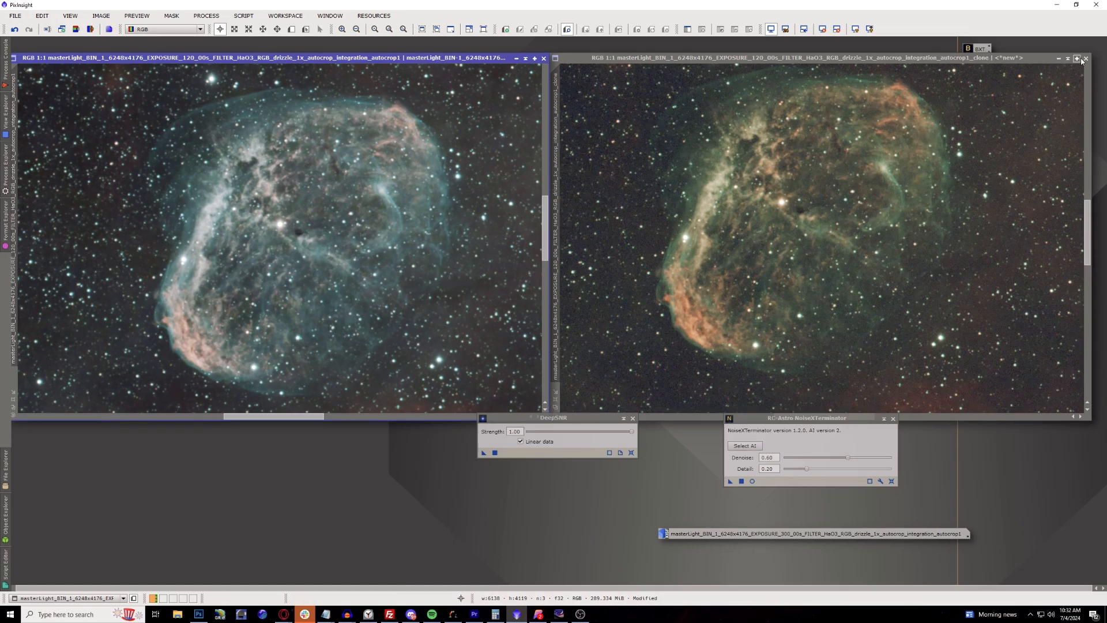
# Close the Crescent clone and original windows, discarding unsaved changes.
pyautogui.click(1085, 58)
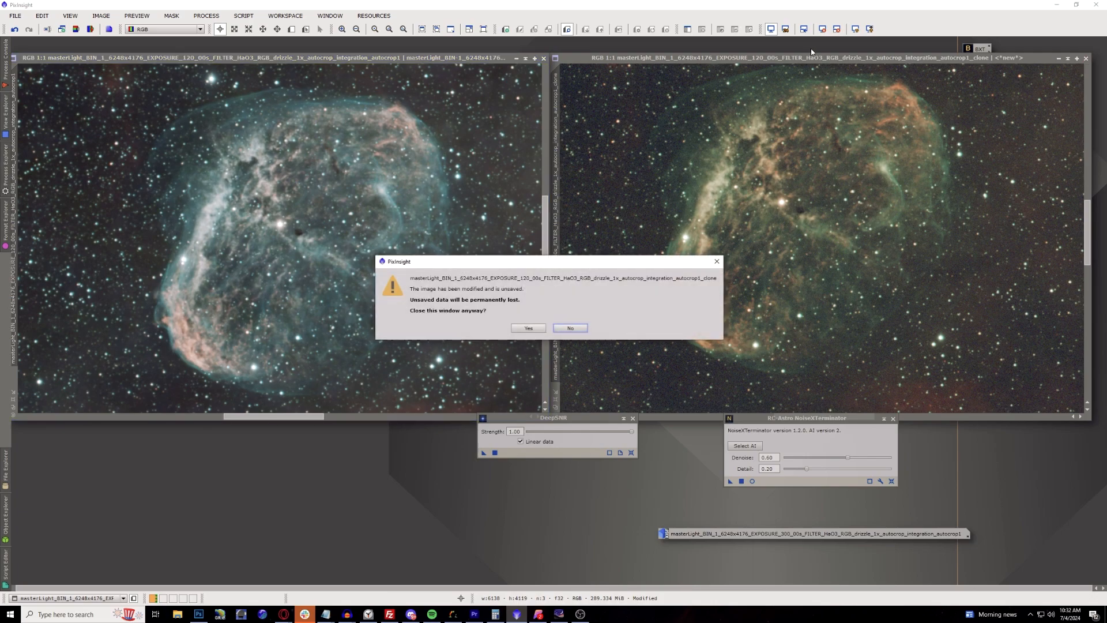
pyautogui.click(528, 328)
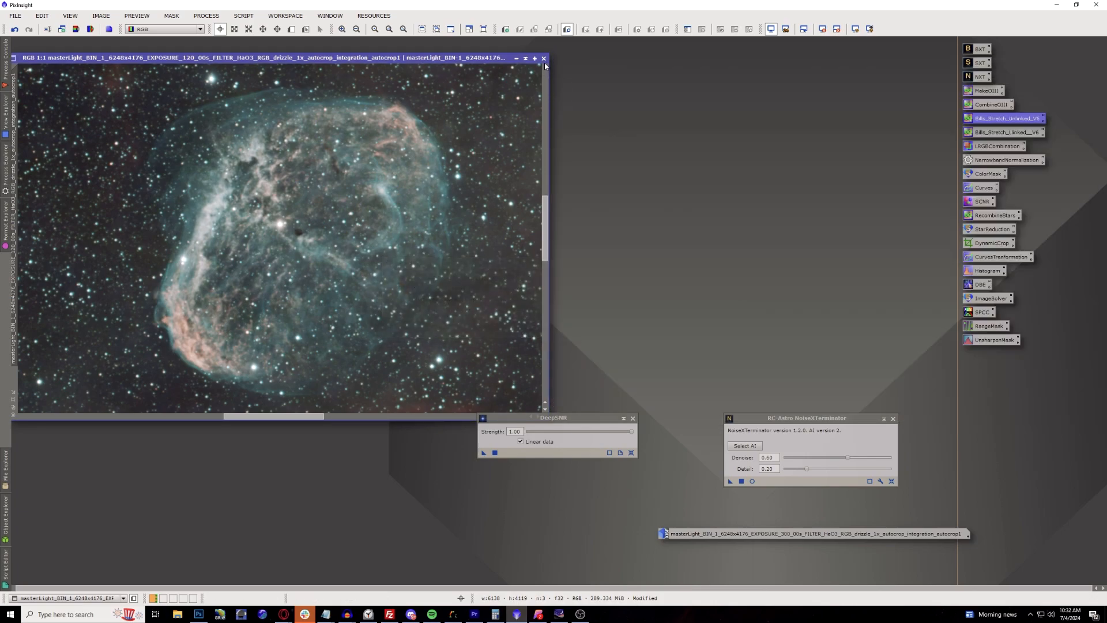
pyautogui.click(543, 58)
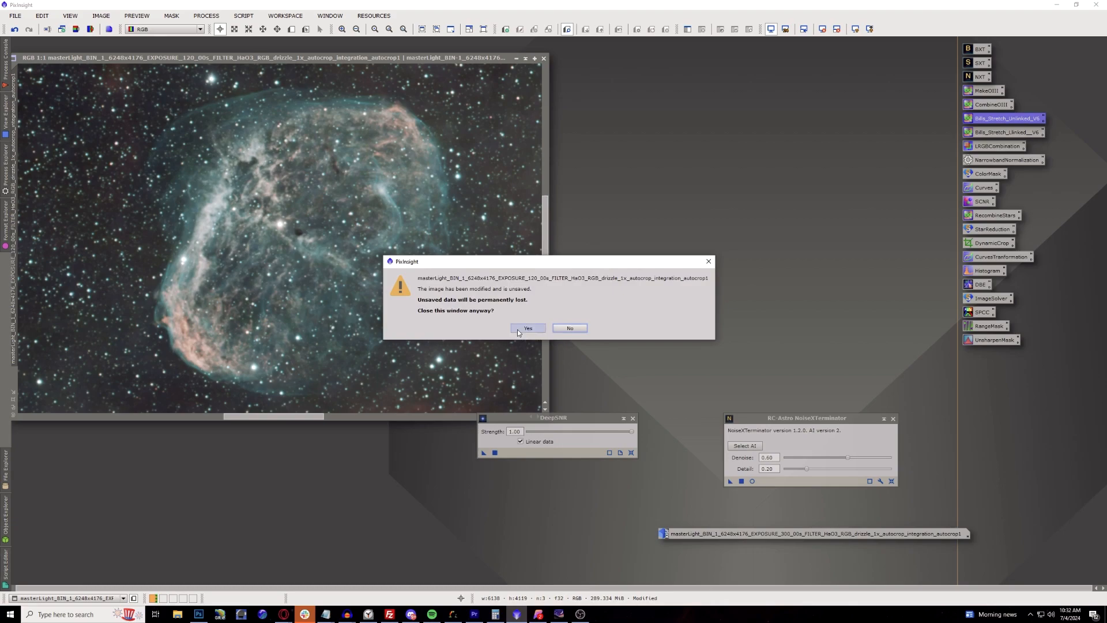
pyautogui.click(527, 328)
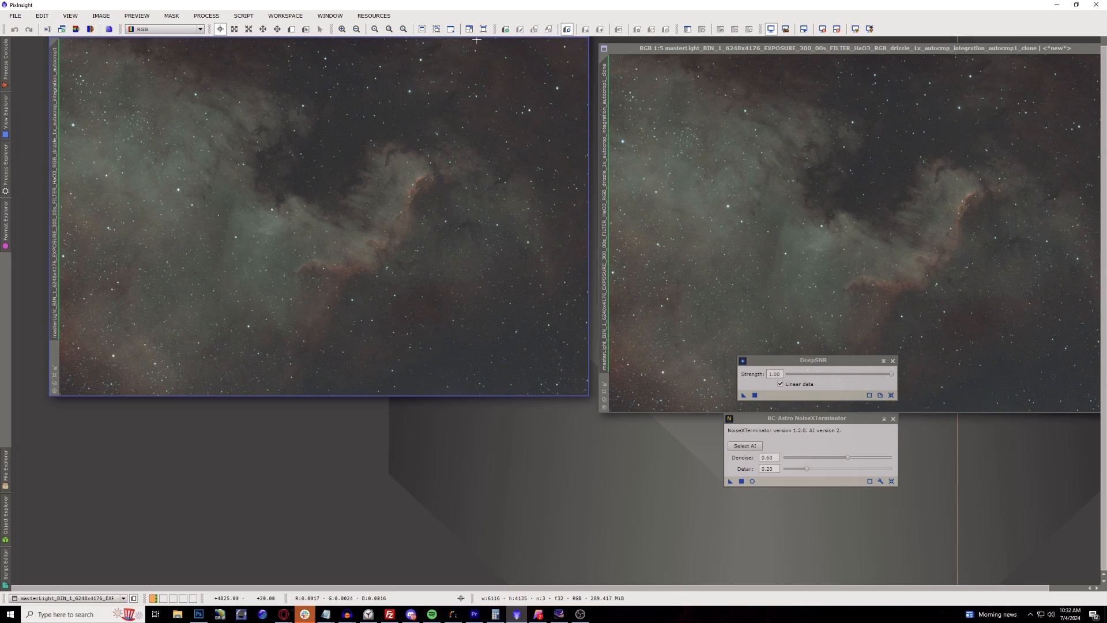
pyautogui.moveTo(444, 40)
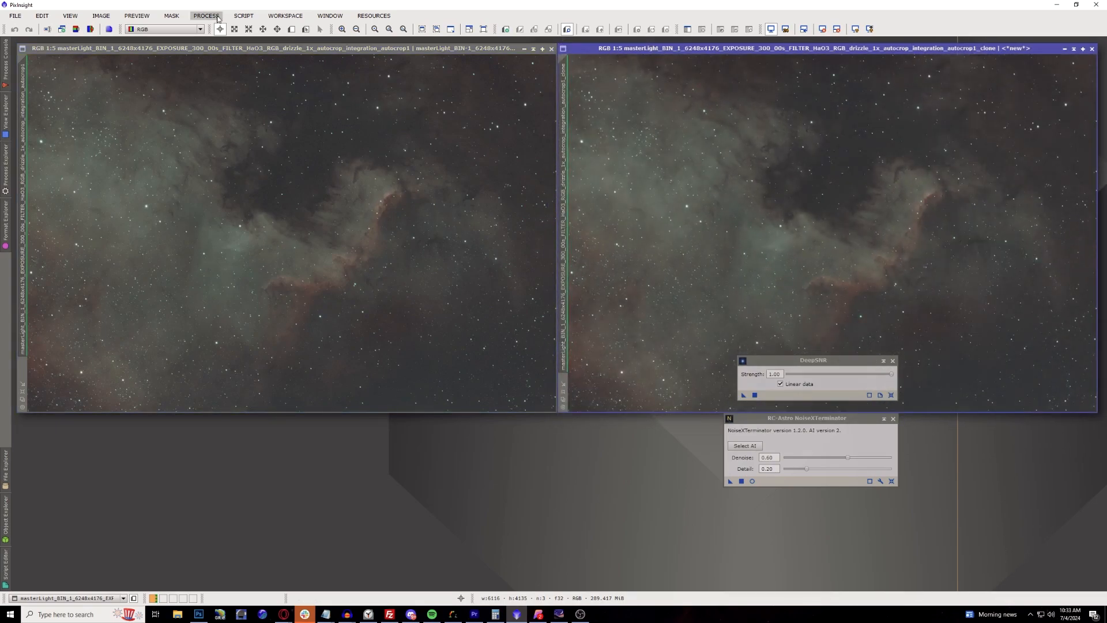
# Open AutomaticBackgroundExtractor from All Processes, then close its settings window.
pyautogui.click(243, 15)
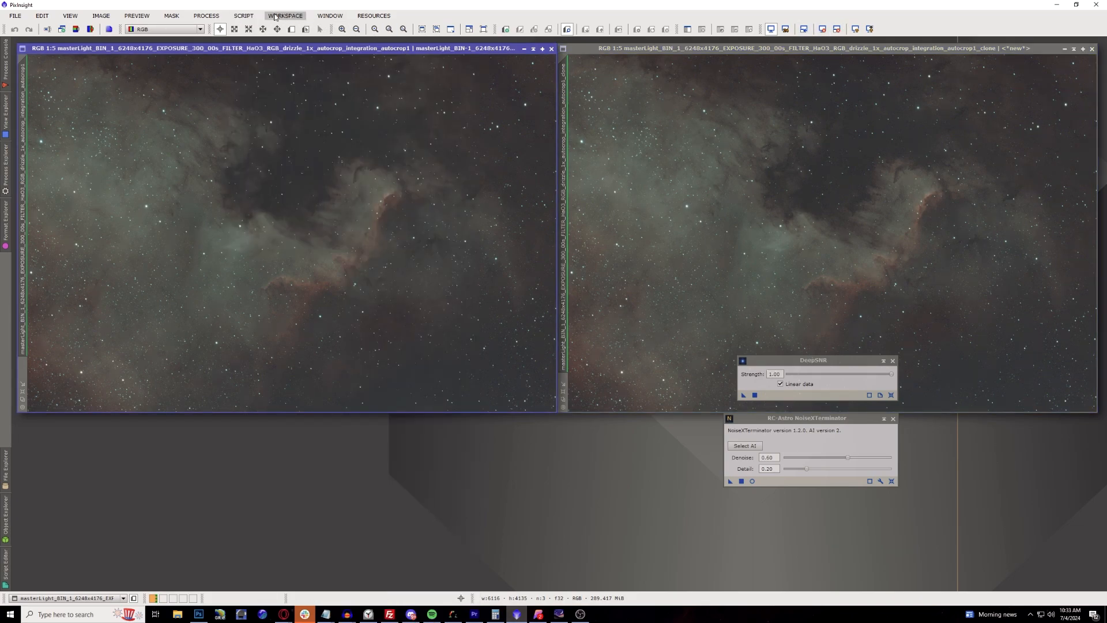
pyautogui.click(205, 15)
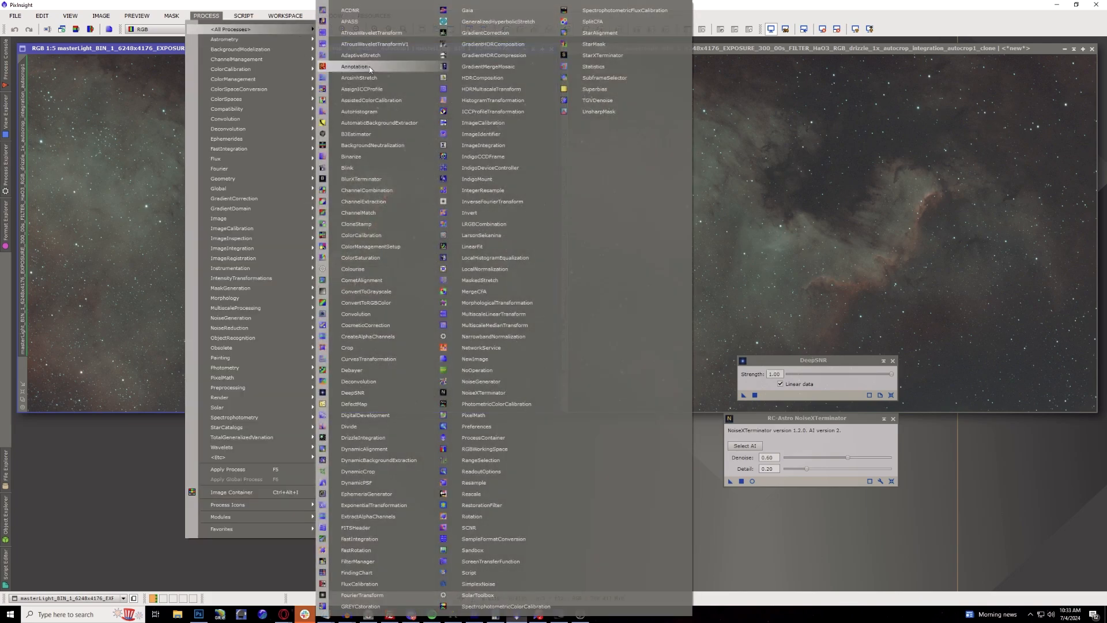
pyautogui.click(379, 122)
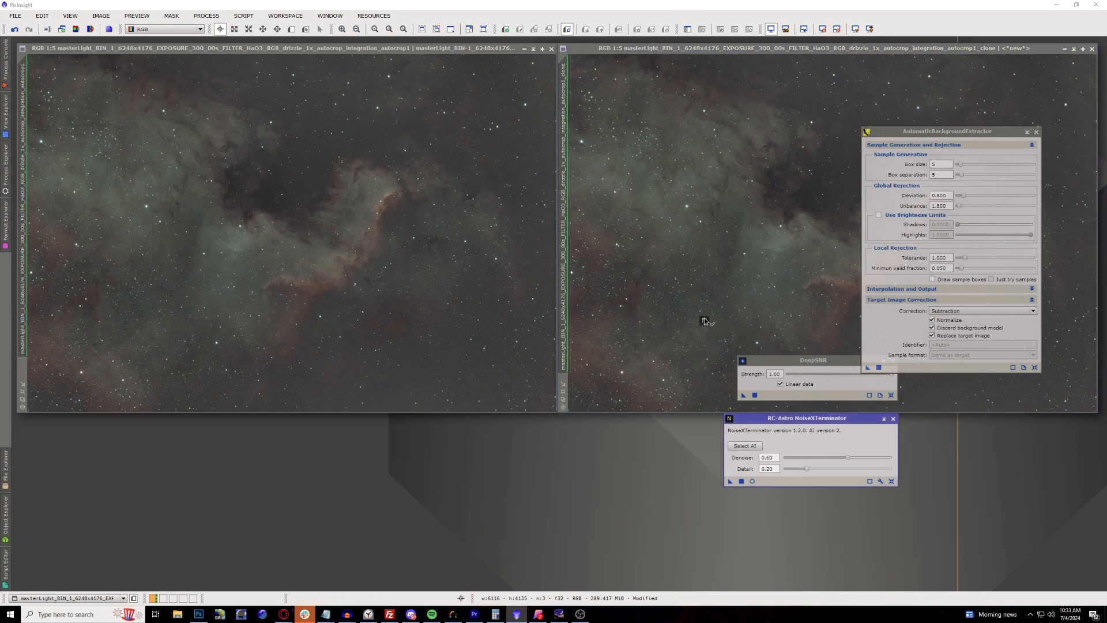
pyautogui.click(776, 211)
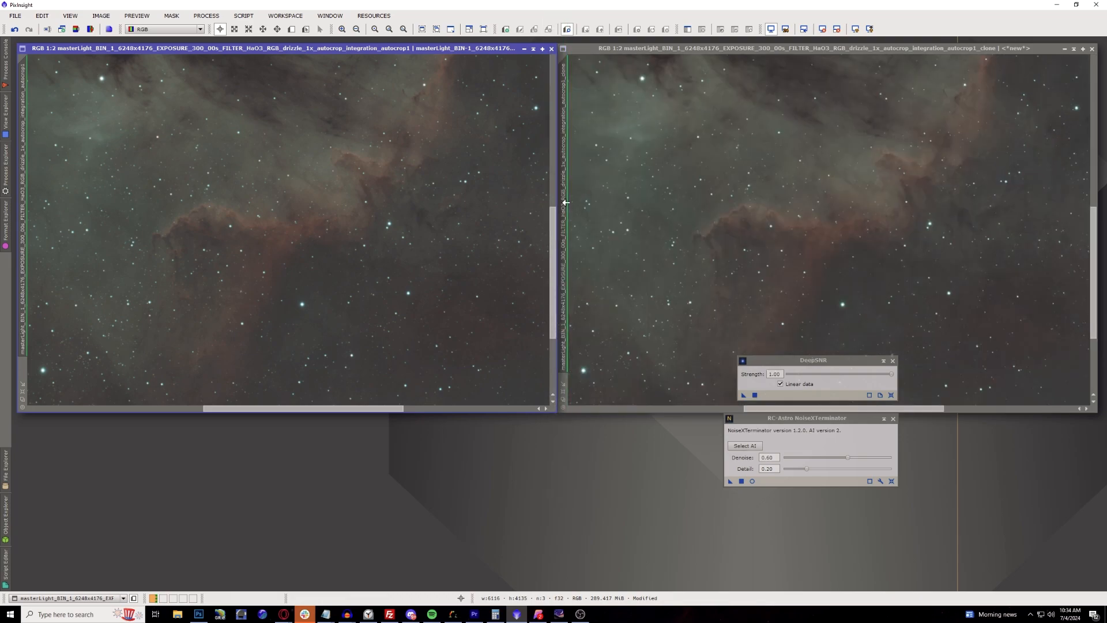
# Drag the DeepSNR panel below the North America image windows.
pyautogui.moveTo(812, 360); pyautogui.dragTo(516, 460)
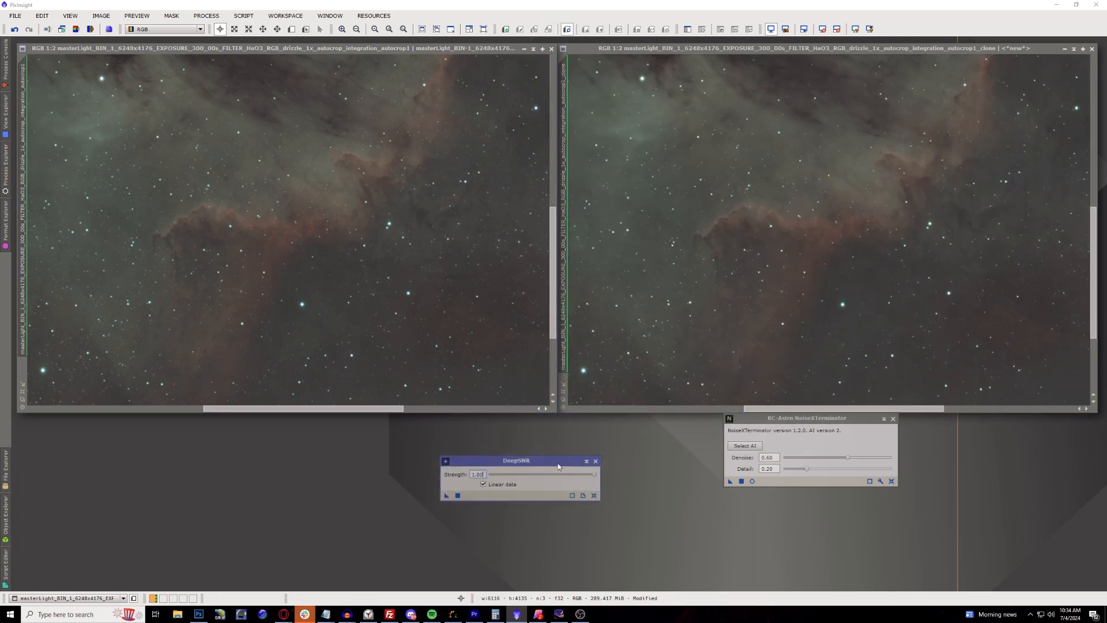
pyautogui.moveTo(515, 461); pyautogui.dragTo(499, 492)
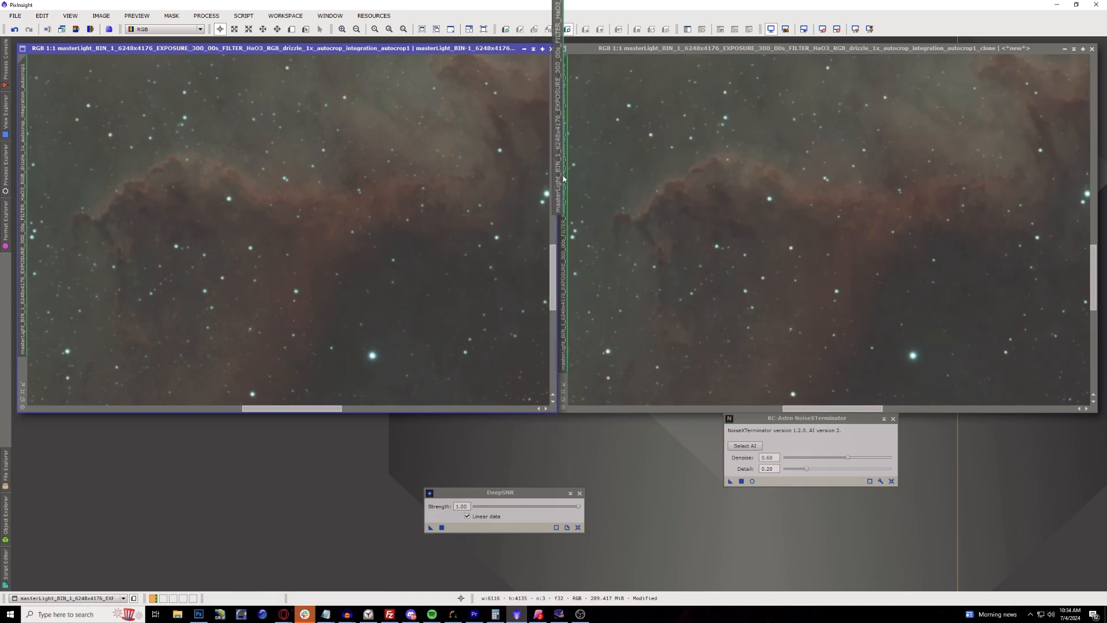
pyautogui.moveTo(988, 298)
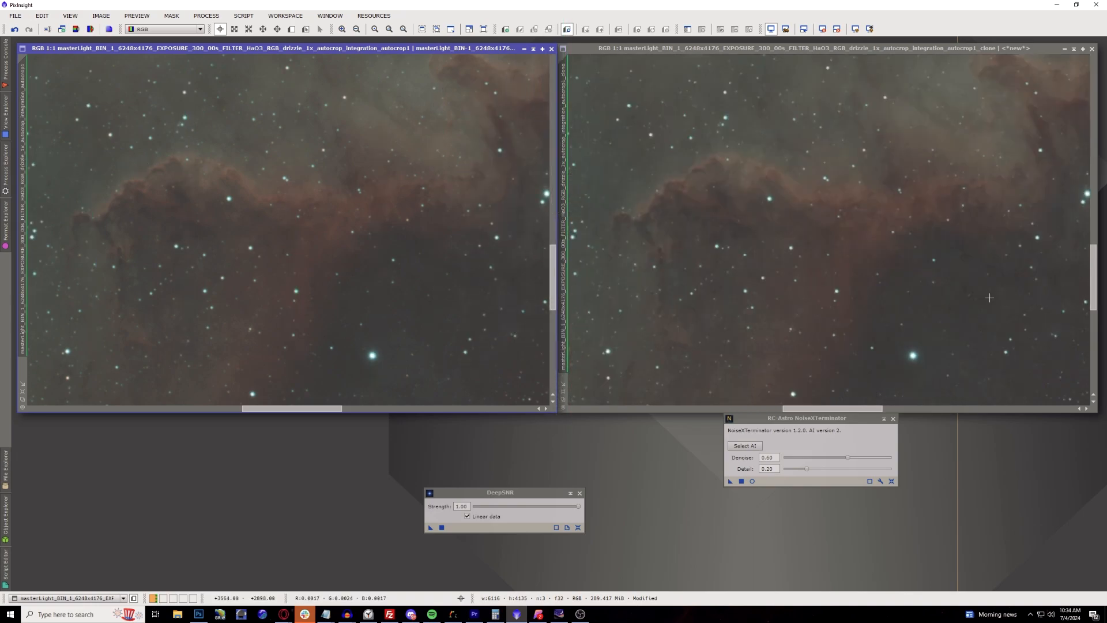
pyautogui.moveTo(879, 267)
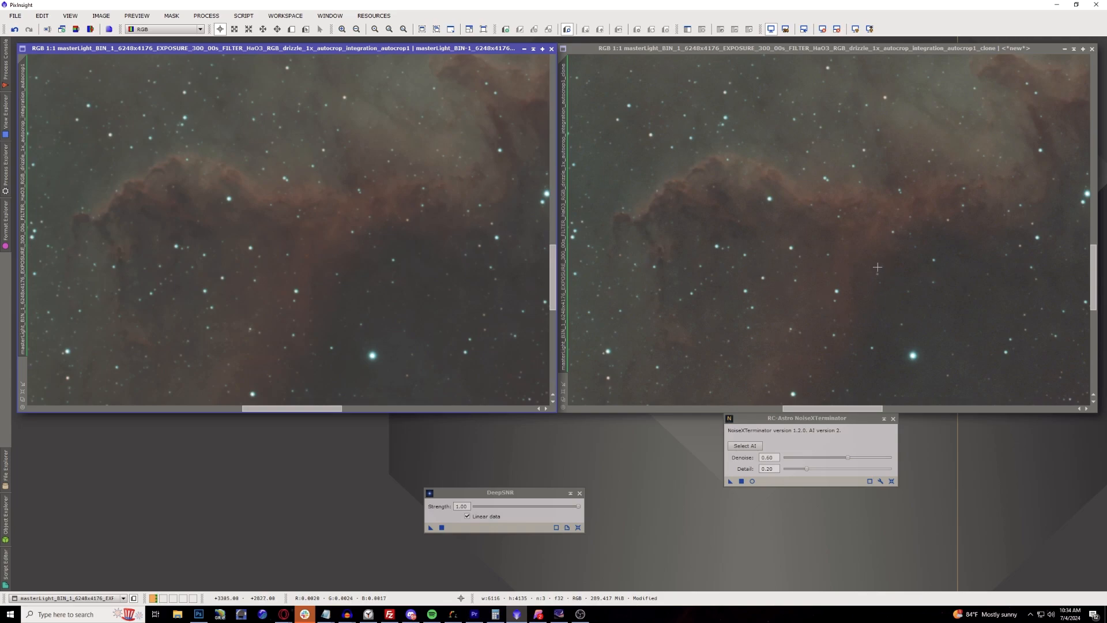
pyautogui.moveTo(200, 224)
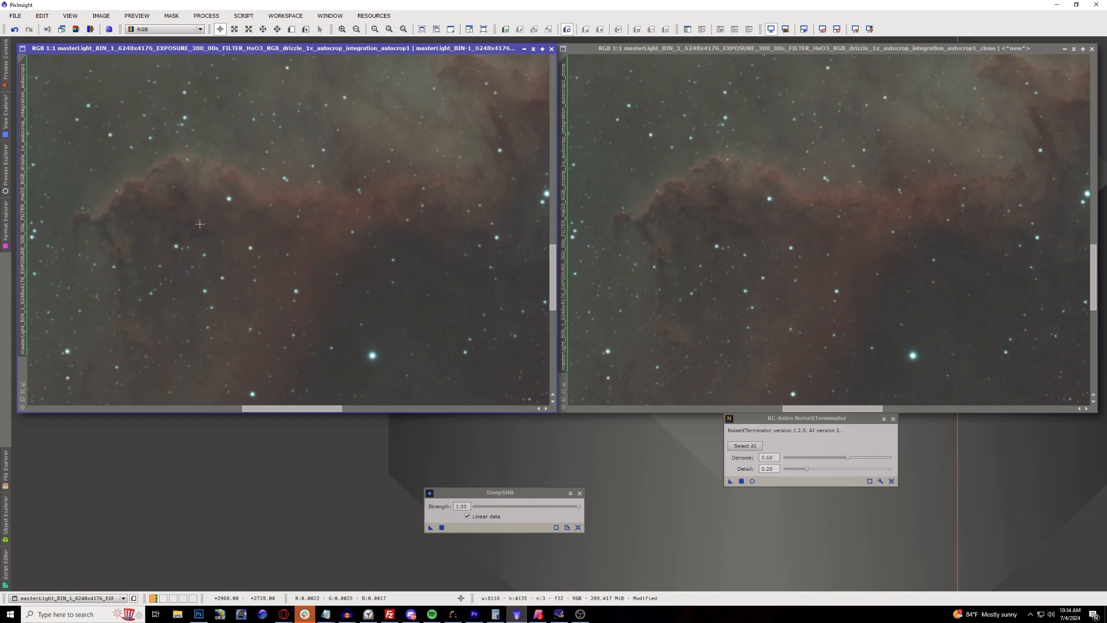
pyautogui.moveTo(214, 180)
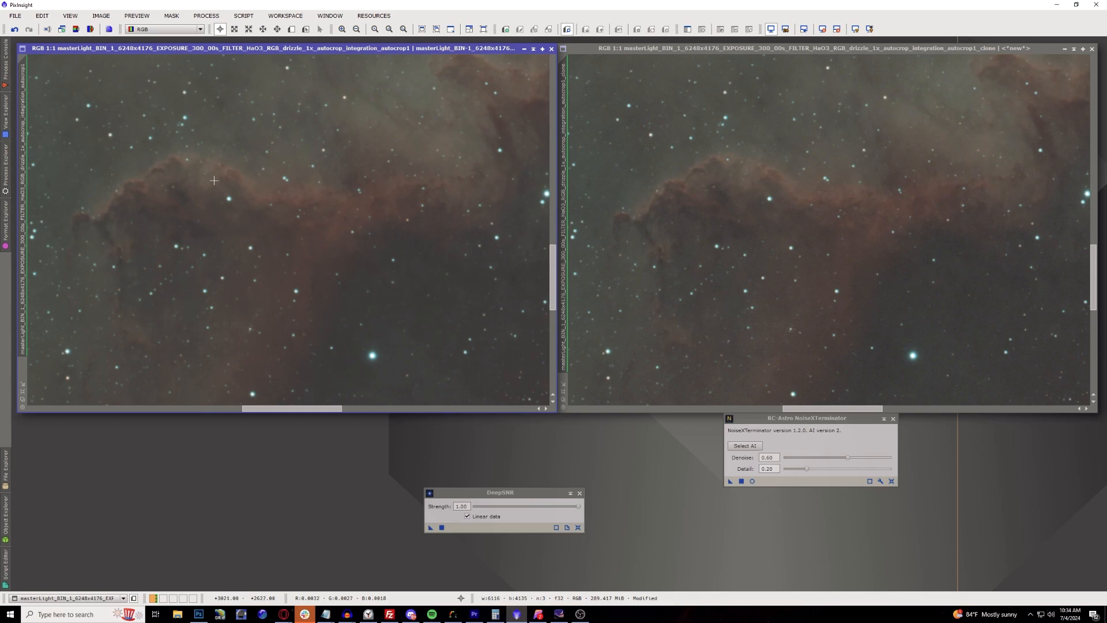
pyautogui.moveTo(230, 192)
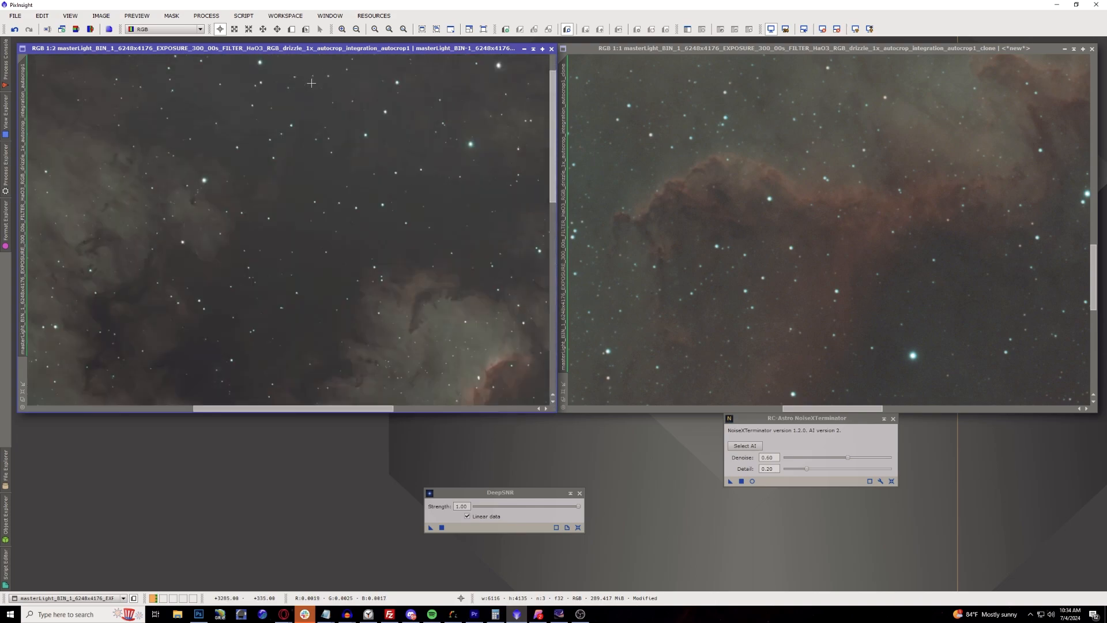
pyautogui.moveTo(520, 188)
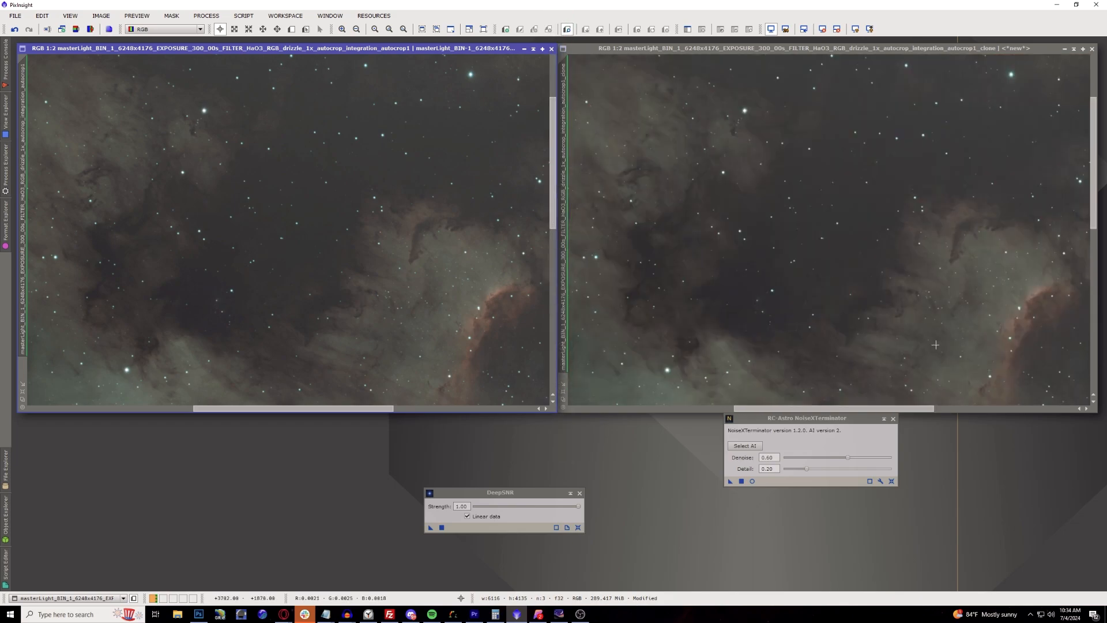
pyautogui.moveTo(769, 289)
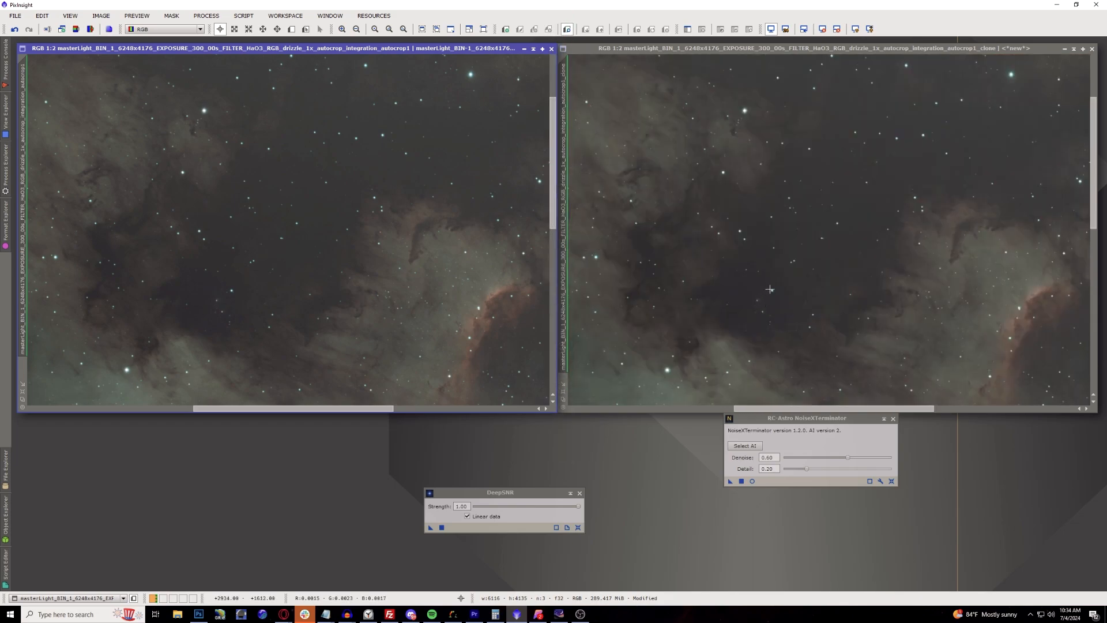
pyautogui.moveTo(800, 271)
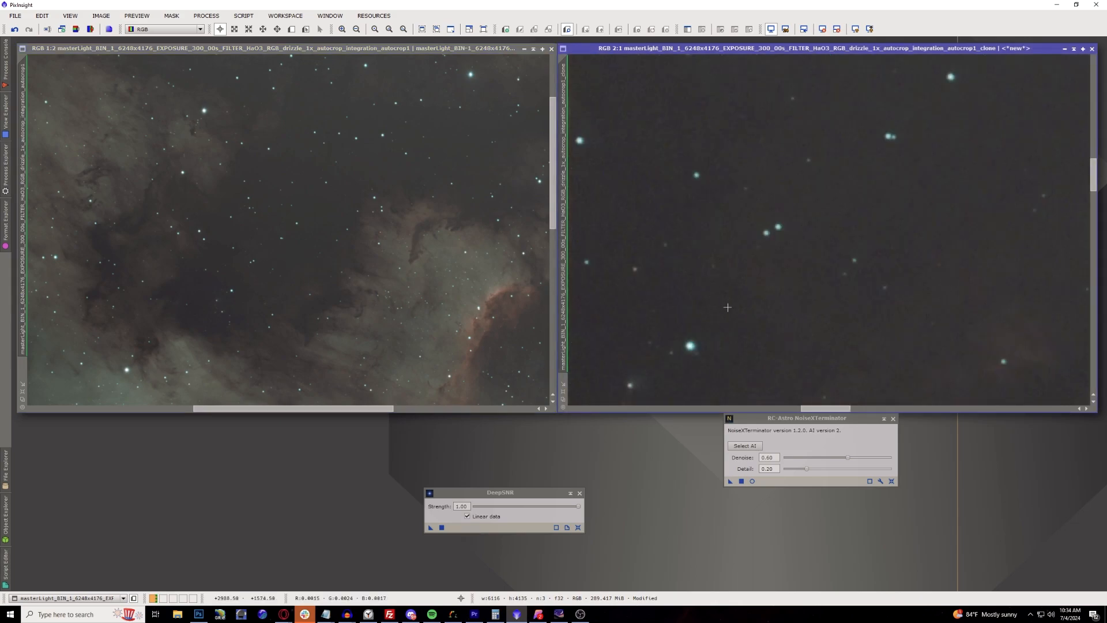
pyautogui.moveTo(422, 140)
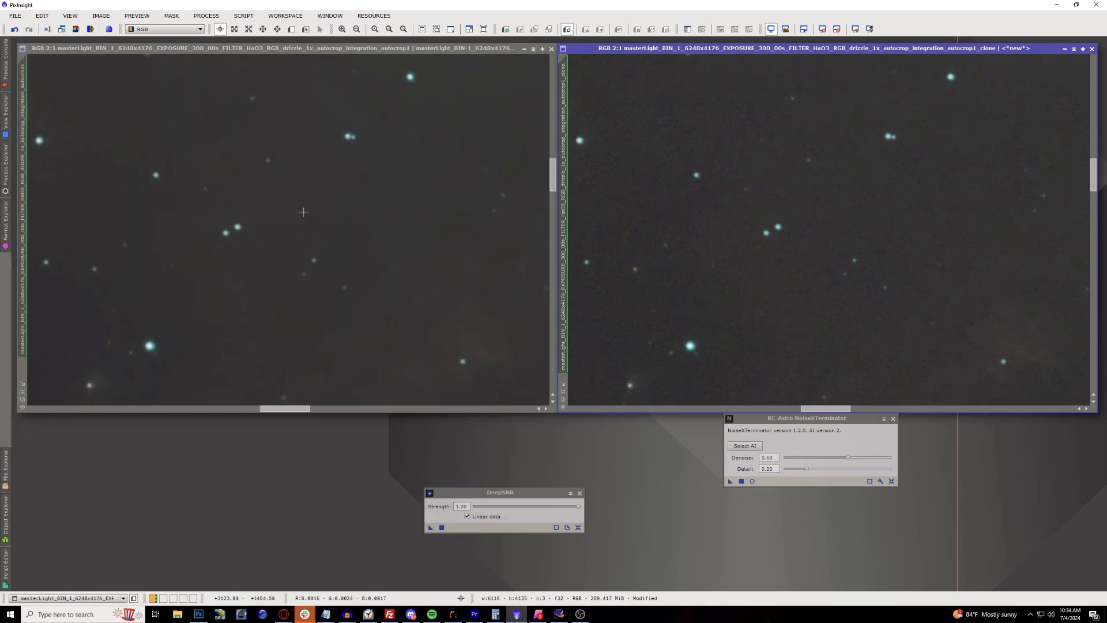
pyautogui.moveTo(235, 224)
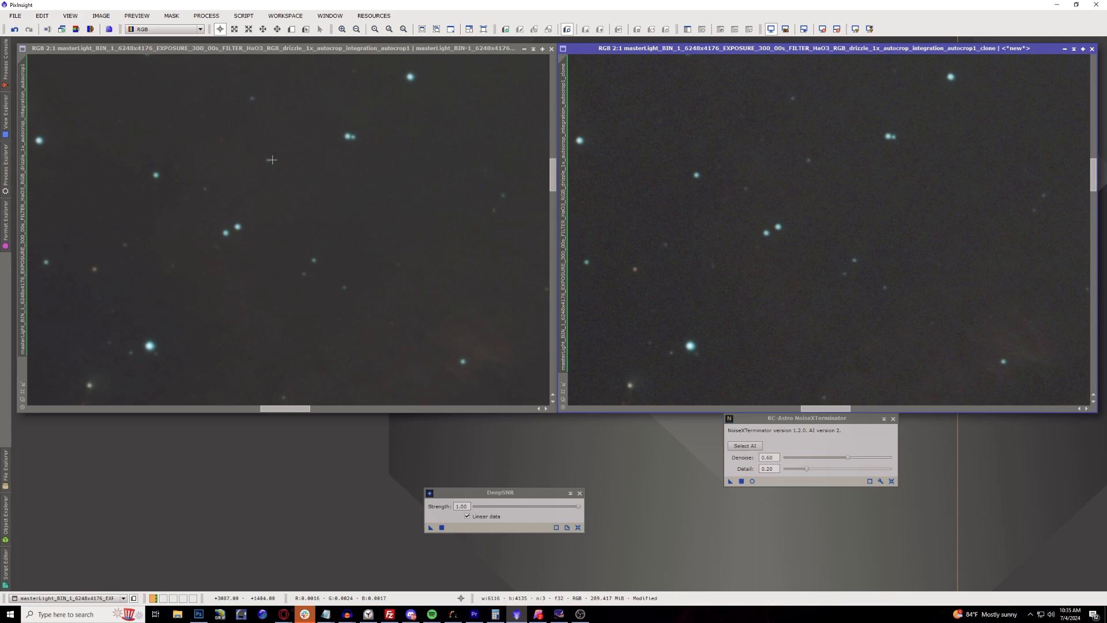
pyautogui.moveTo(535, 227)
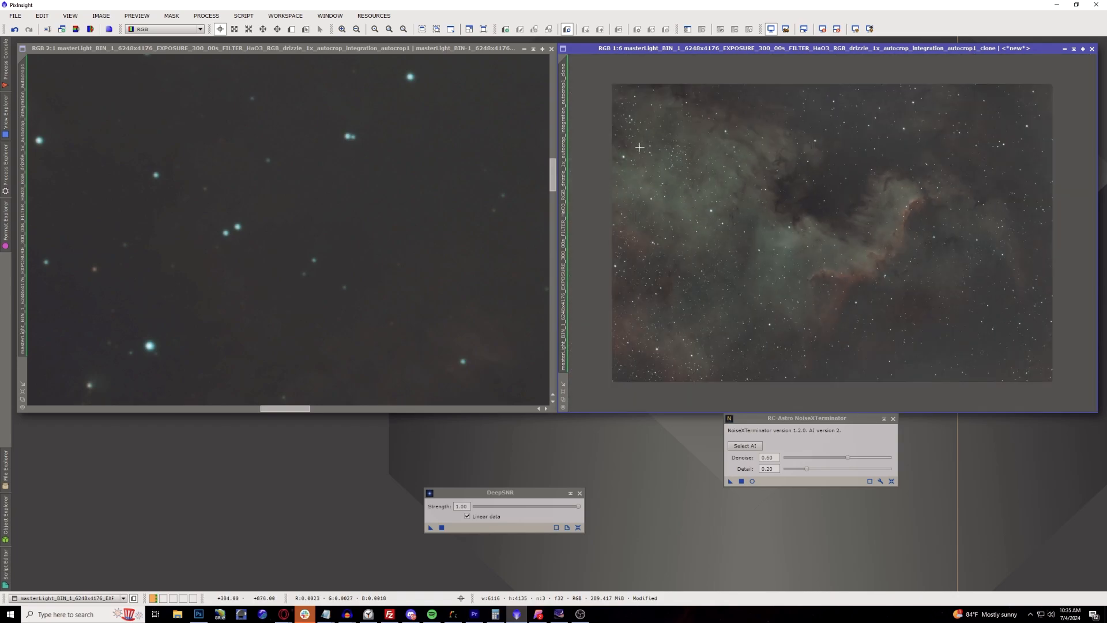
pyautogui.moveTo(911, 227)
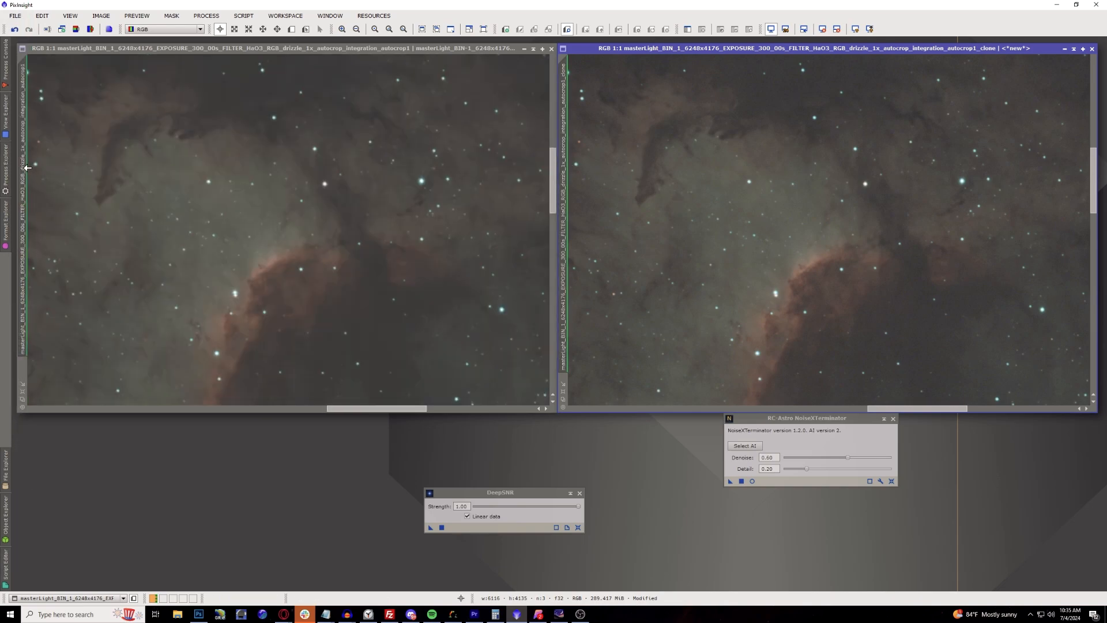
pyautogui.moveTo(373, 182)
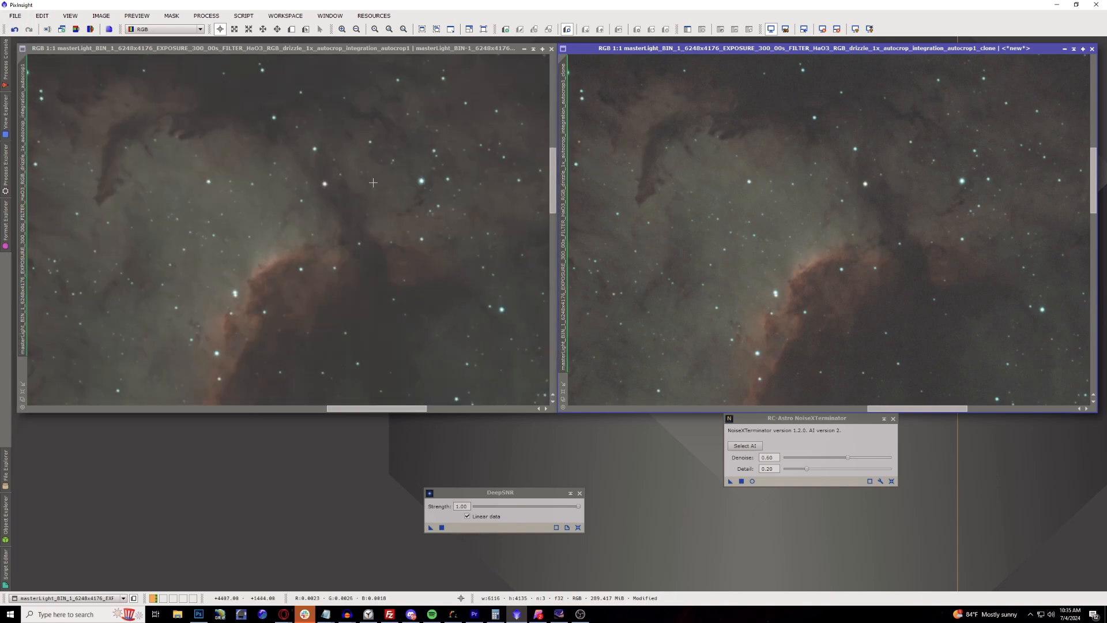
pyautogui.moveTo(108, 179)
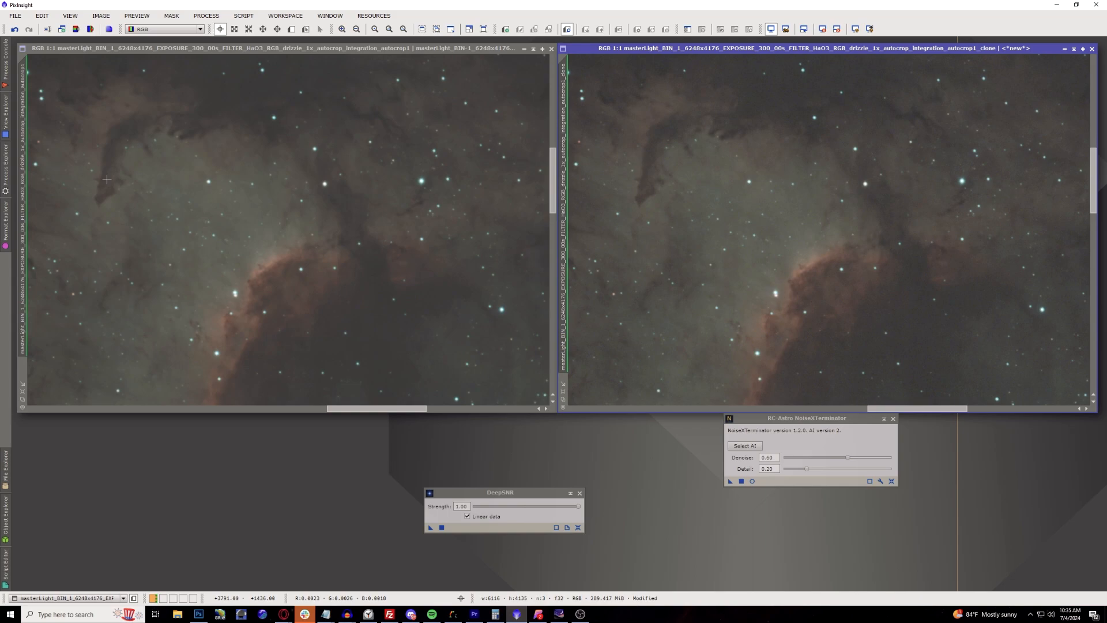
pyautogui.moveTo(106, 173)
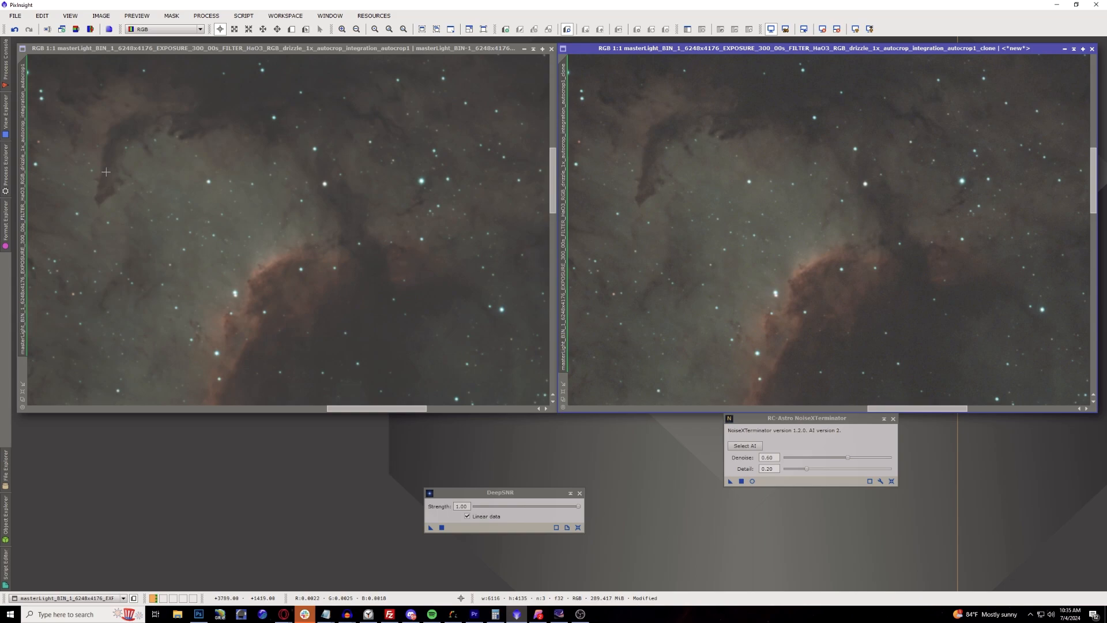